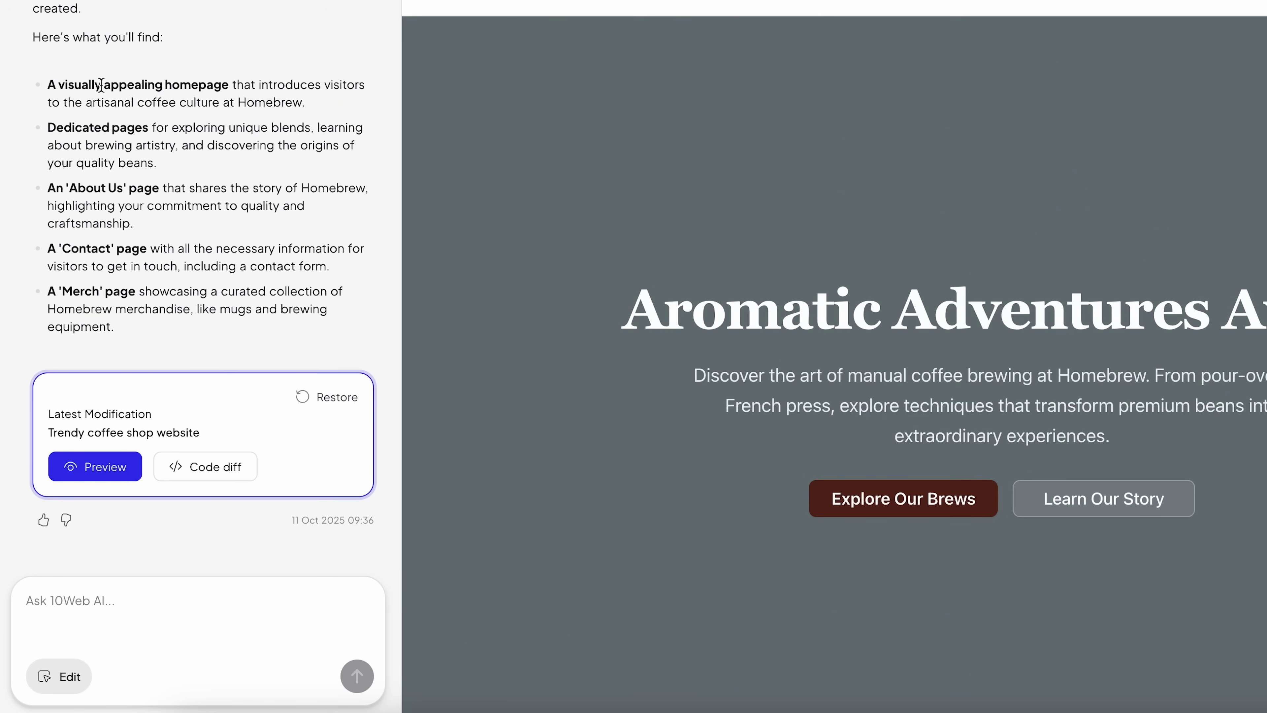
Show the file changes of the latest modification to the Homebrew site
{"action": "left_click", "coordinate": [206, 466]}
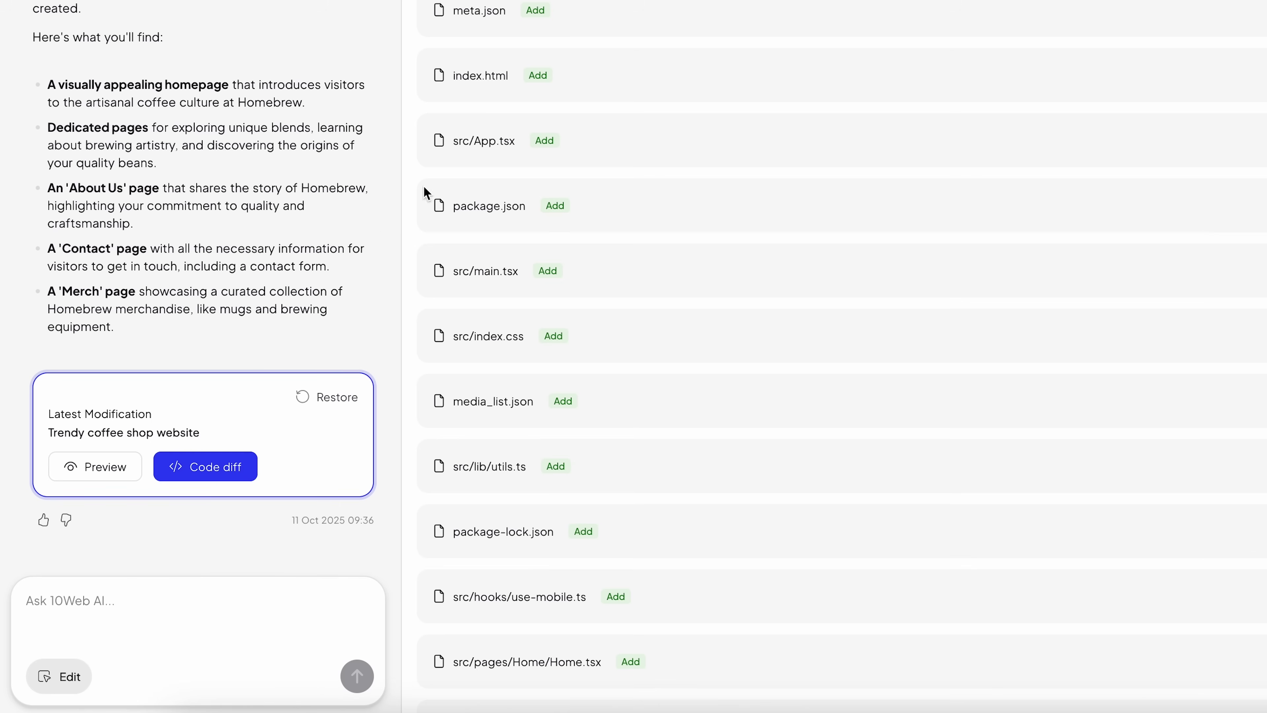
{"action": "mouse_move", "coordinate": [507, 394]}
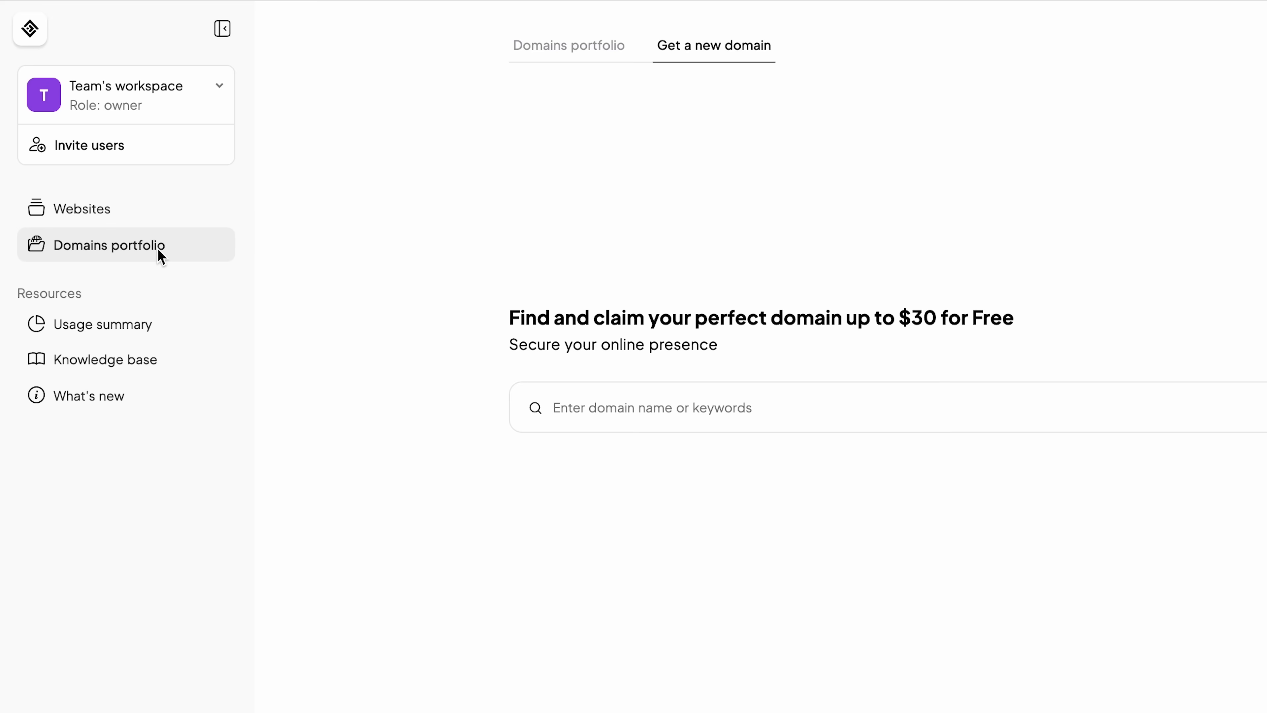
{"action": "mouse_move", "coordinate": [572, 64]}
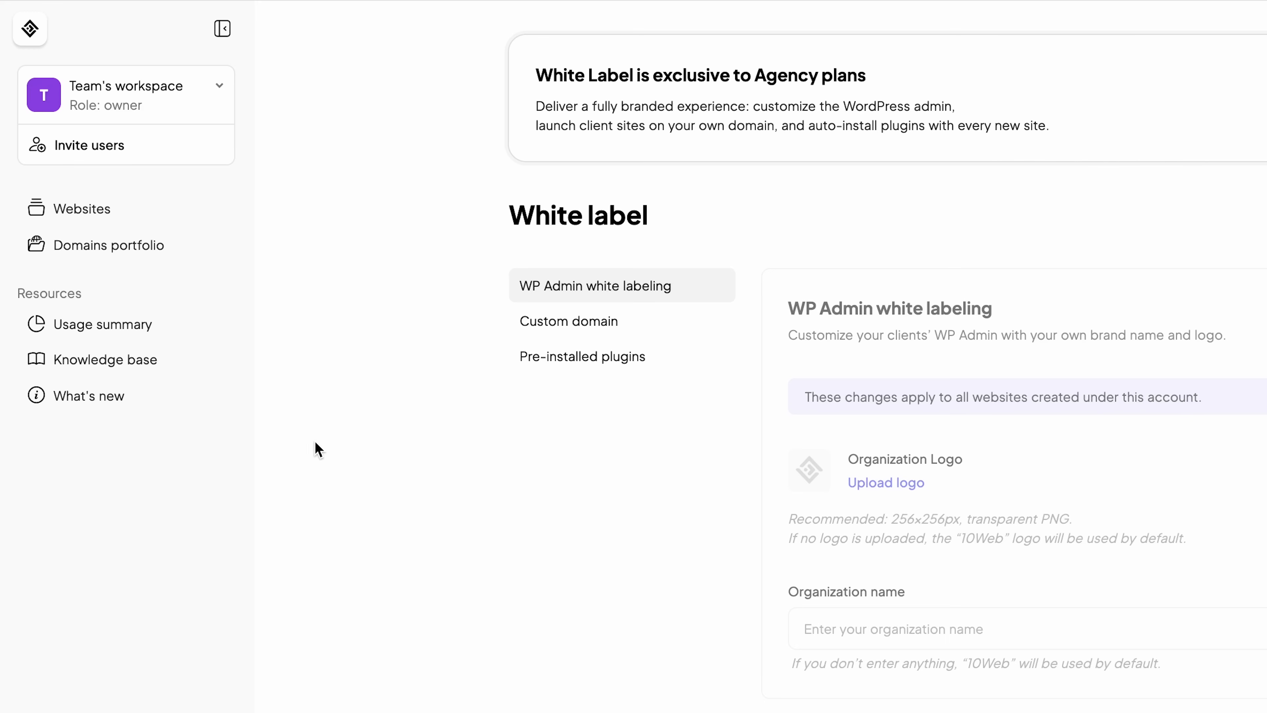
{"action": "mouse_move", "coordinate": [157, 263]}
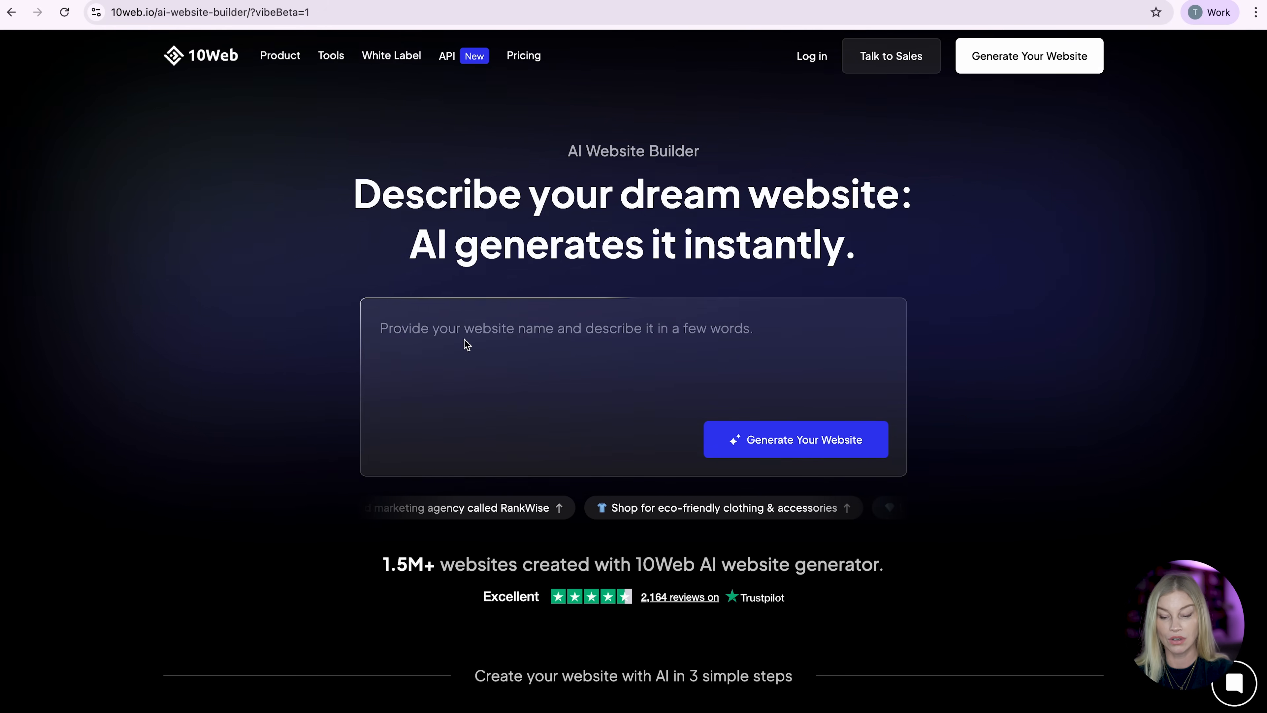
Enter a prompt for a trendy manual-brew coffee shop site called 'Homebrew', with corrected capitalization
{"action": "type", "text": "Build a website for a"}
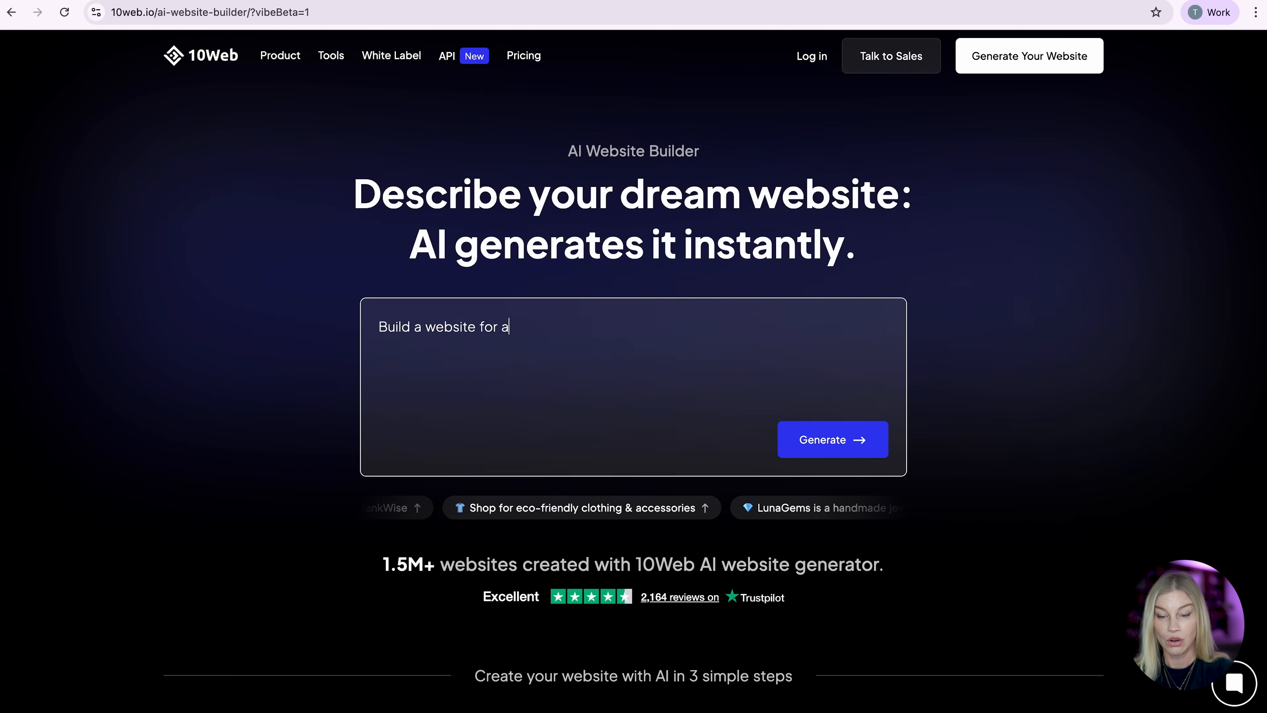
{"action": "type", "text": "coffee shop."}
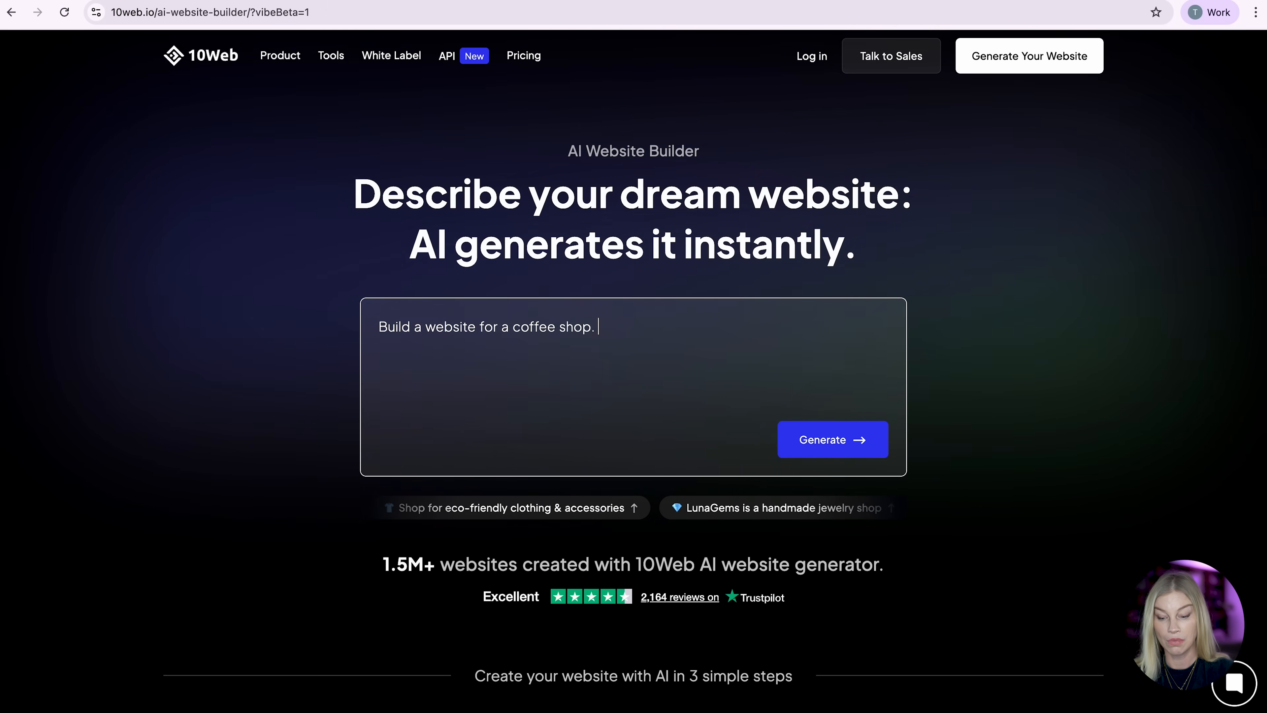
{"action": "type", "text": "Make sure it"}
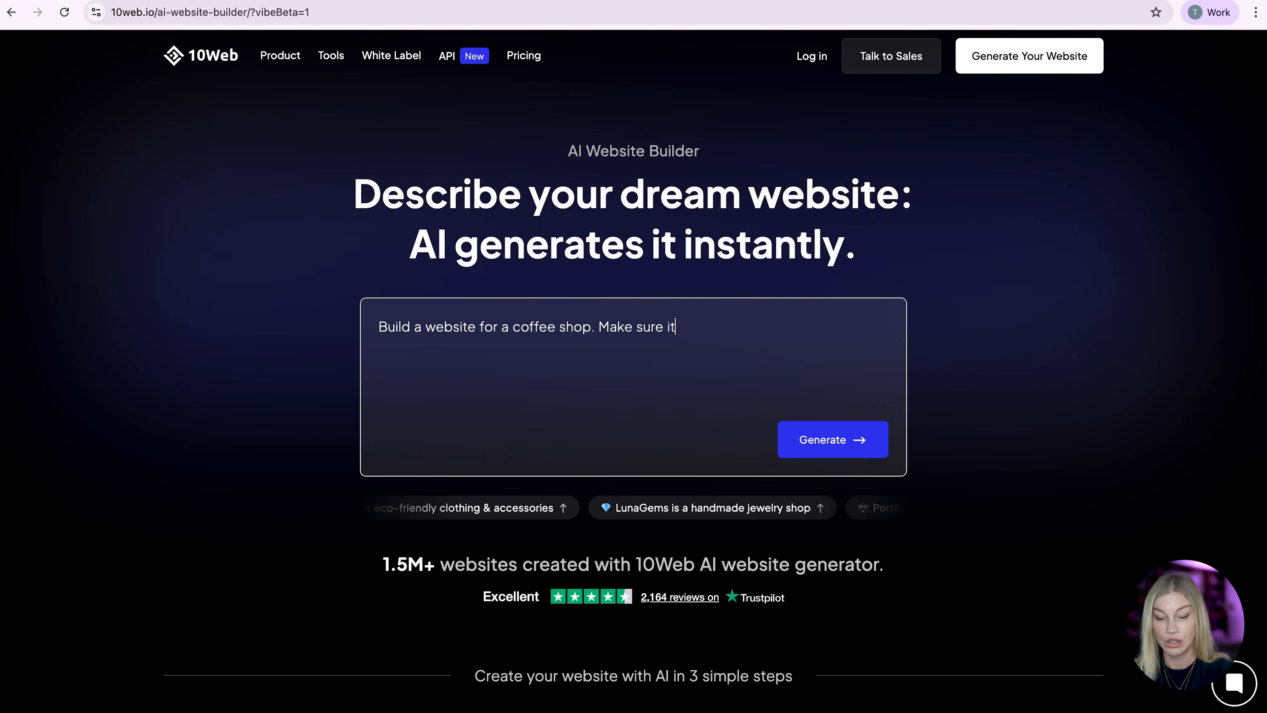
{"action": "type", "text": "'s trendy and has manual"}
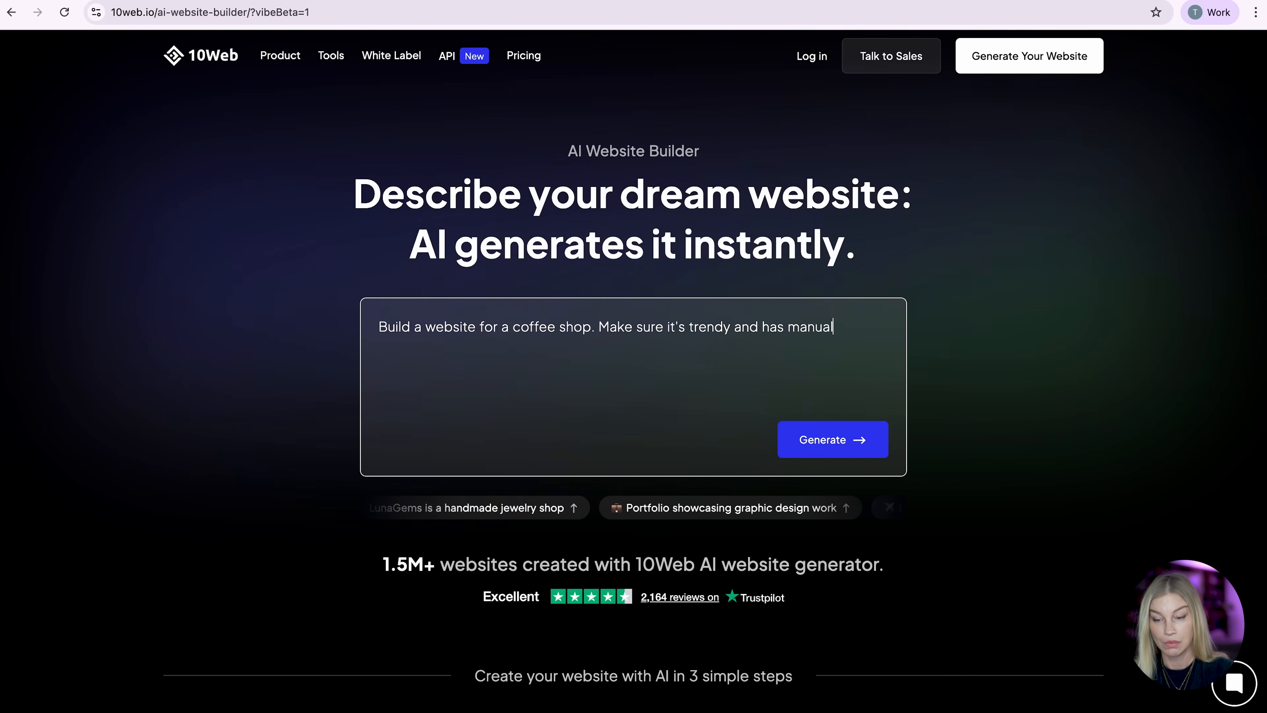
{"action": "type", "text": "brews."}
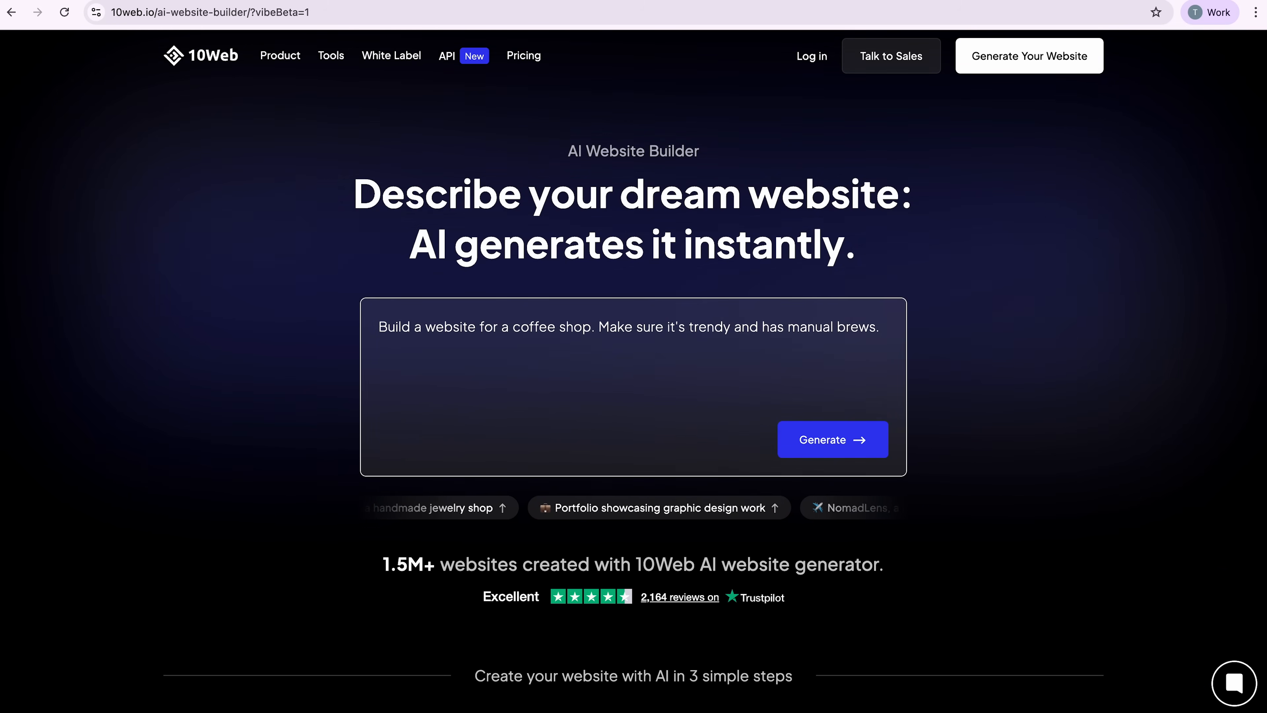
{"action": "type", "text": "Call it 'HOme"}
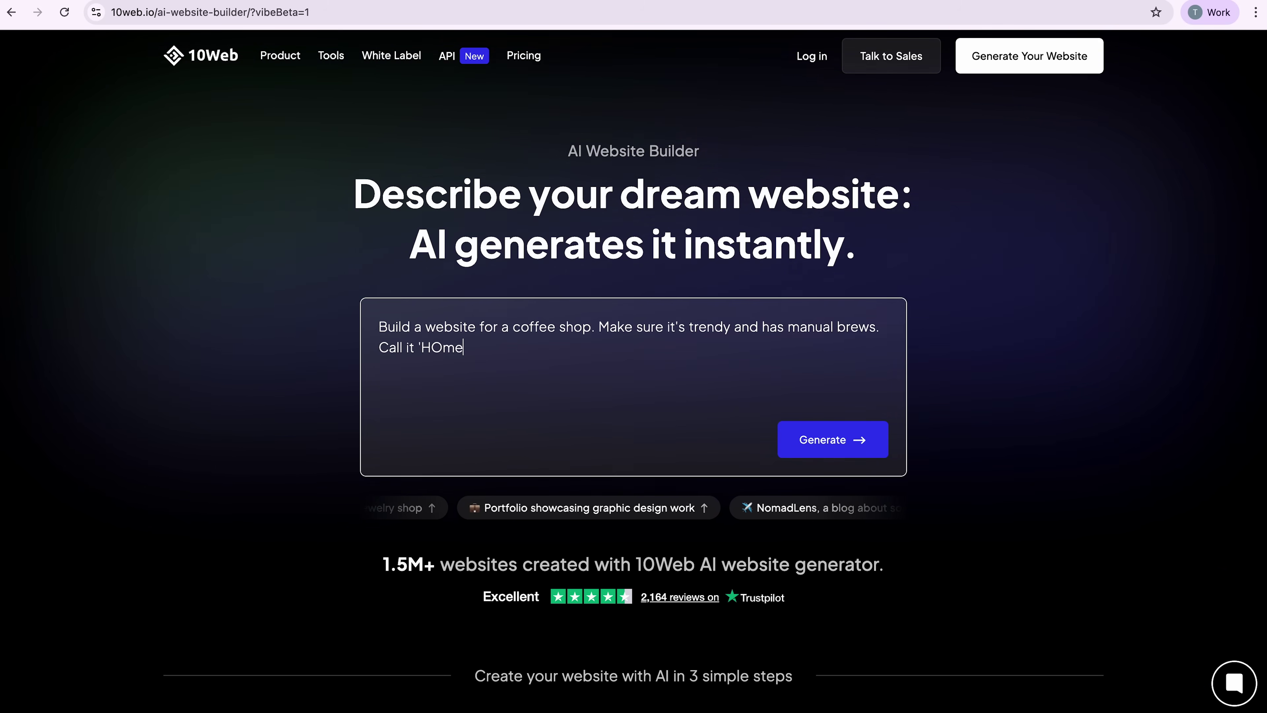
{"action": "type", "text": "brew'"}
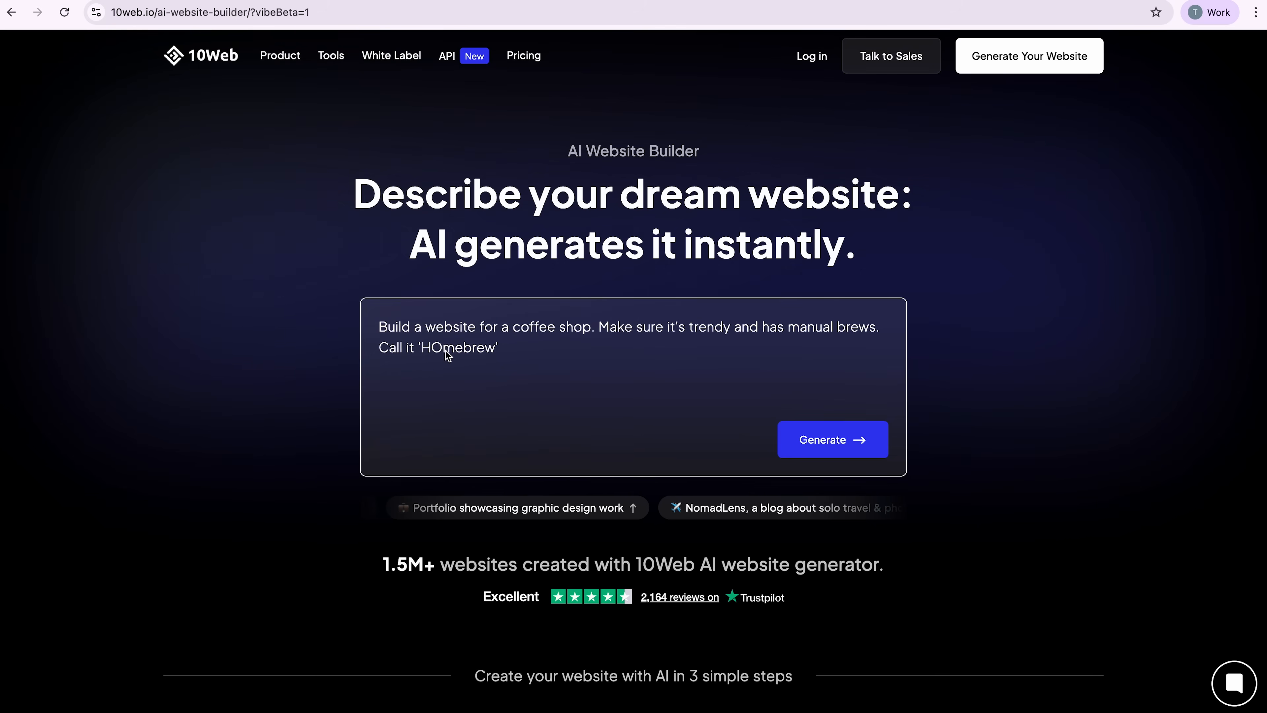
{"action": "left_click", "coordinate": [842, 445]}
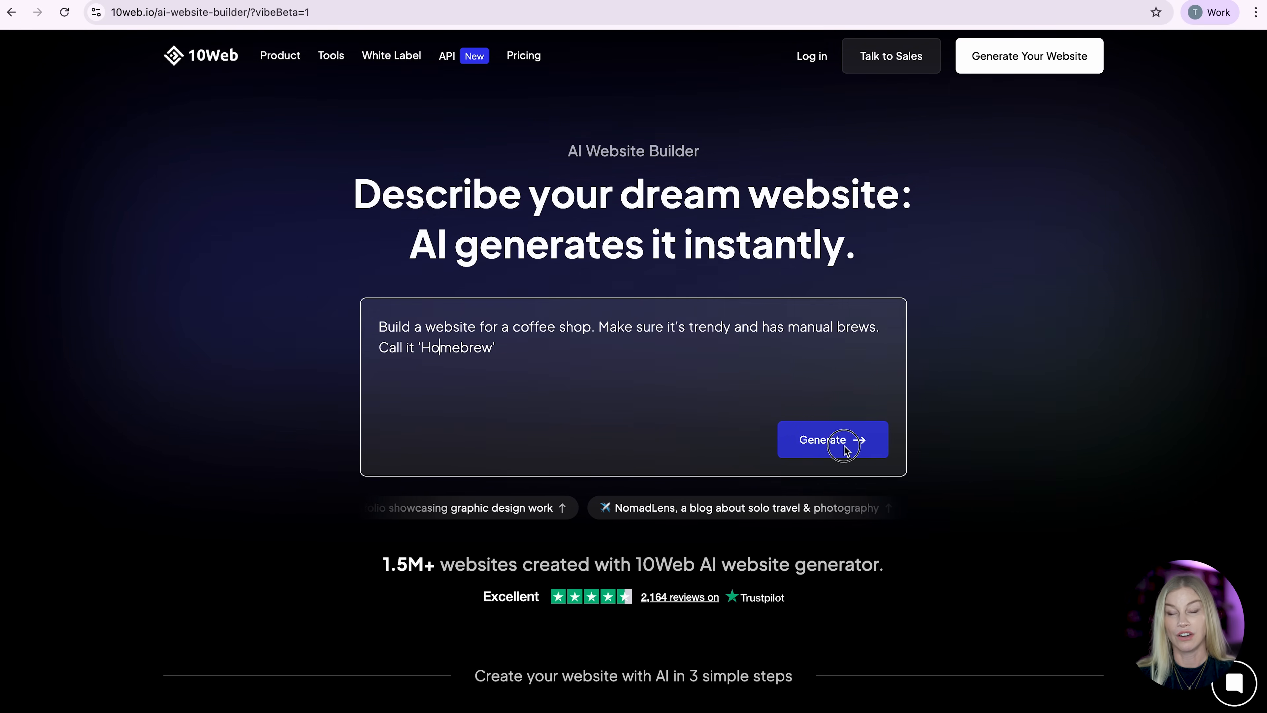
Generate the site from the description and review the proposed four-page structure
{"action": "left_click", "coordinate": [840, 450]}
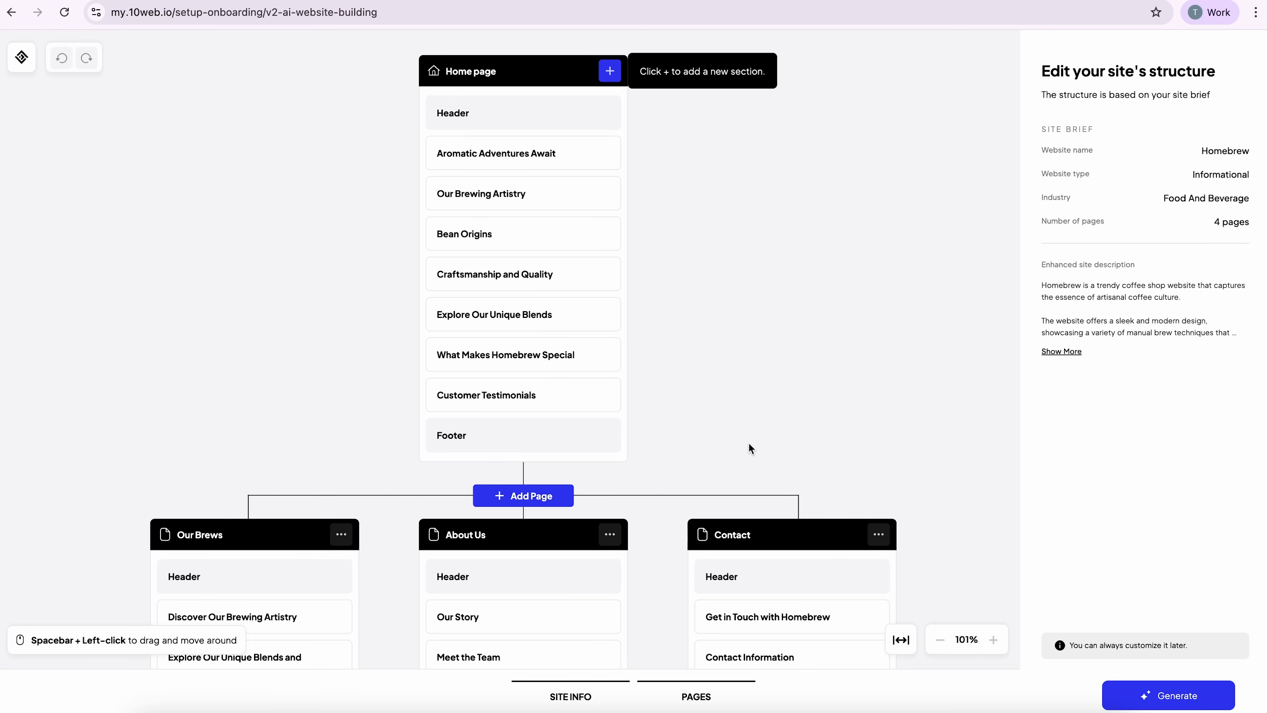
{"action": "scroll", "scroll_direction": "down", "scroll_amount": 3}
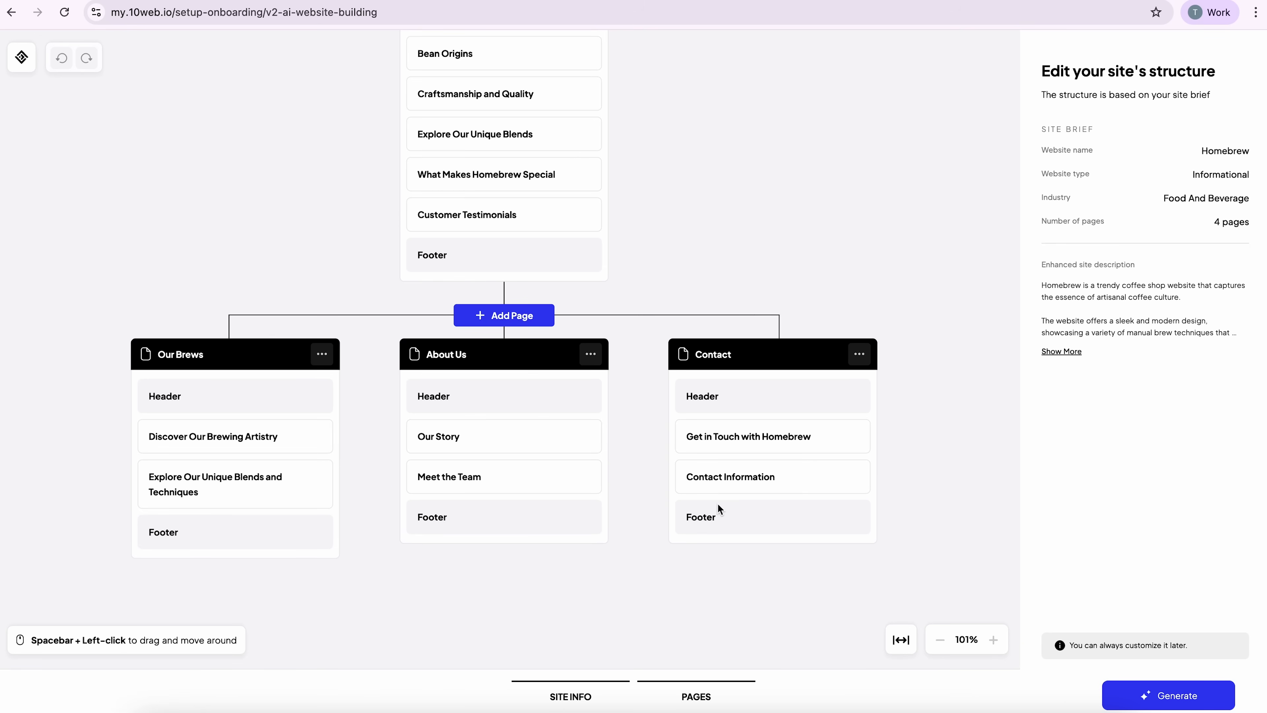
{"action": "mouse_move", "coordinate": [728, 445]}
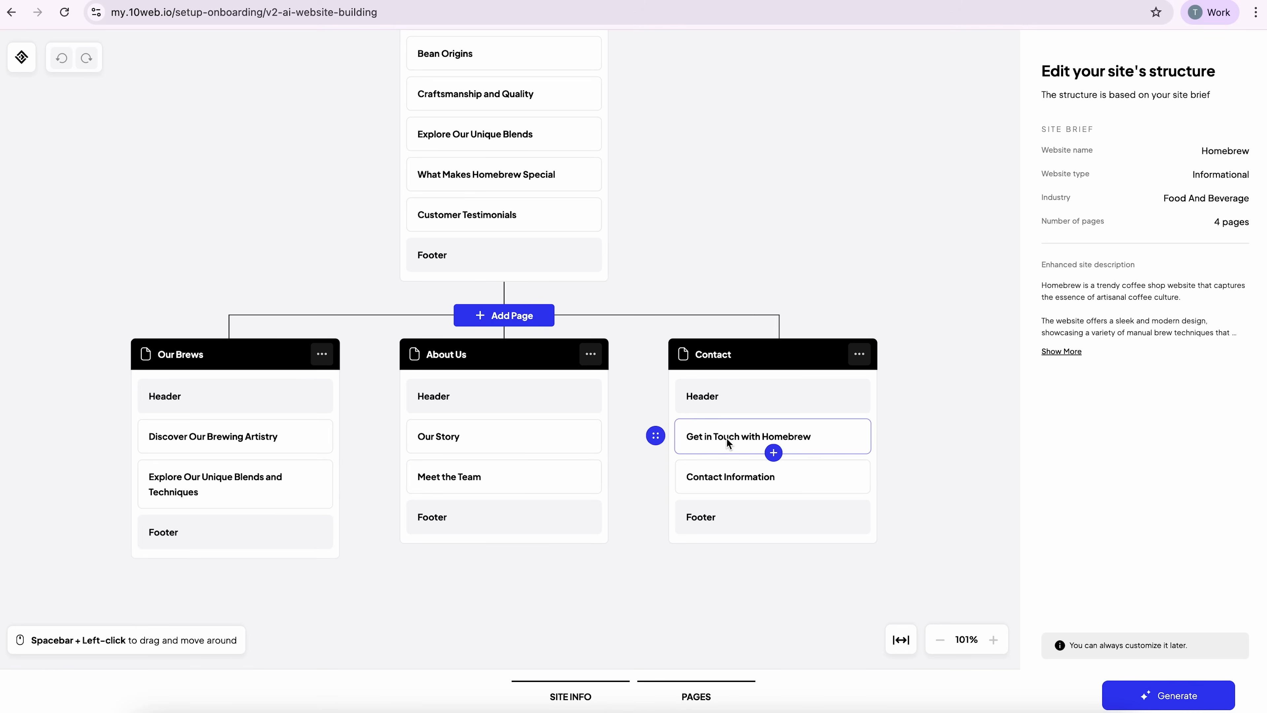
{"action": "mouse_move", "coordinate": [513, 326]}
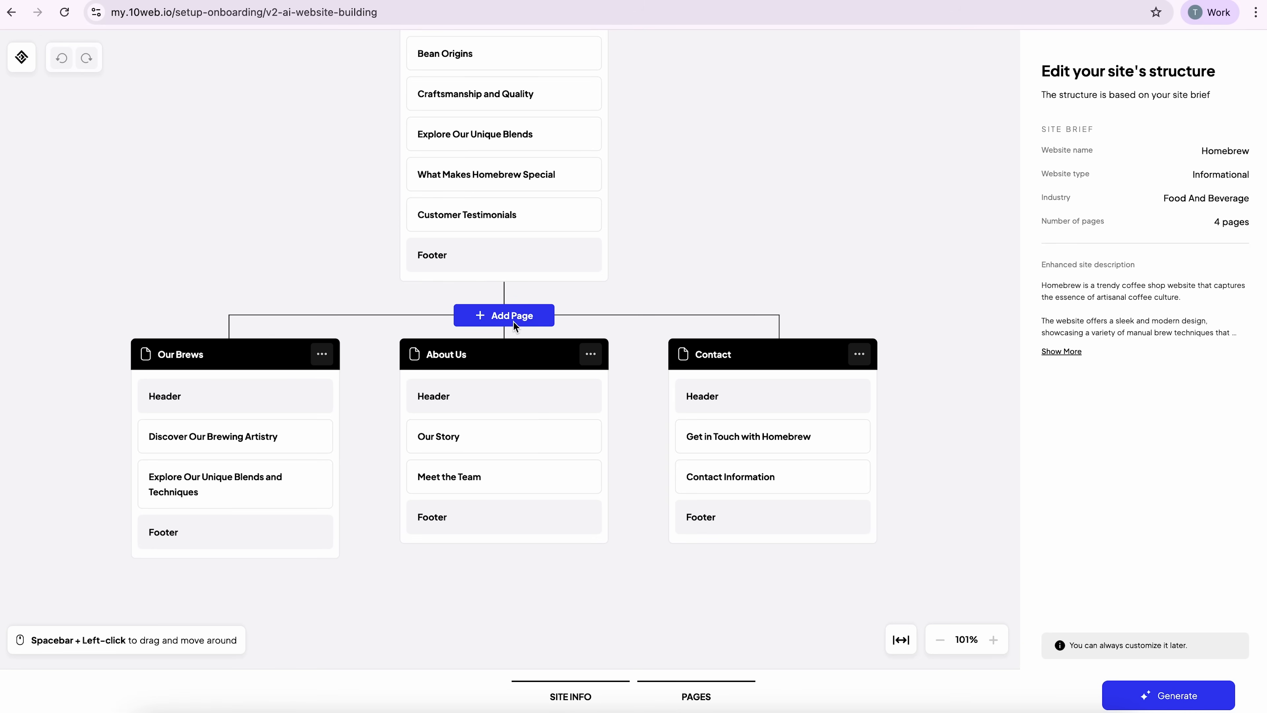
Add a new page named 'Merch' to the site structure
{"action": "left_click", "coordinate": [504, 315]}
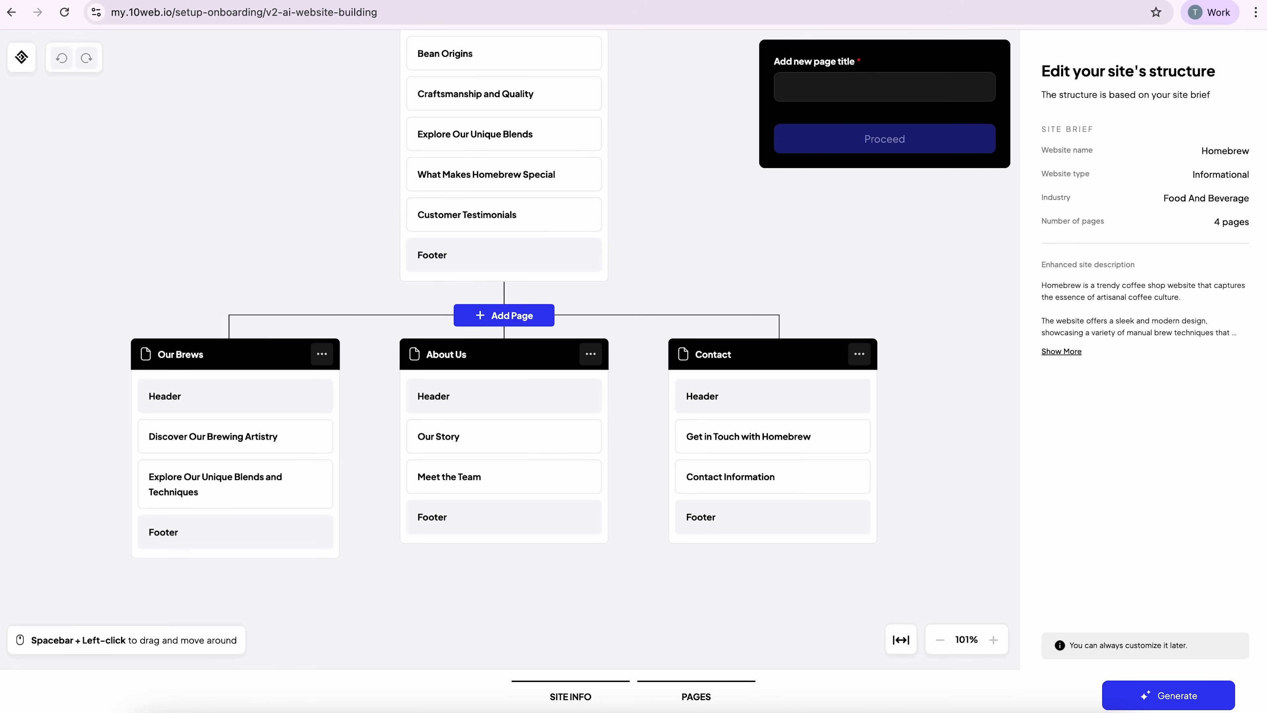
{"action": "type", "text": "Merch"}
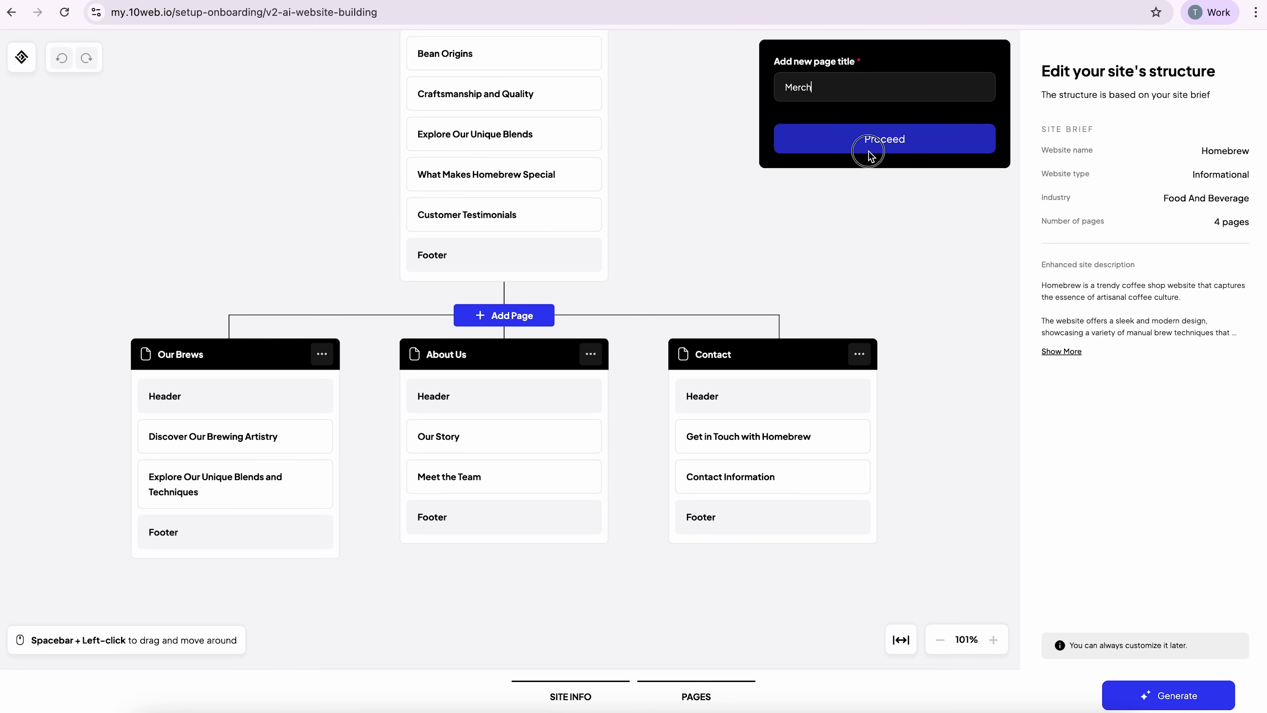
{"action": "left_click", "coordinate": [870, 138]}
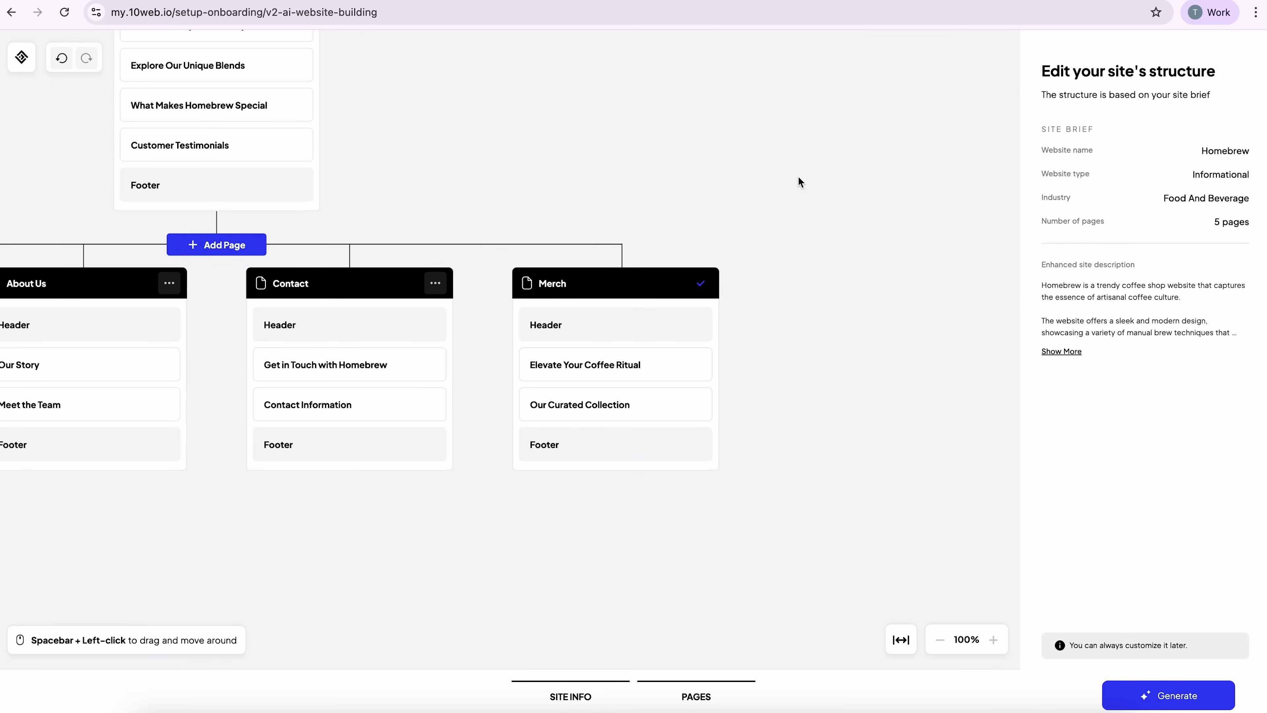
{"action": "mouse_move", "coordinate": [578, 422]}
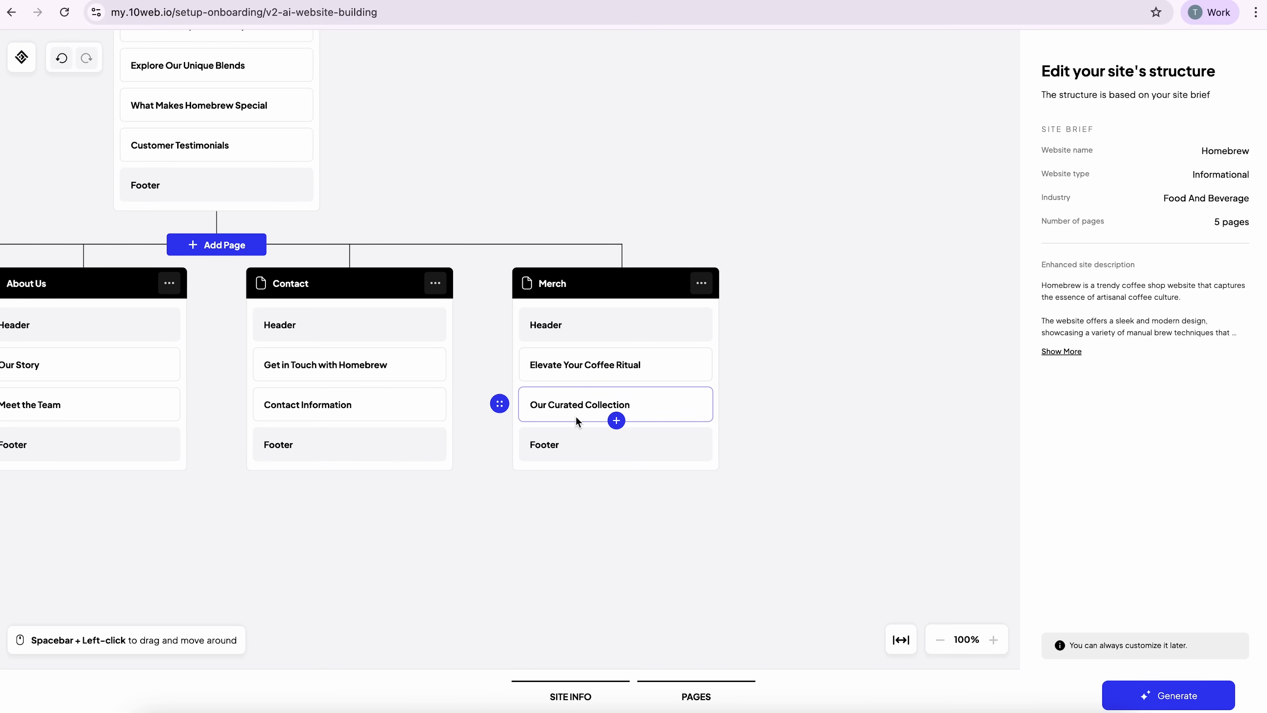
Remove the Merch page's Elevate Your Coffee Ritual section
{"action": "left_click", "coordinate": [585, 365]}
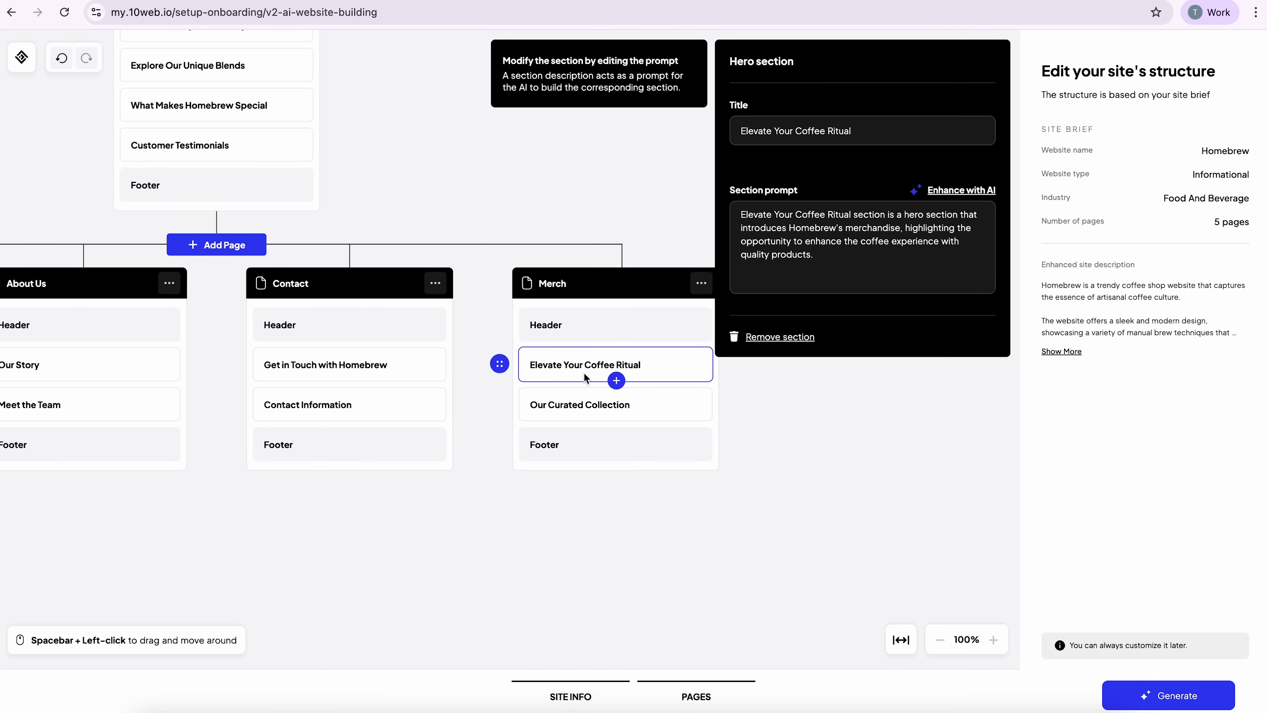
{"action": "mouse_move", "coordinate": [756, 182]}
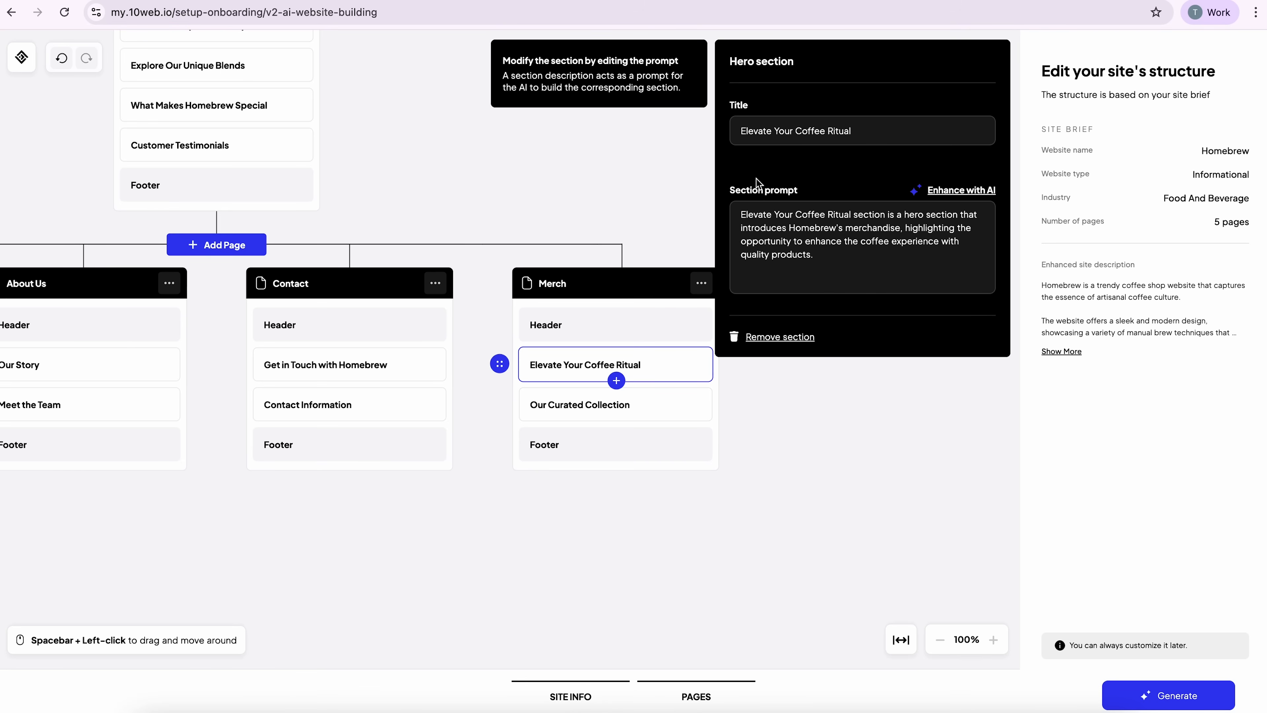
{"action": "mouse_move", "coordinate": [836, 208]}
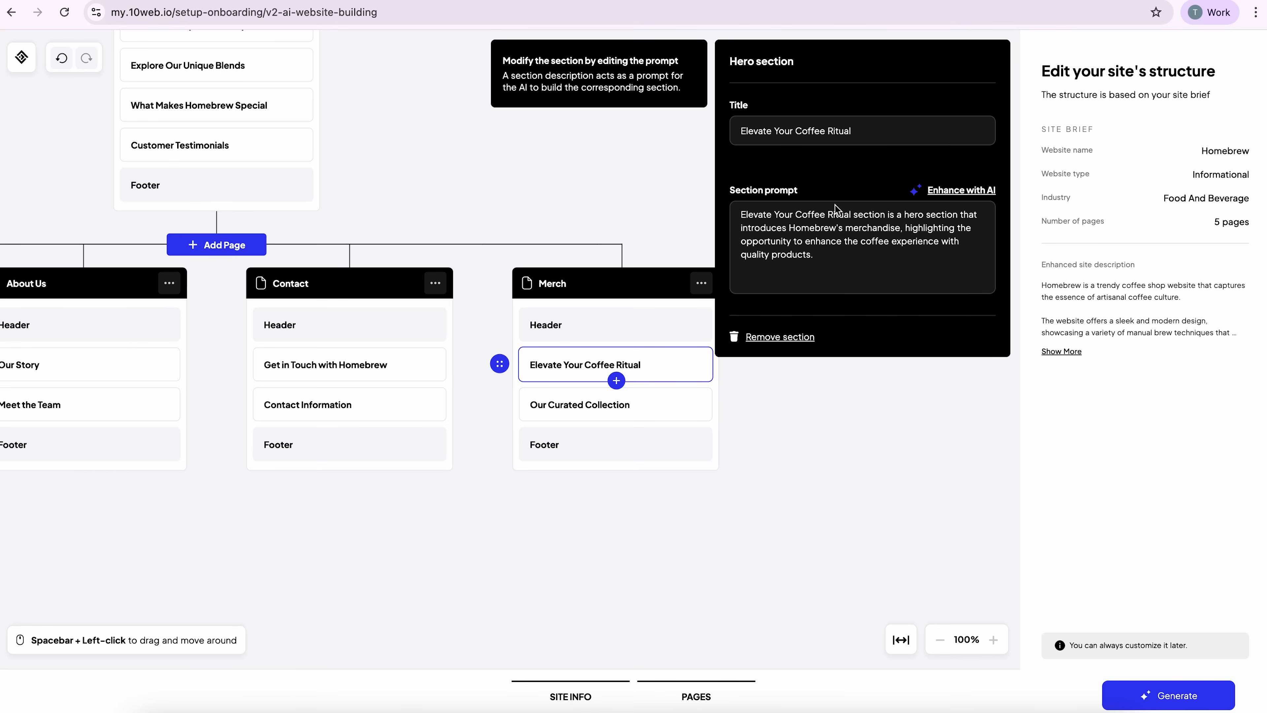
{"action": "mouse_move", "coordinate": [534, 91]}
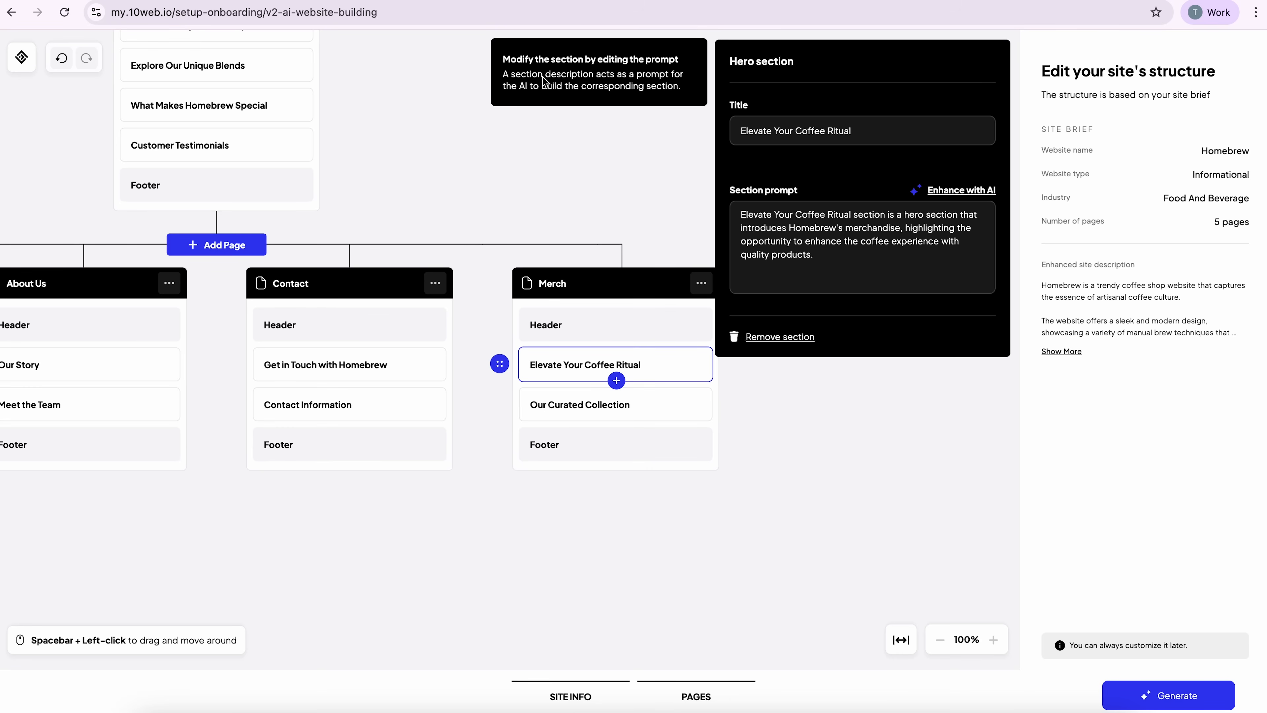
{"action": "left_click", "coordinate": [780, 337]}
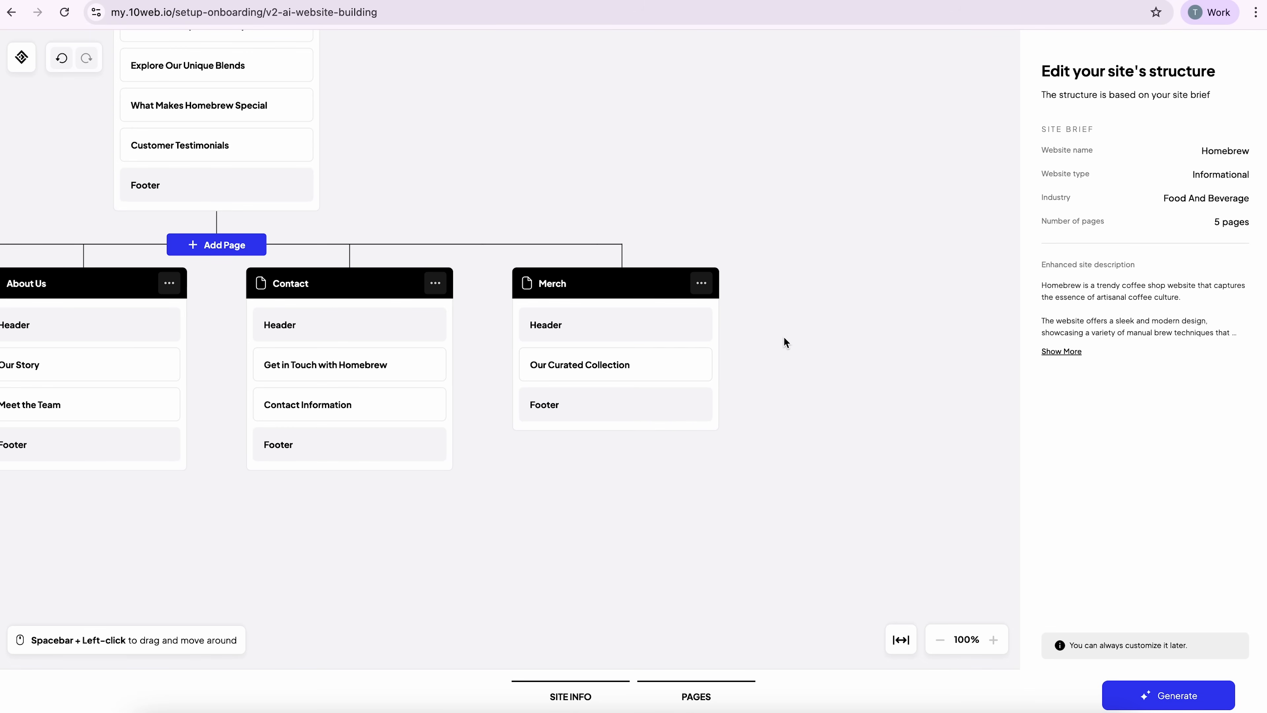
{"action": "mouse_move", "coordinate": [730, 525]}
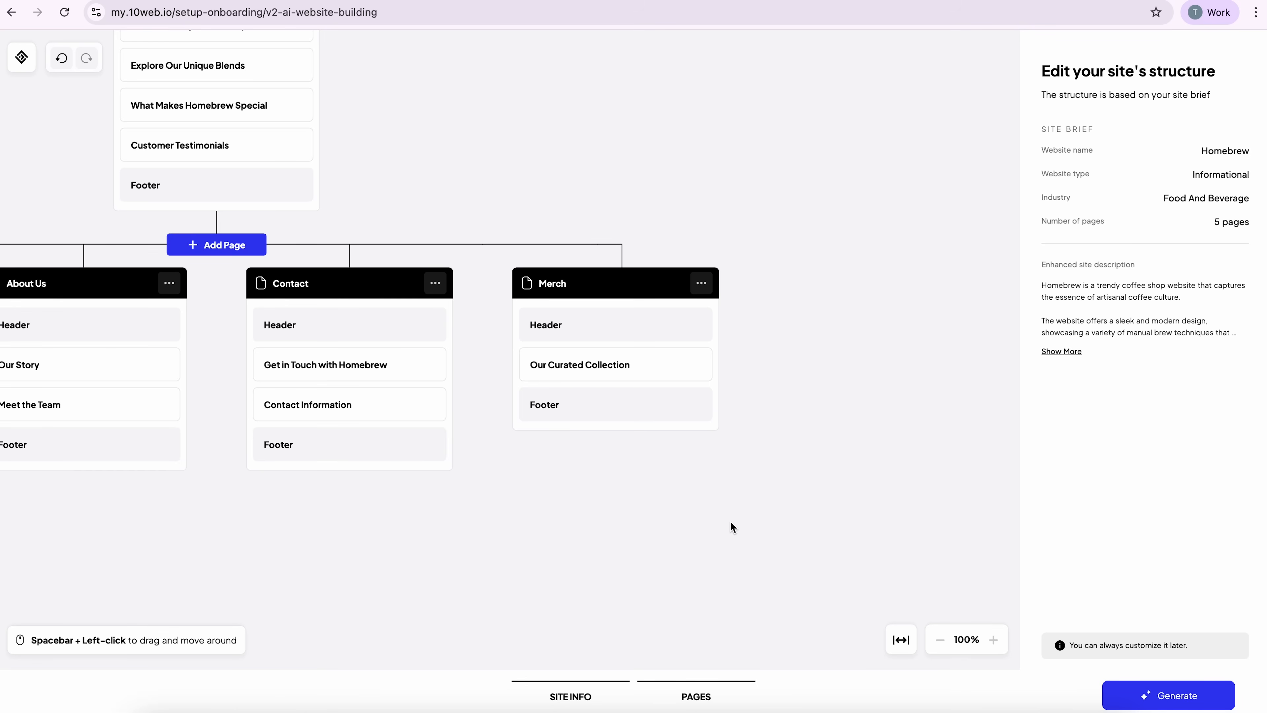
{"action": "mouse_move", "coordinate": [1238, 712]}
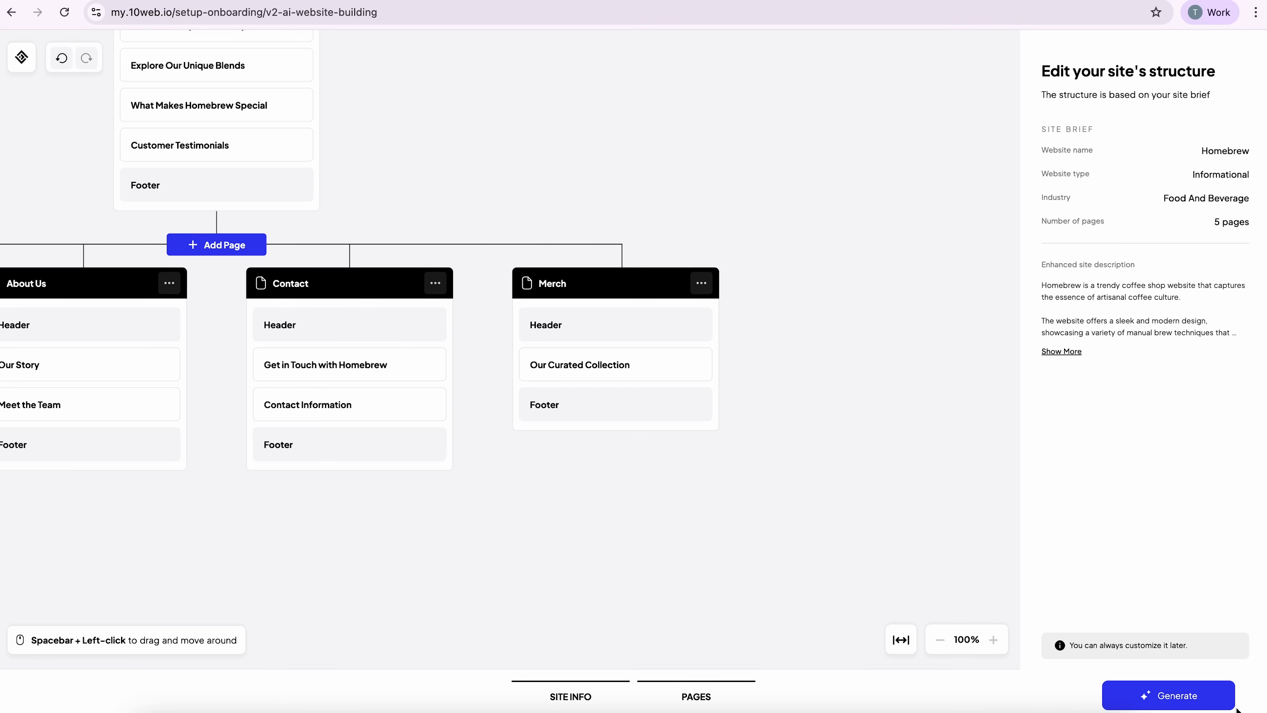
Submit the edited structure for generation and sign up for a free account
{"action": "left_click", "coordinate": [1173, 696]}
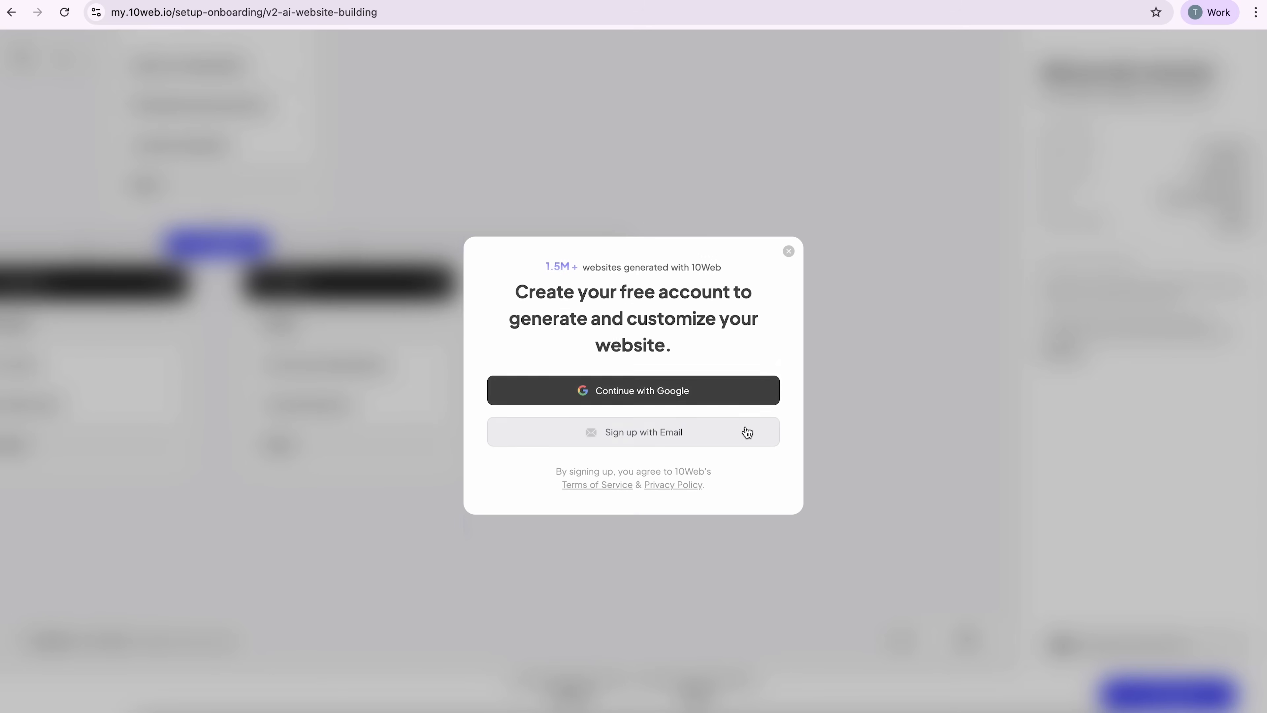
{"action": "left_click", "coordinate": [633, 391]}
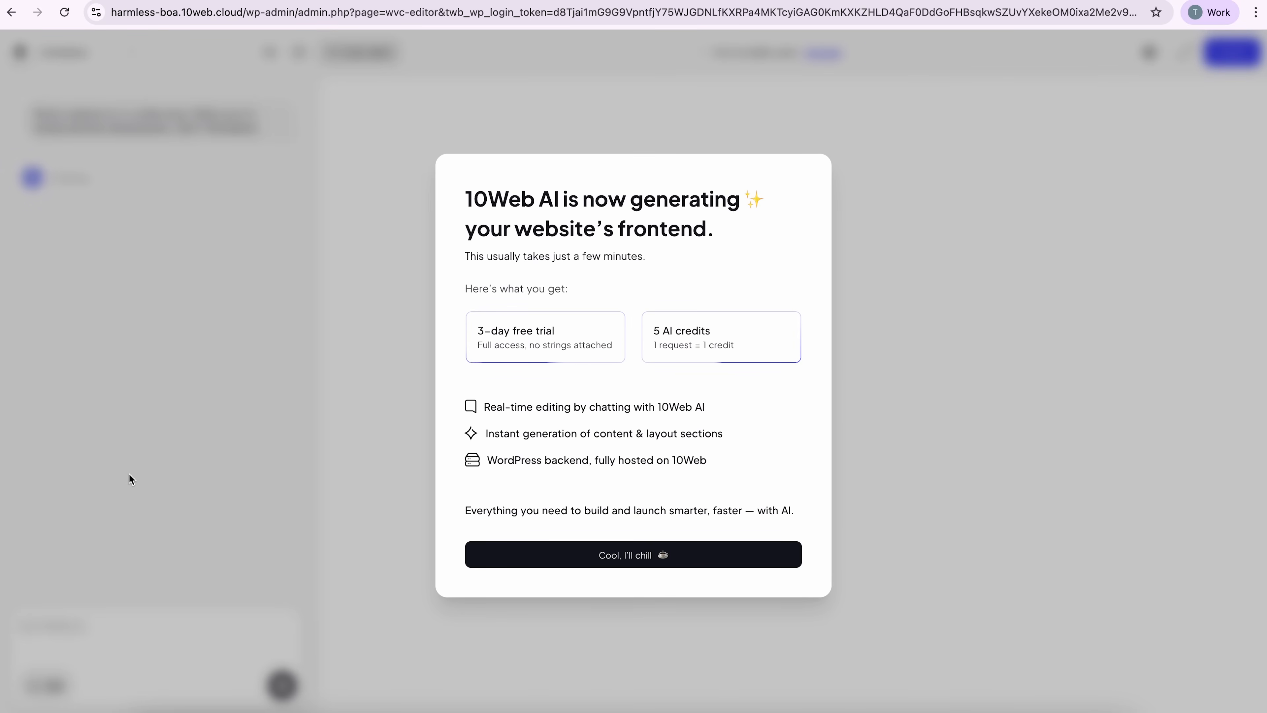
Dismiss the generation notice so the editor shows the Homebrew site being built
{"action": "left_click", "coordinate": [634, 555]}
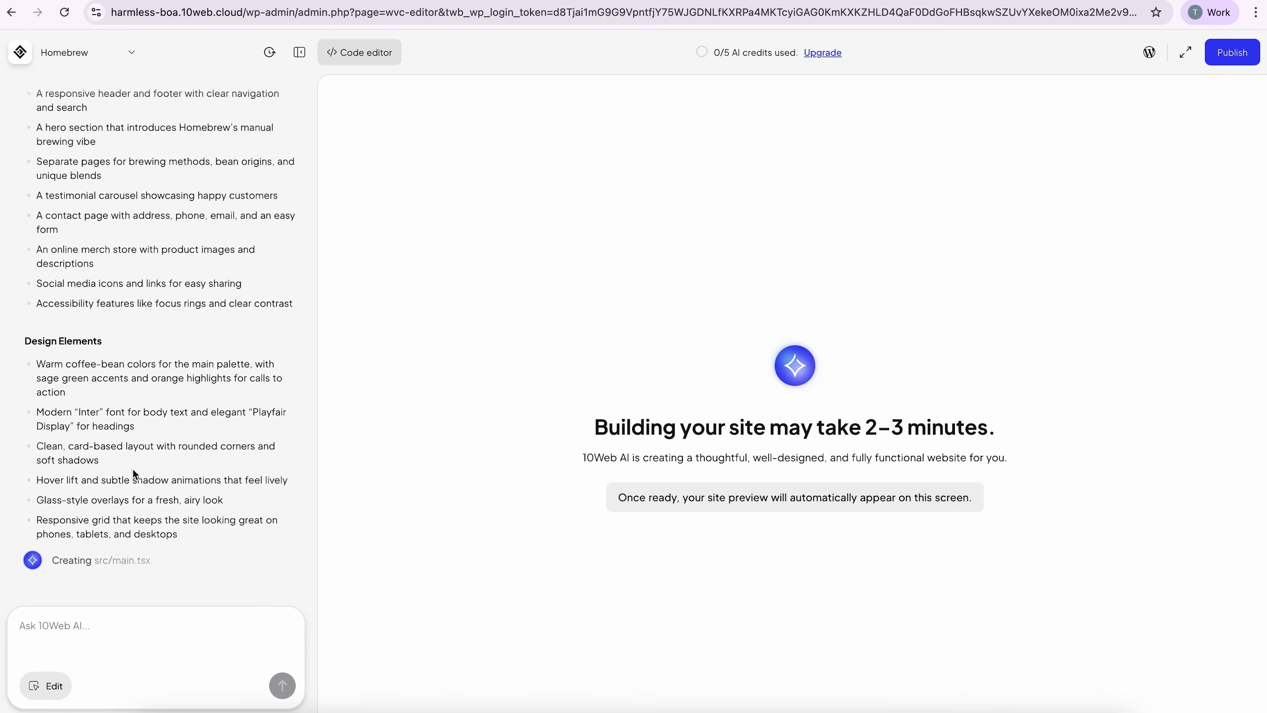
{"action": "mouse_move", "coordinate": [147, 471]}
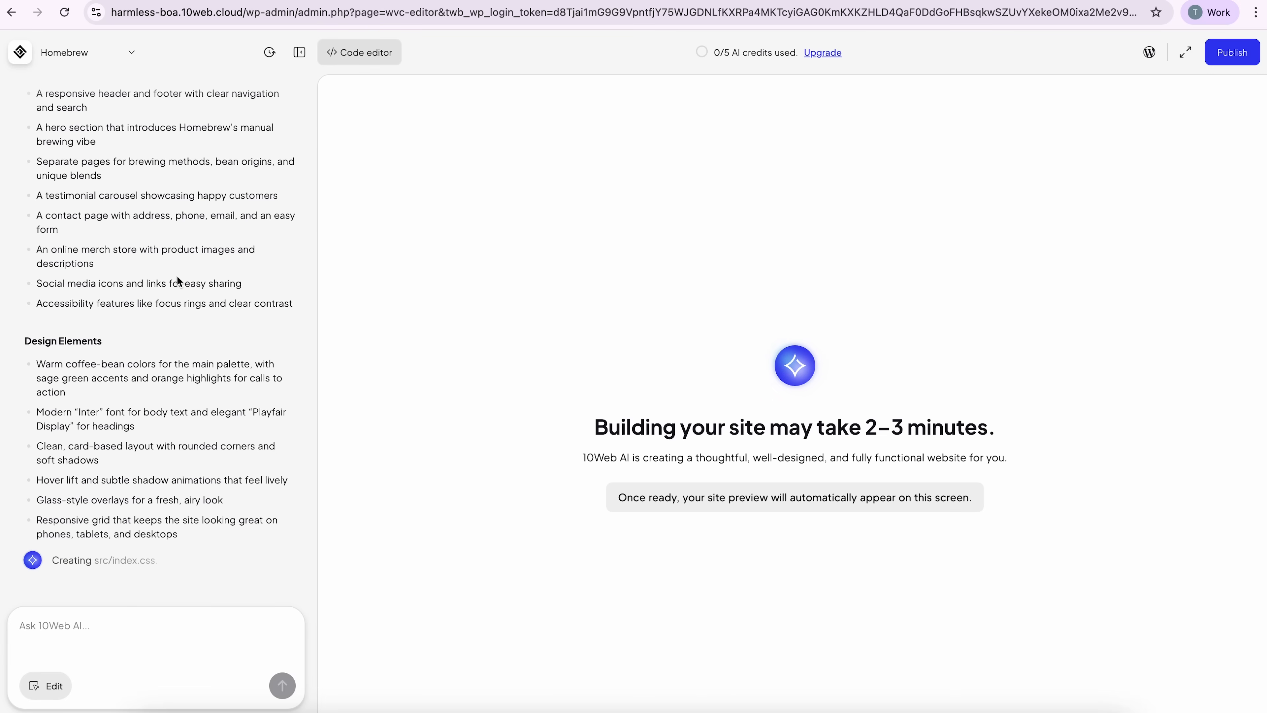
{"action": "mouse_move", "coordinate": [81, 221]}
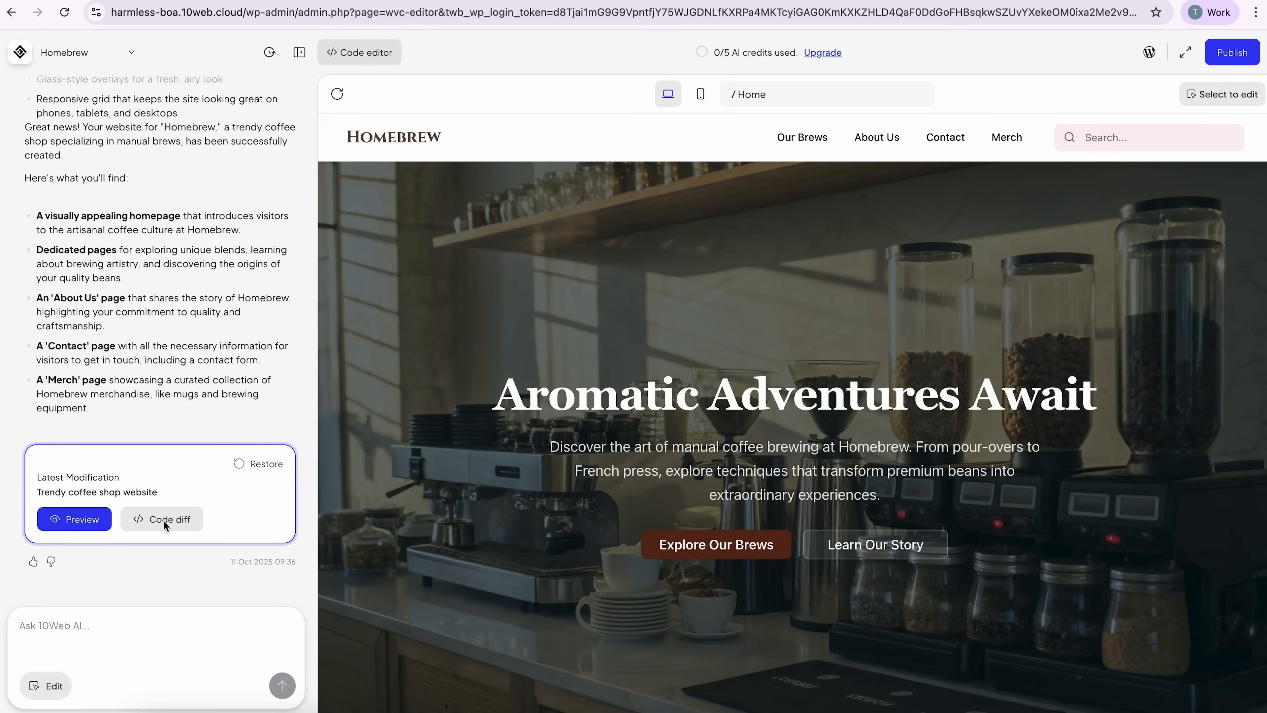
Review the latest modification's code diff, scrolling through Home.tsx and Header.tsx
{"action": "left_click", "coordinate": [162, 519]}
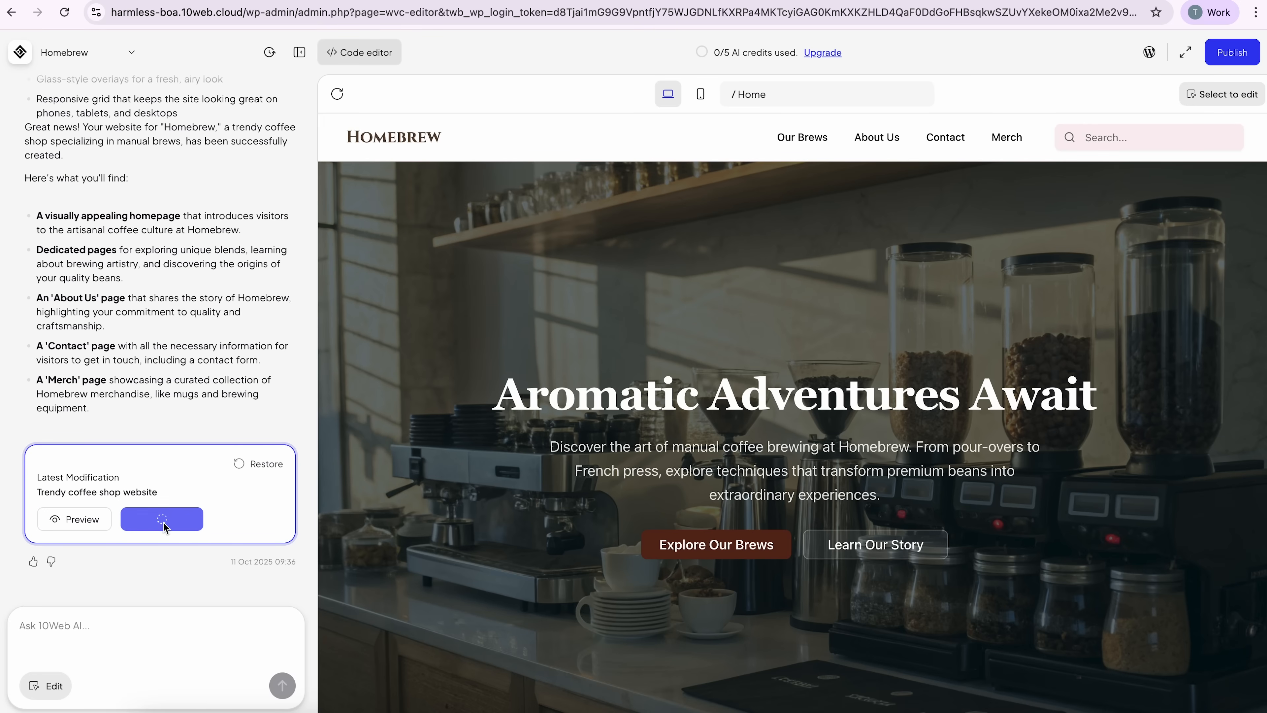
{"action": "left_click", "coordinate": [162, 519]}
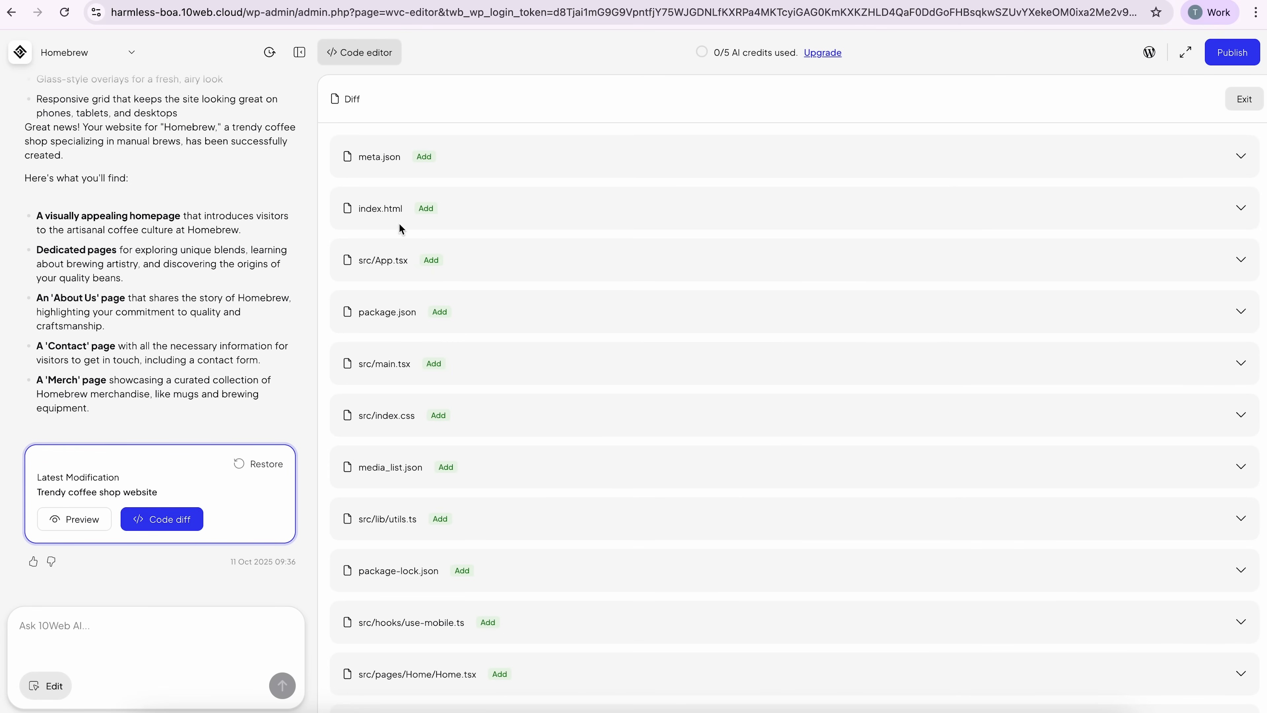
{"action": "scroll", "scroll_direction": "down", "scroll_amount": 3}
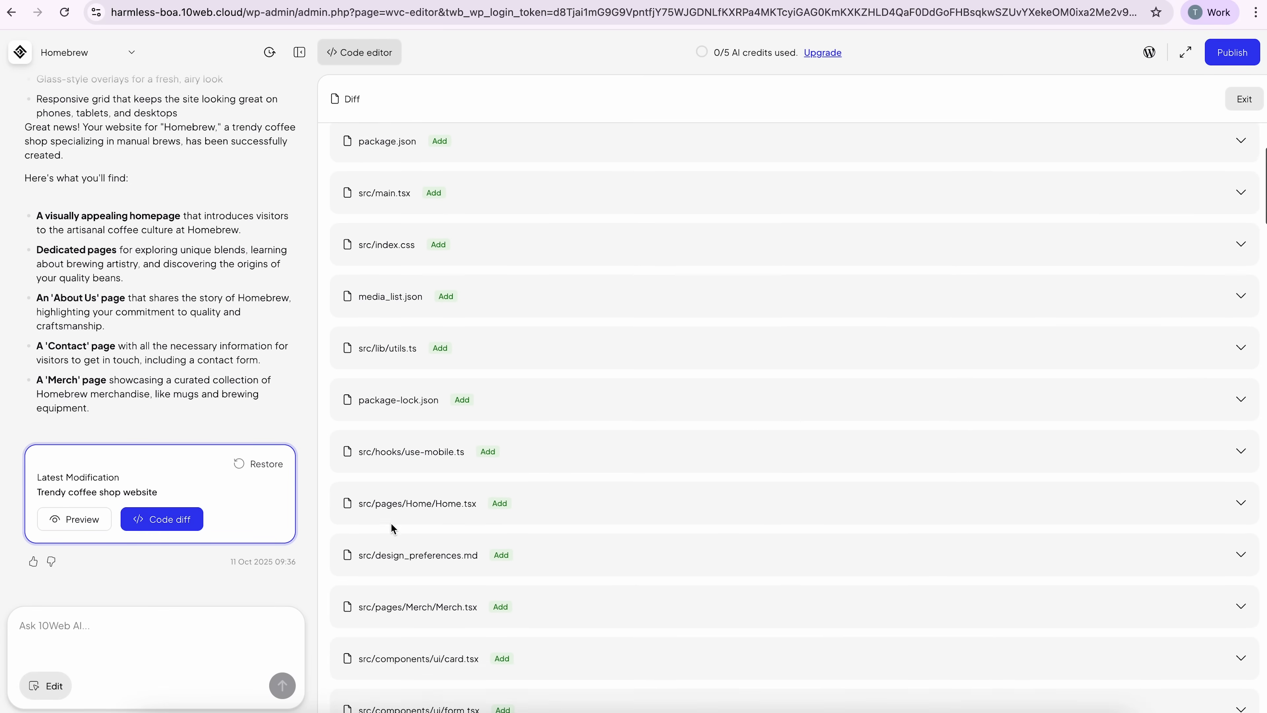
{"action": "scroll", "scroll_direction": "down", "scroll_amount": 3}
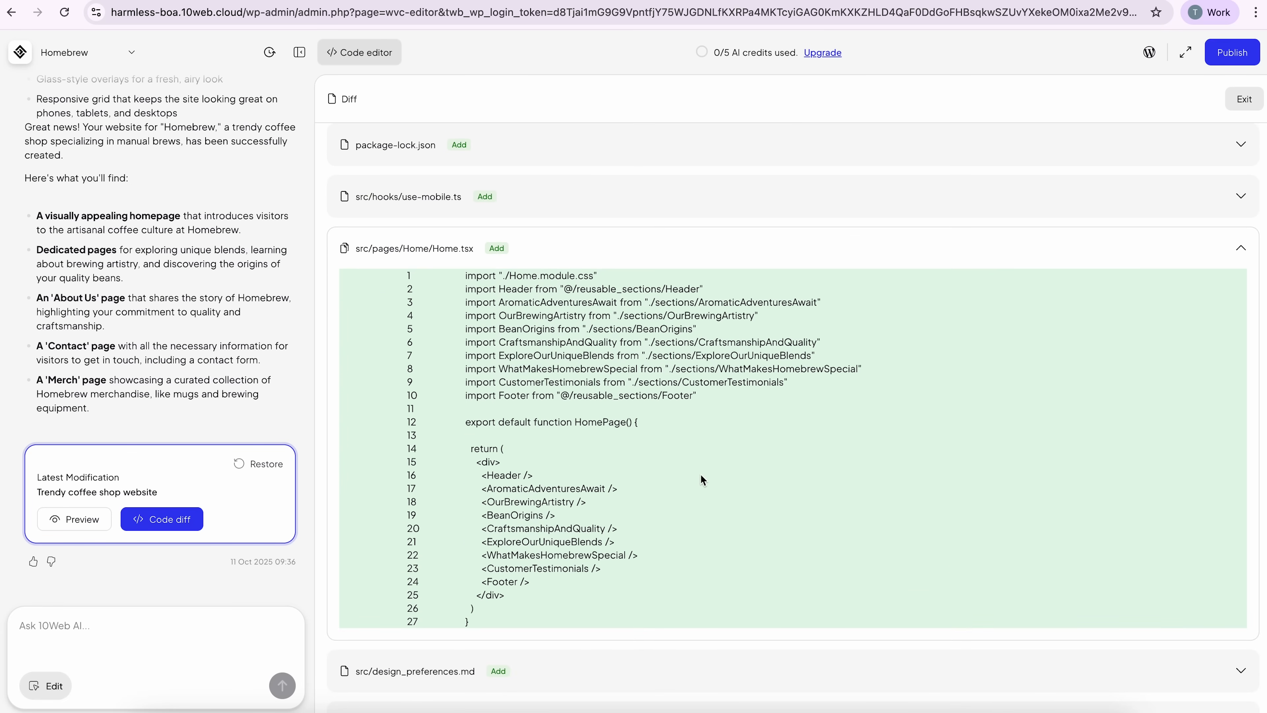
{"action": "scroll", "scroll_direction": "down", "scroll_amount": 3}
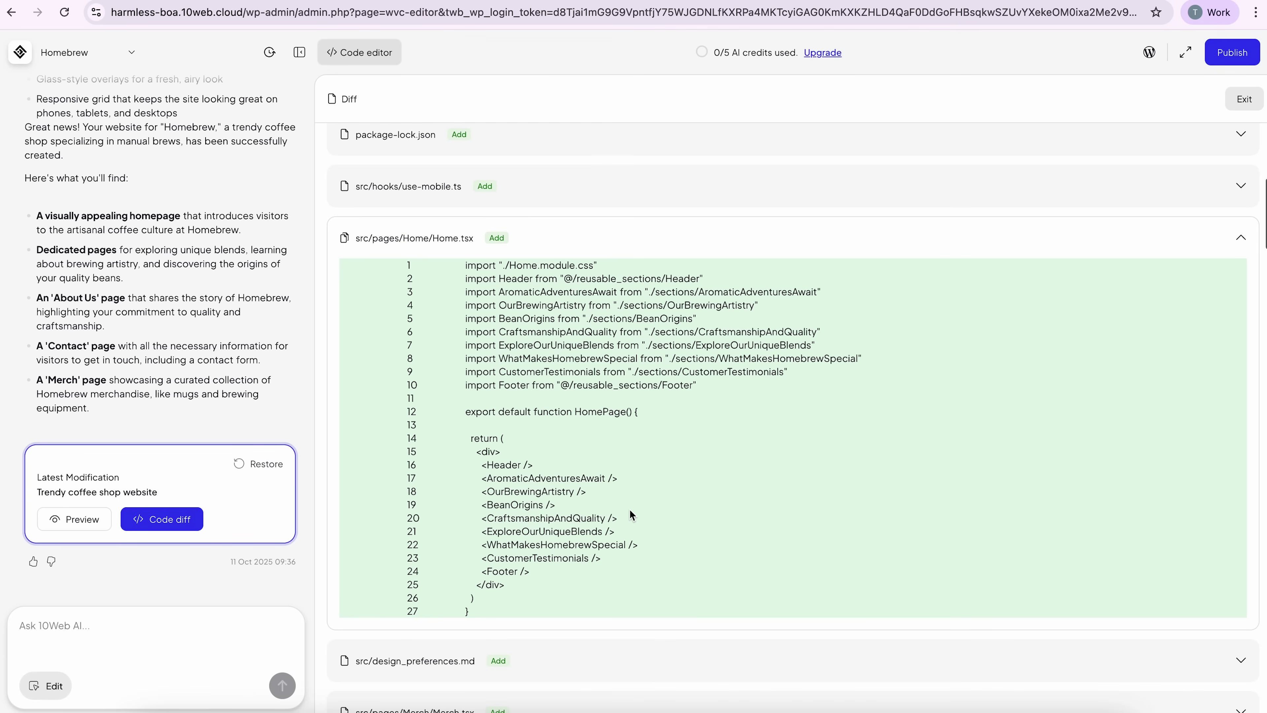
{"action": "mouse_move", "coordinate": [536, 482]}
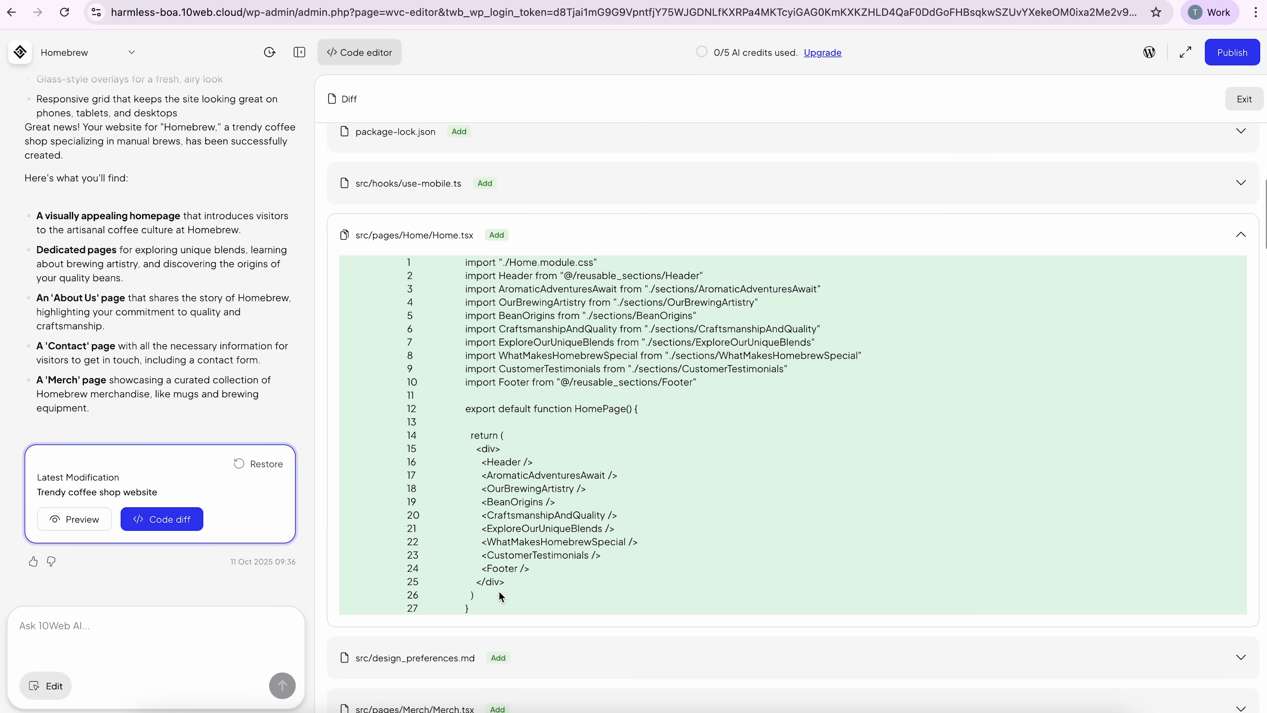
{"action": "scroll", "scroll_direction": "down", "scroll_amount": 3}
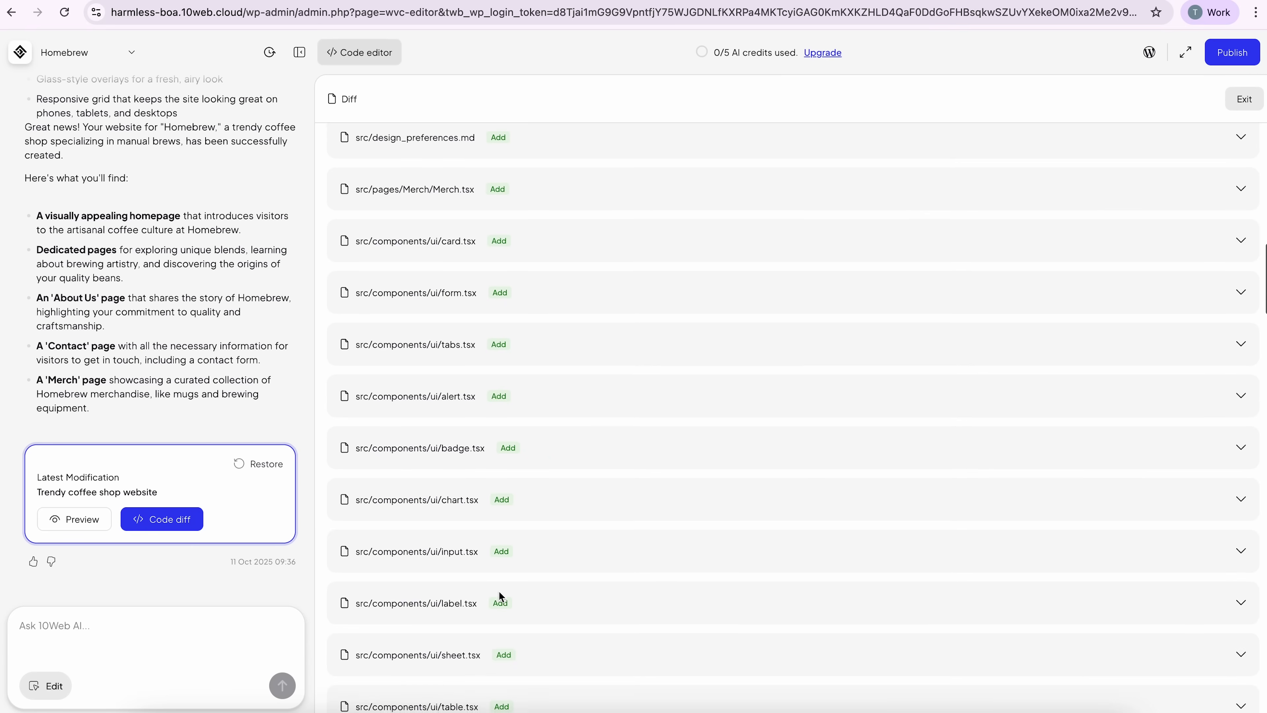
{"action": "scroll", "scroll_direction": "down", "scroll_amount": 3}
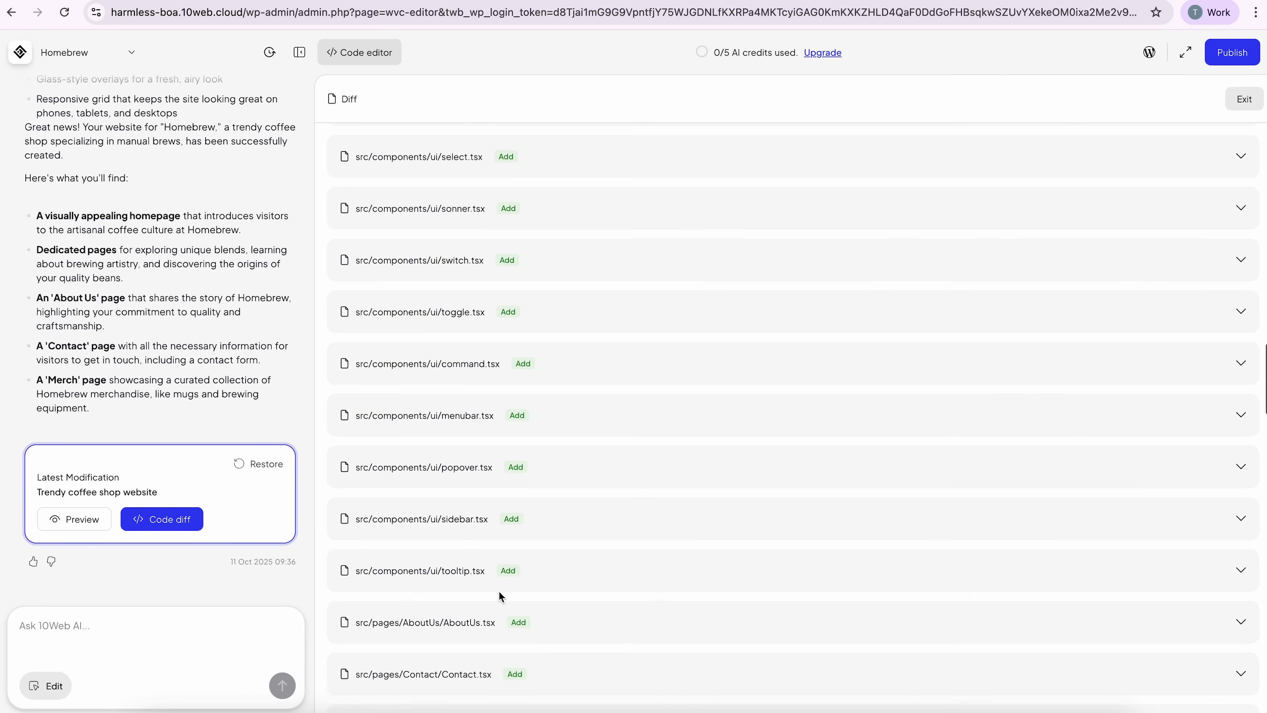
{"action": "scroll", "scroll_direction": "down", "scroll_amount": 3}
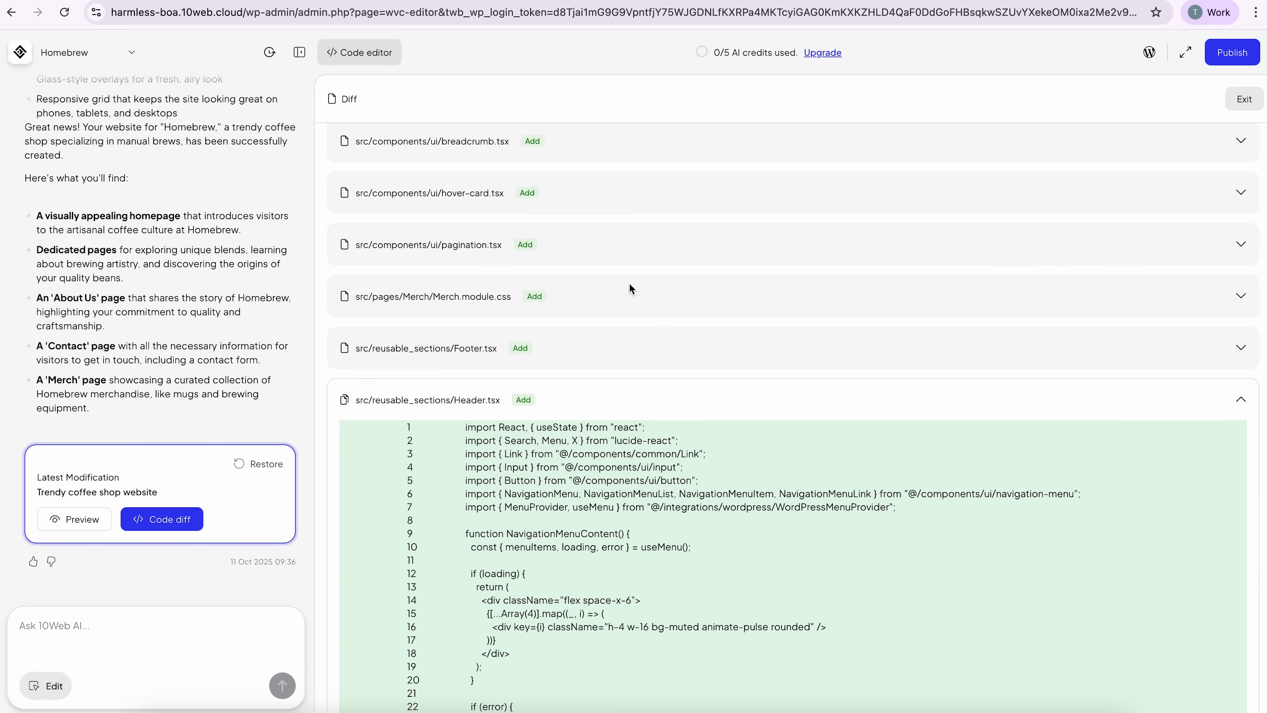
{"action": "scroll", "scroll_direction": "down", "scroll_amount": 3}
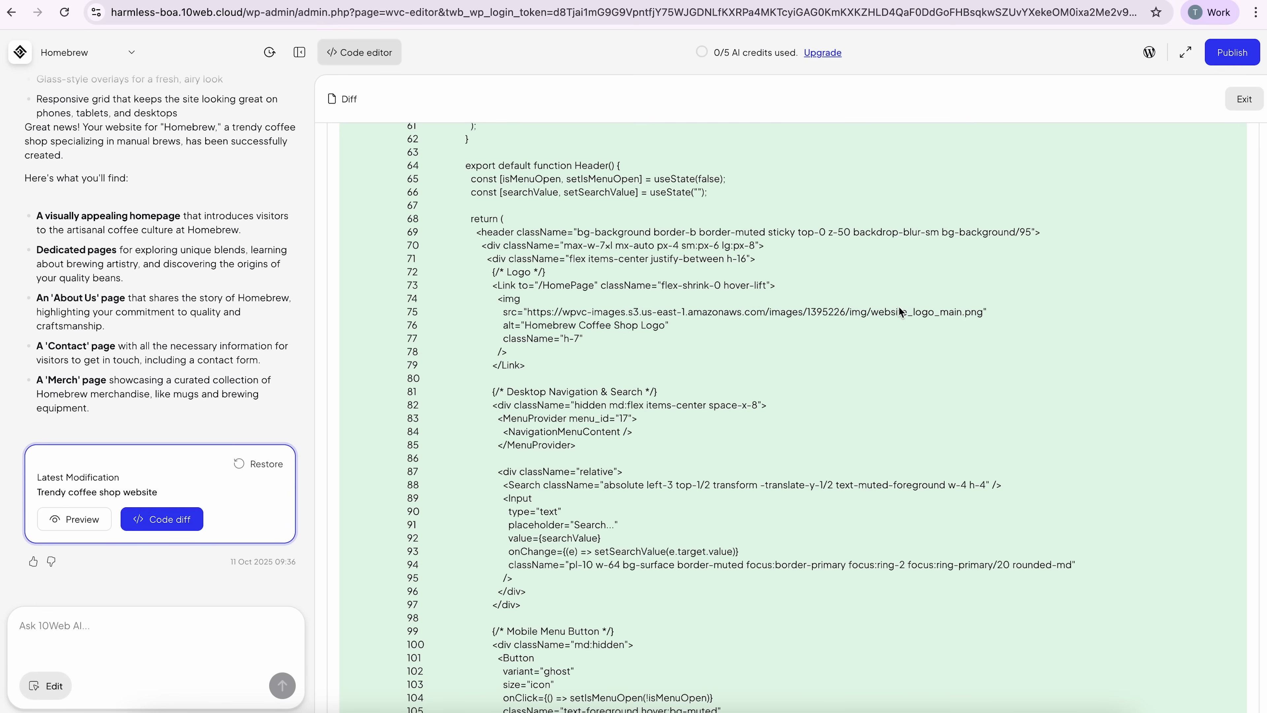
{"action": "mouse_move", "coordinate": [714, 217]}
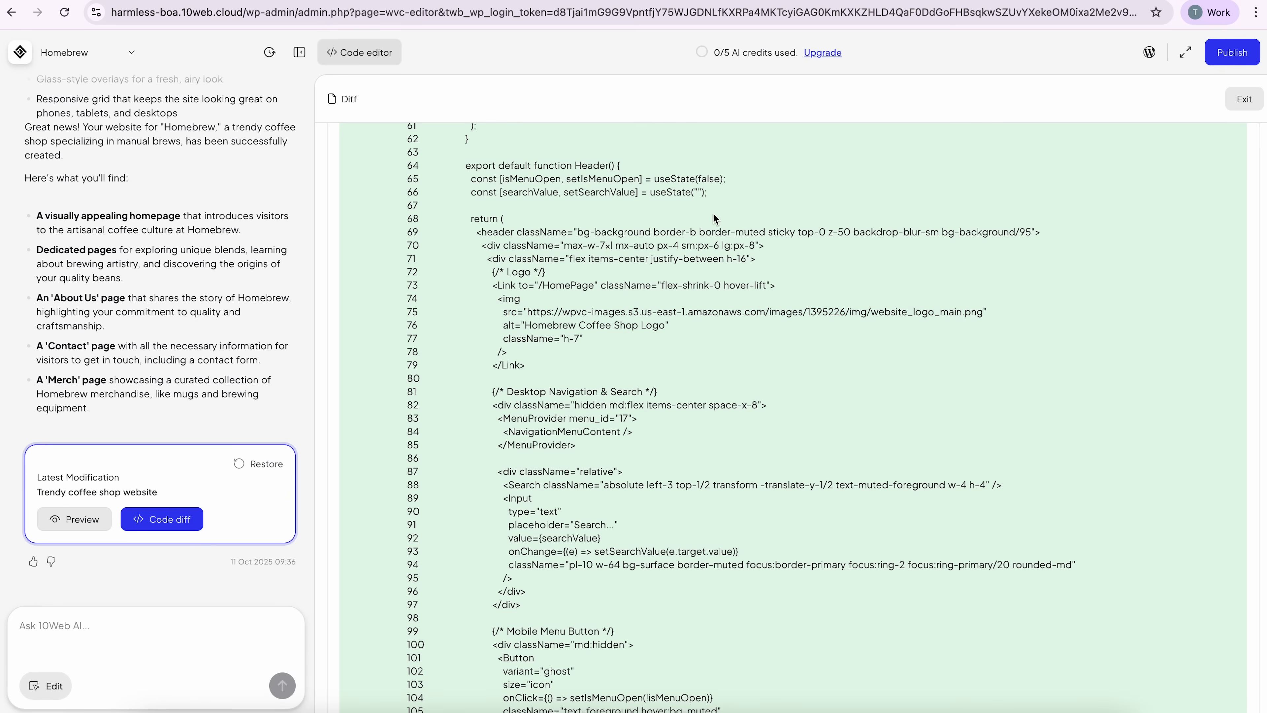
Return to the live preview and scroll through the homepage's hero, brewing, craftsmanship and testimonial sections
{"action": "left_click", "coordinate": [74, 518]}
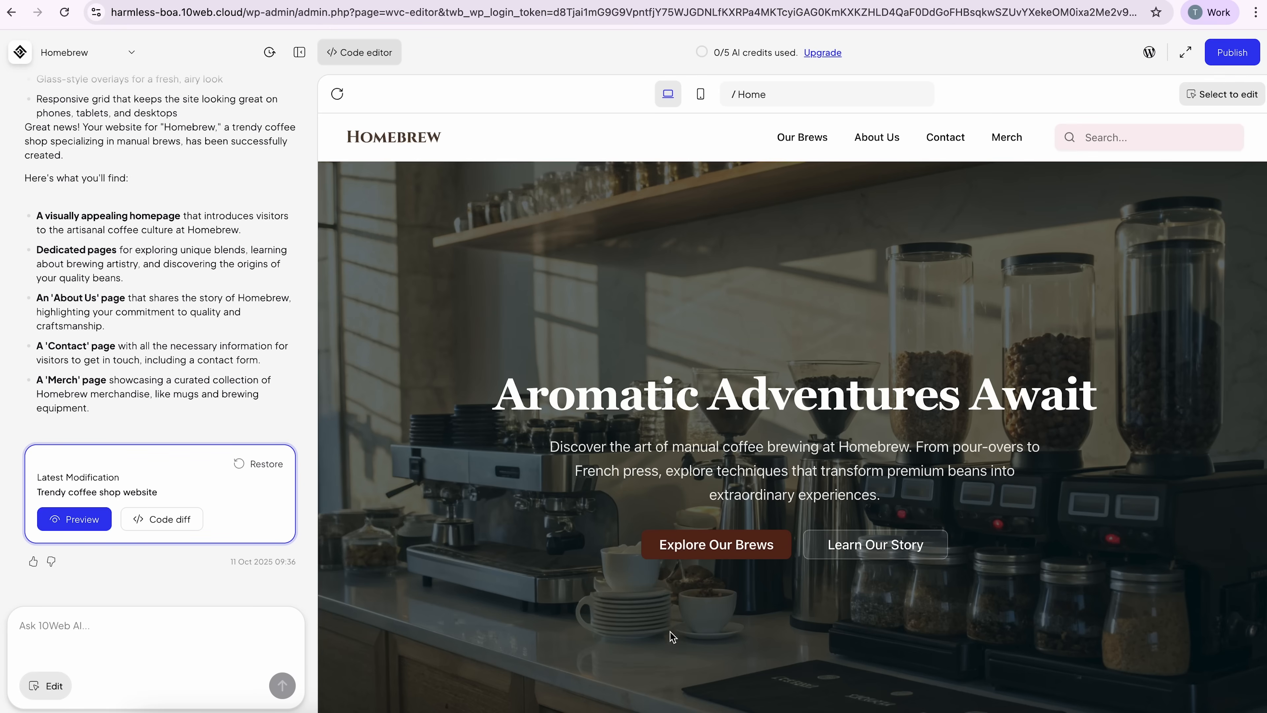
{"action": "scroll", "scroll_direction": "down", "scroll_amount": 3}
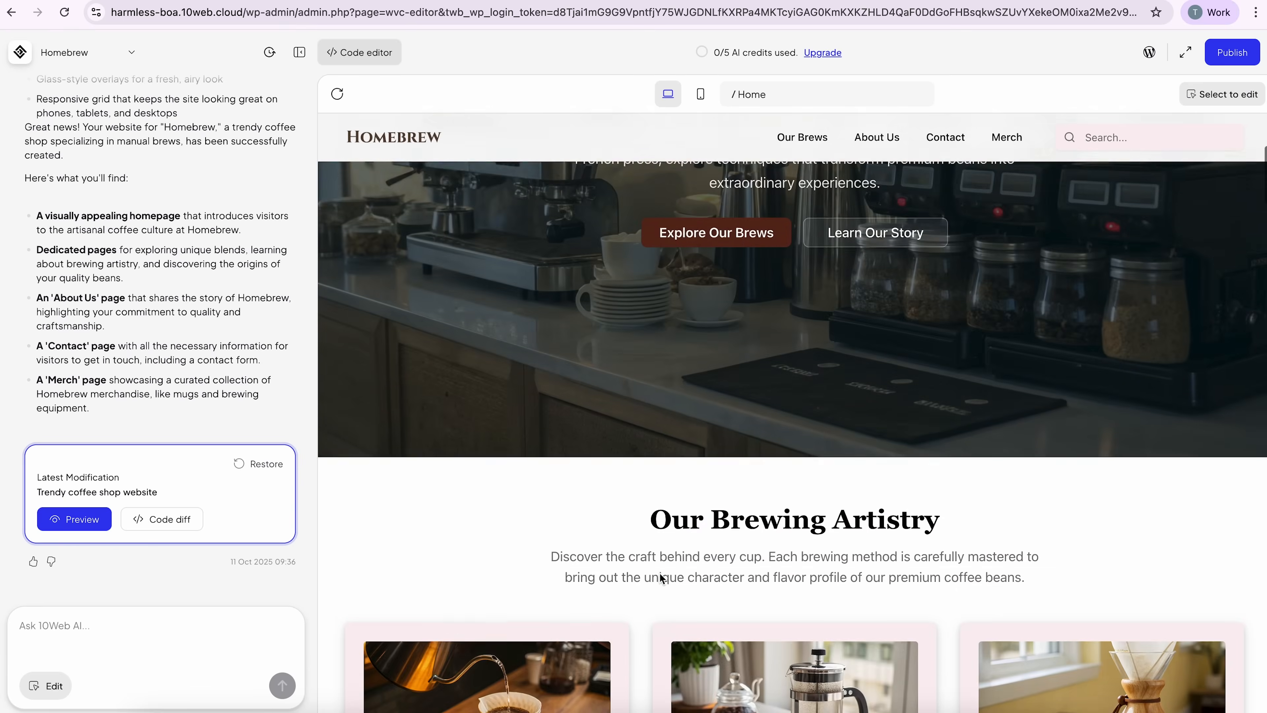
{"action": "scroll", "scroll_direction": "down", "scroll_amount": 3}
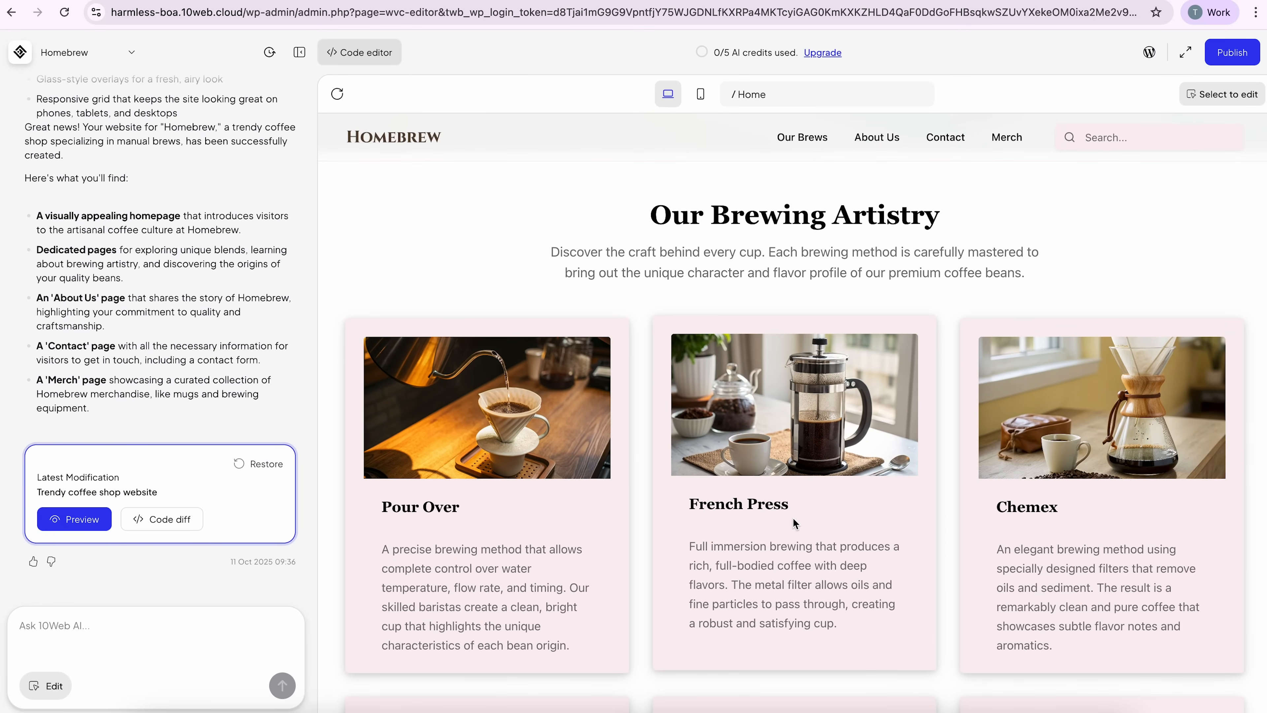
{"action": "scroll", "scroll_direction": "down", "scroll_amount": 3}
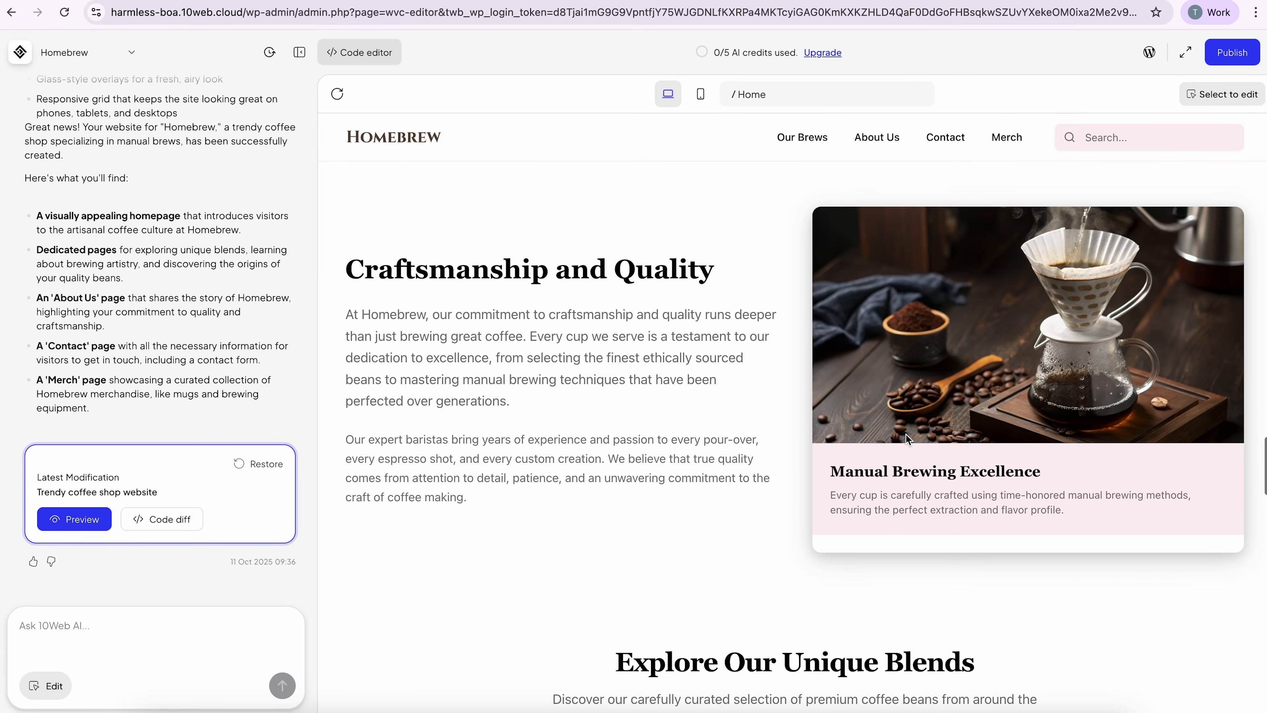
{"action": "scroll", "scroll_direction": "down", "scroll_amount": 3}
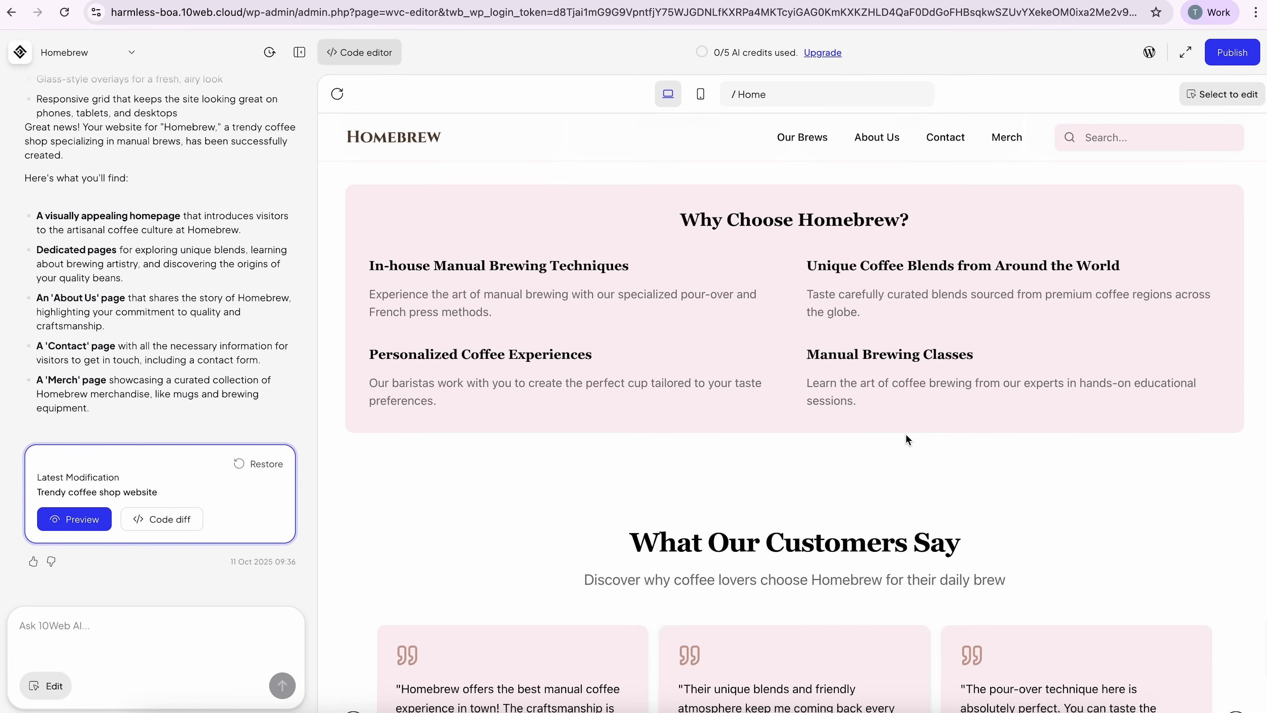
{"action": "scroll", "scroll_direction": "down", "scroll_amount": 3}
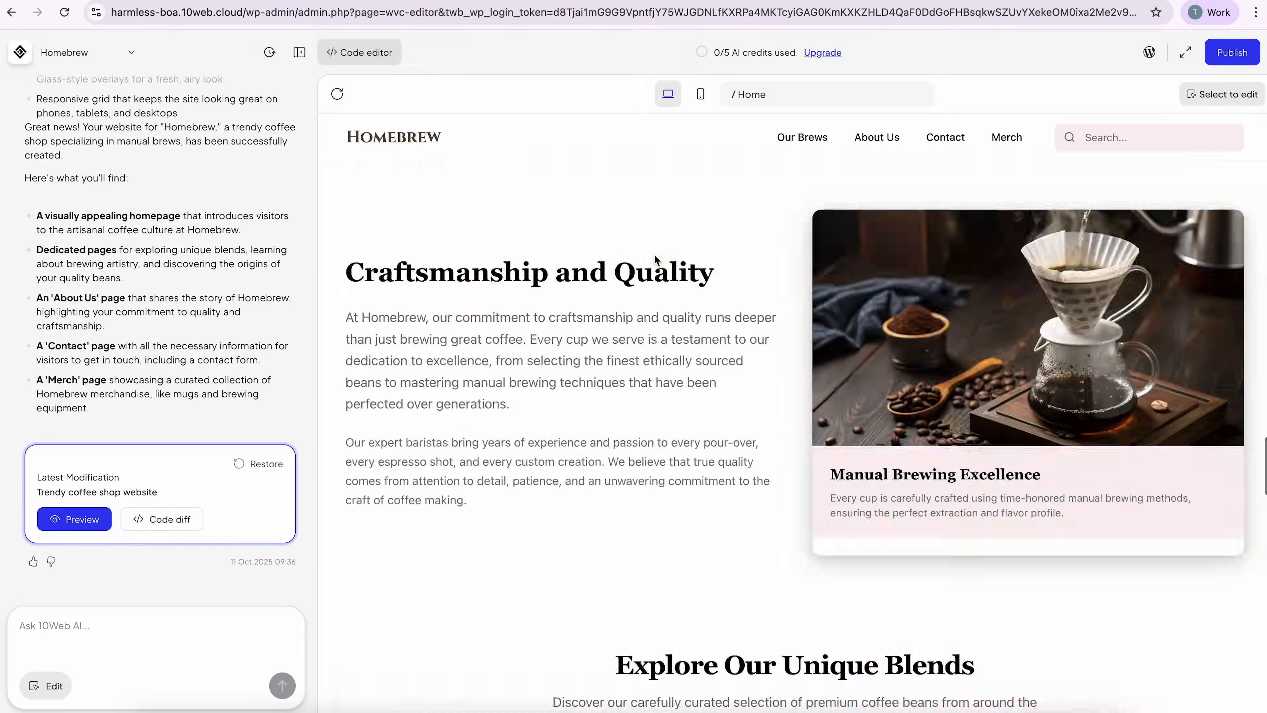
{"action": "left_click", "coordinate": [802, 137]}
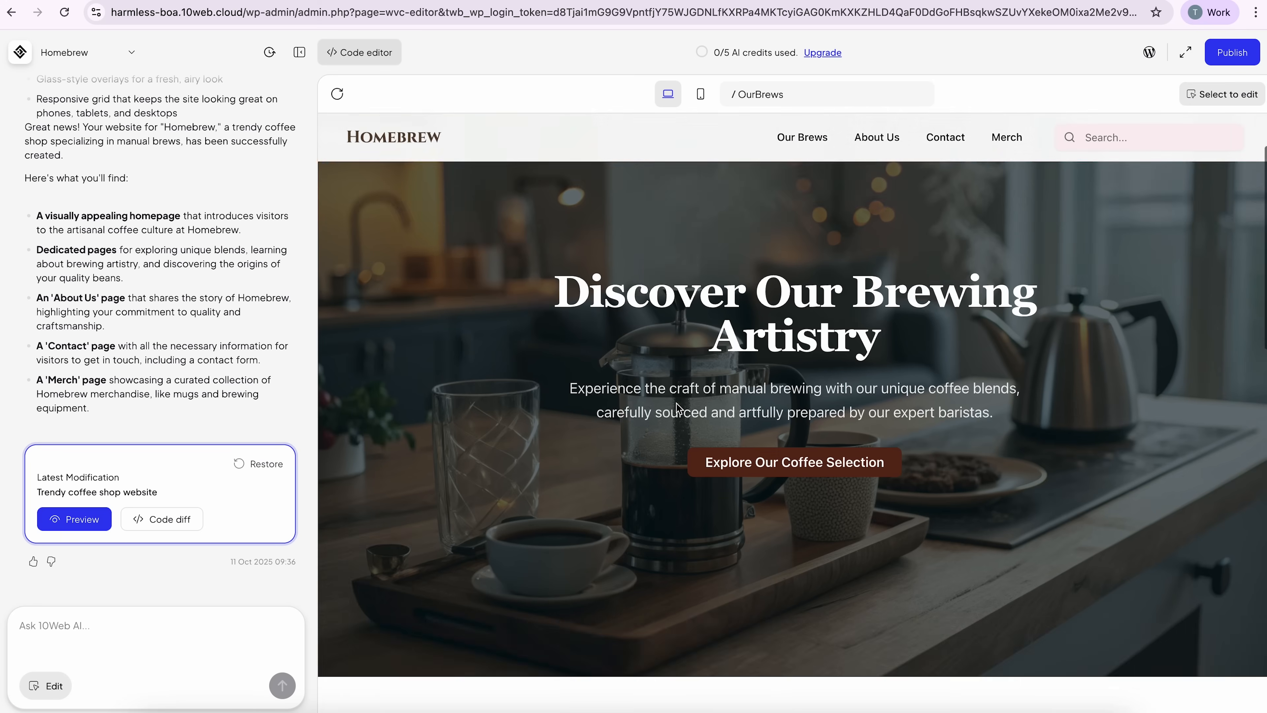
{"action": "scroll", "scroll_direction": "down", "scroll_amount": 3}
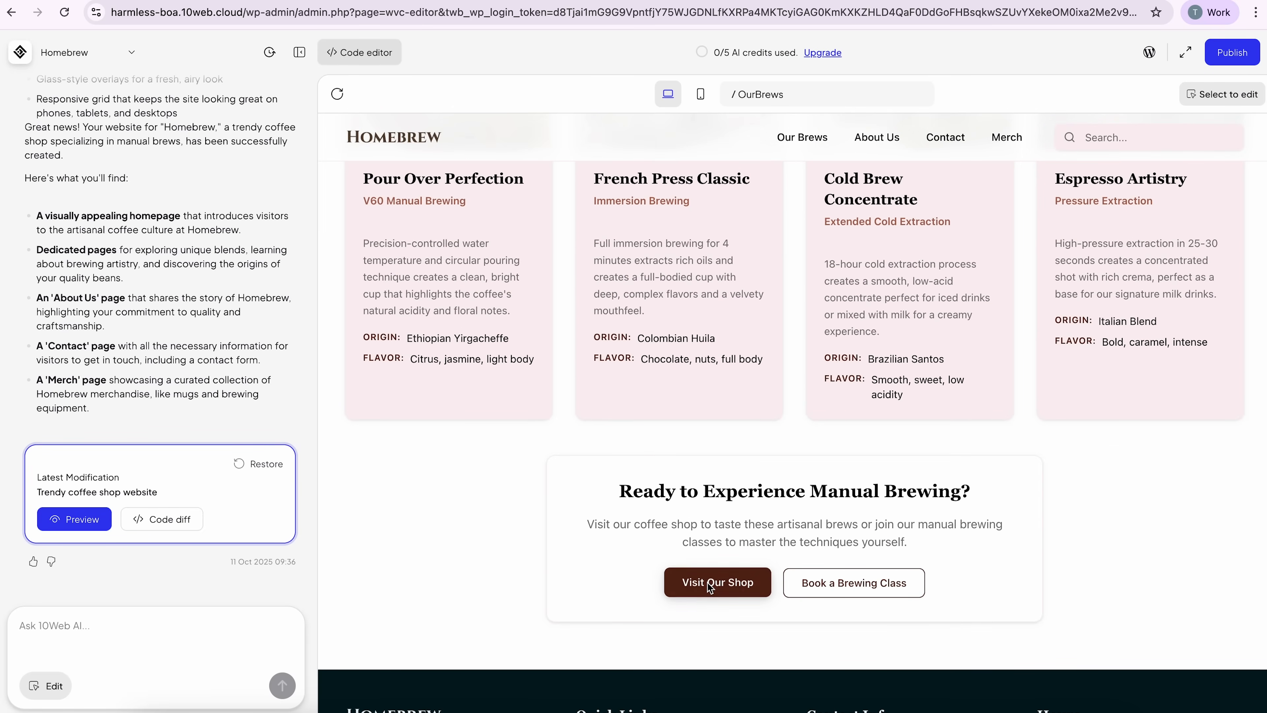
{"action": "mouse_move", "coordinate": [840, 590]}
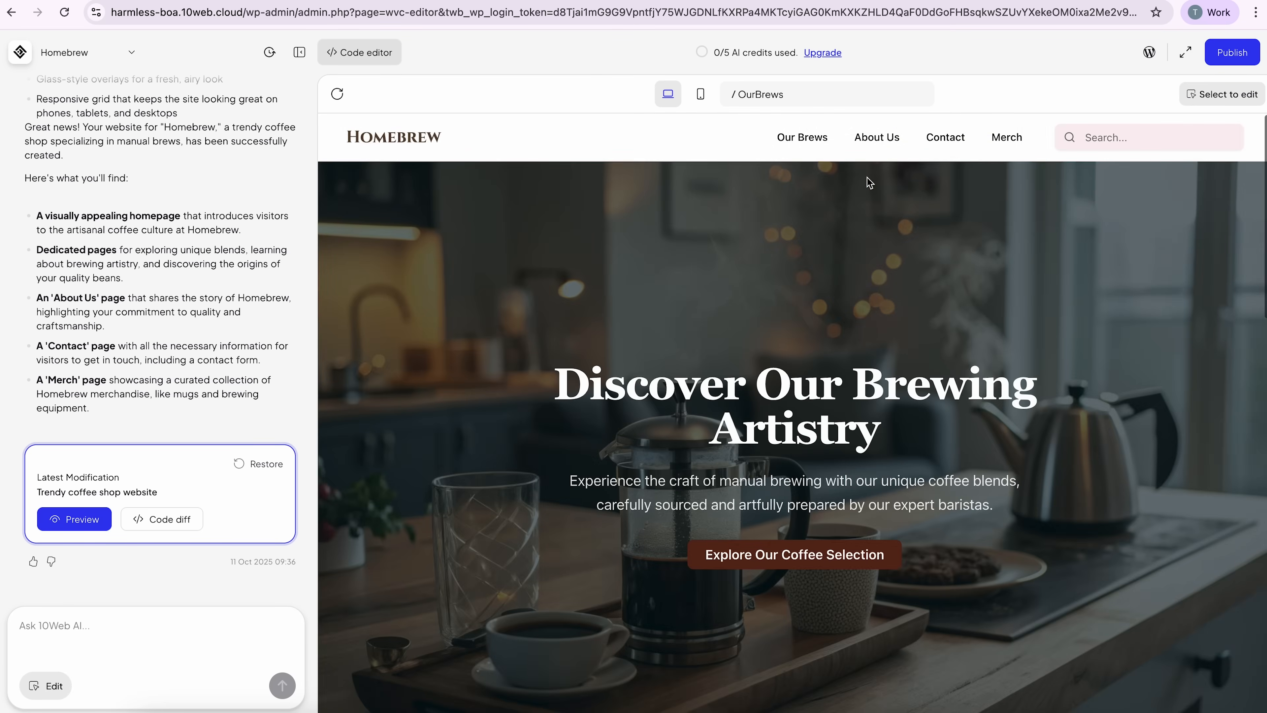
{"action": "left_click", "coordinate": [876, 138]}
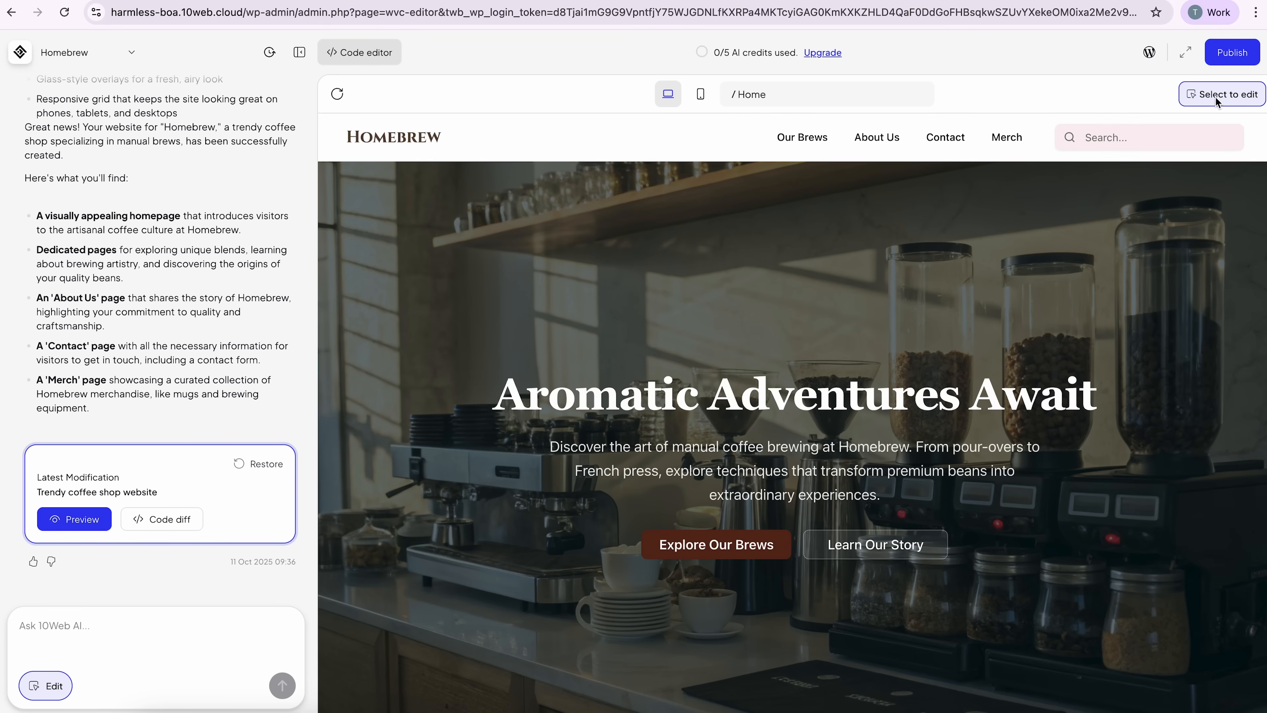
Swap the header logo for the homebrew-logo-black image from the Media Library with logo alt text
{"action": "left_click", "coordinate": [394, 136]}
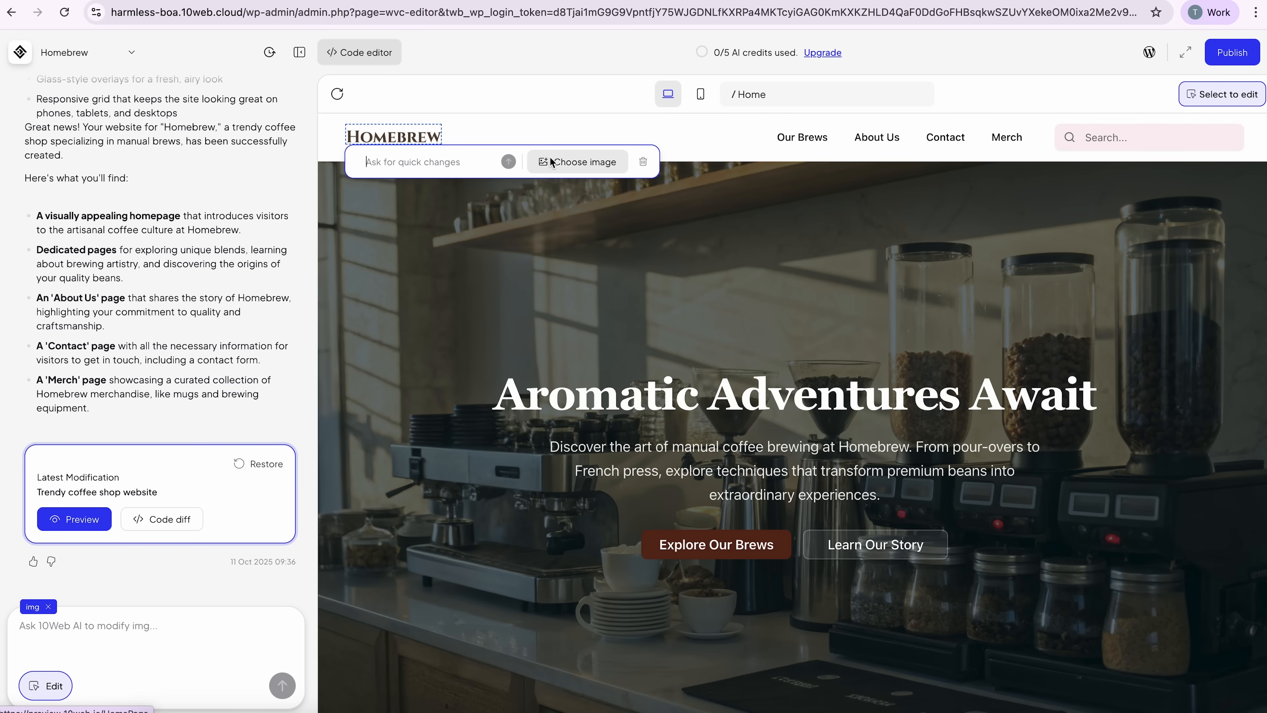
{"action": "left_click", "coordinate": [577, 162]}
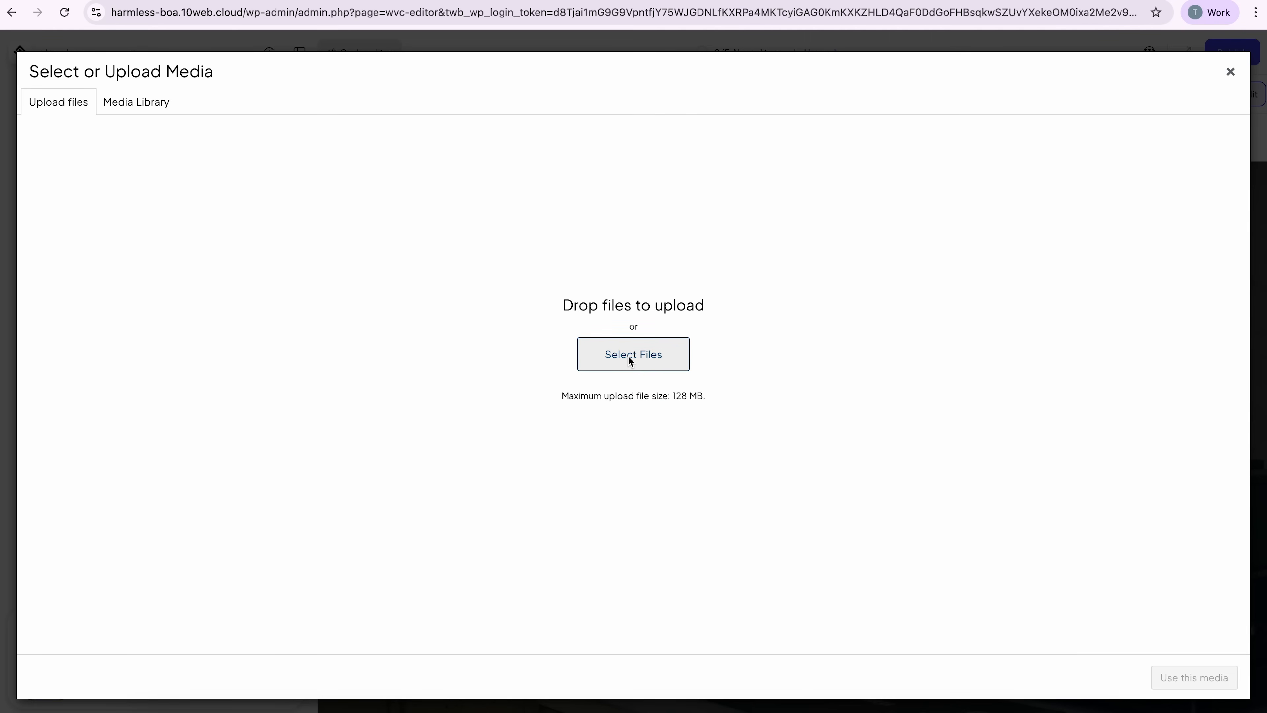
{"action": "left_click", "coordinate": [135, 101]}
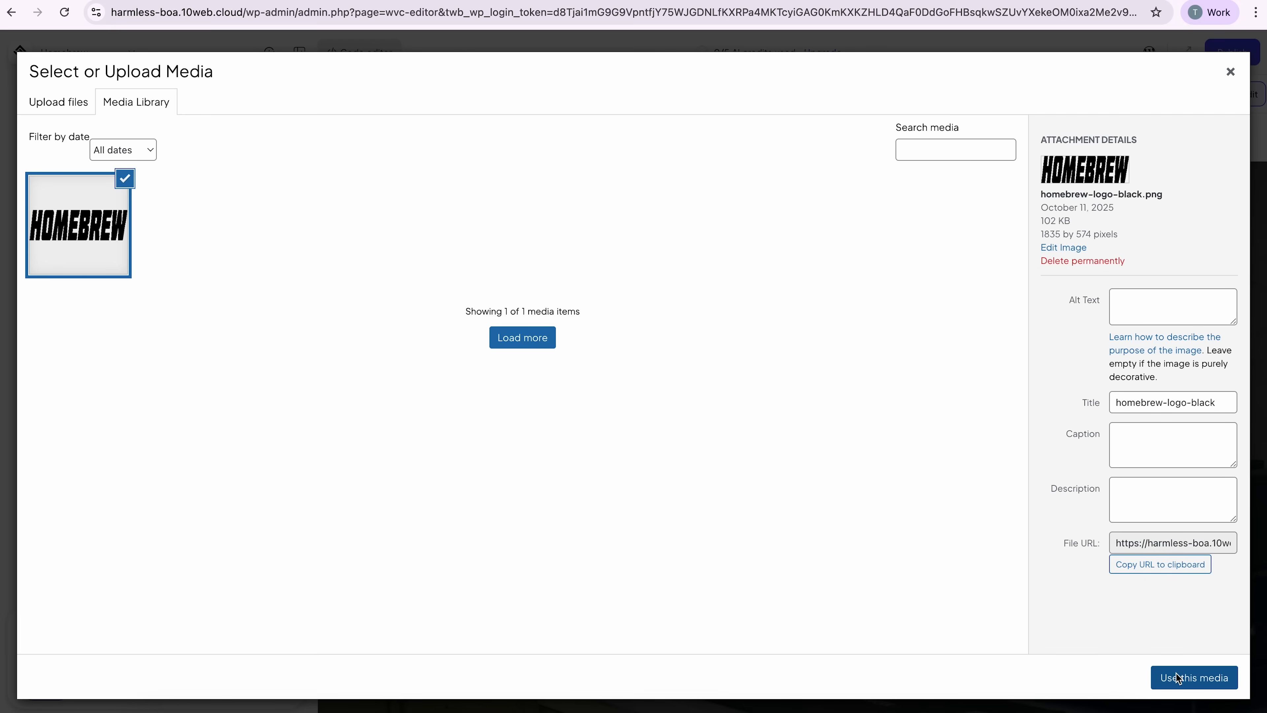
{"action": "left_click", "coordinate": [1173, 307]}
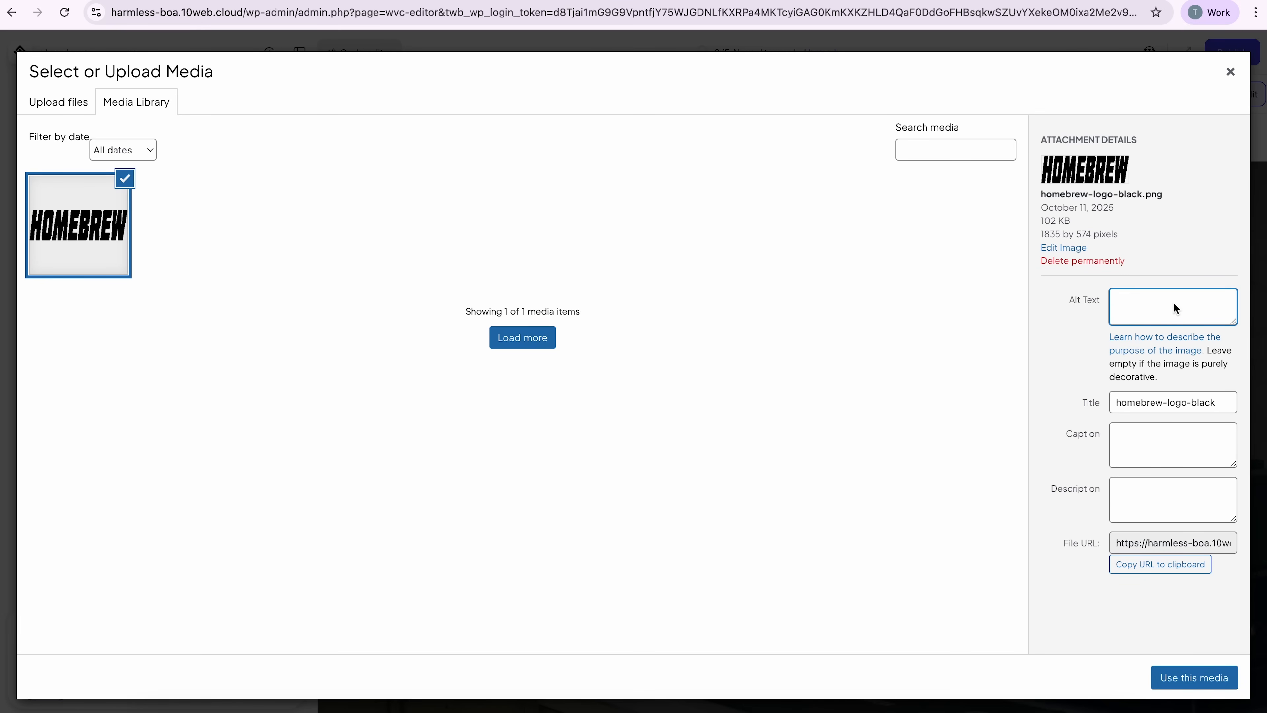
{"action": "type", "text": "Logo of Homebrew Coffee"}
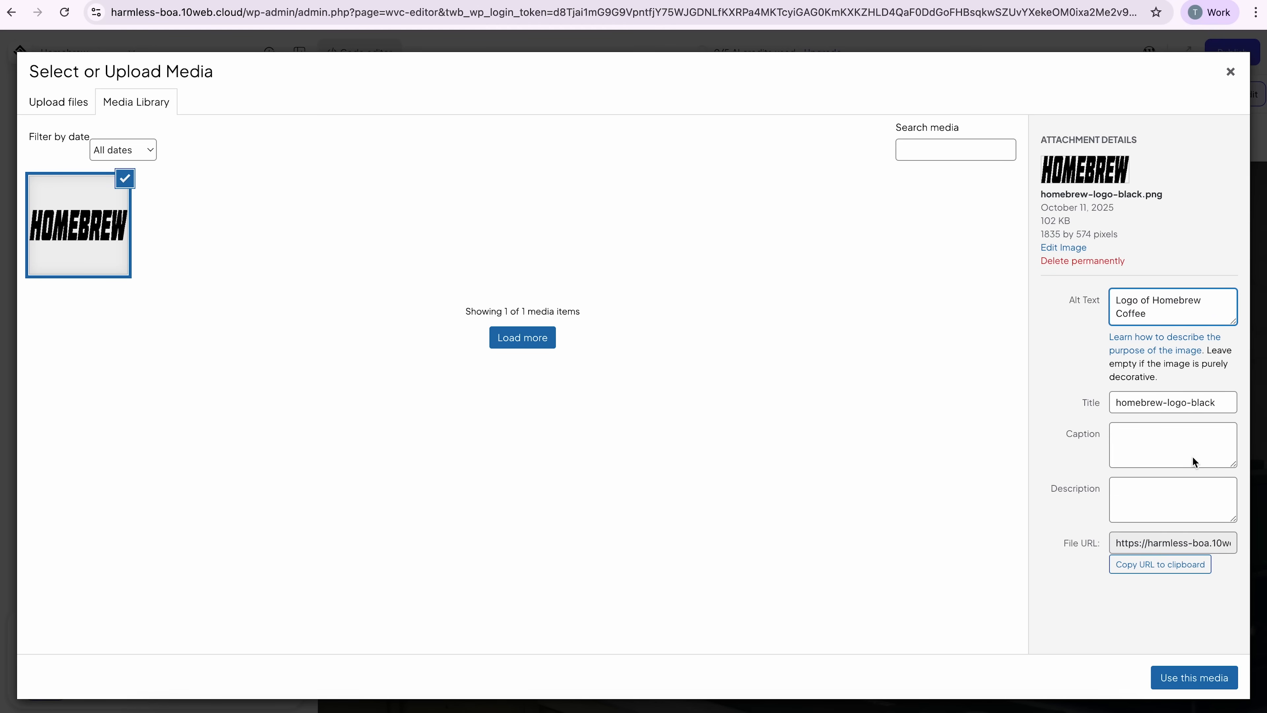
{"action": "left_click", "coordinate": [1194, 677]}
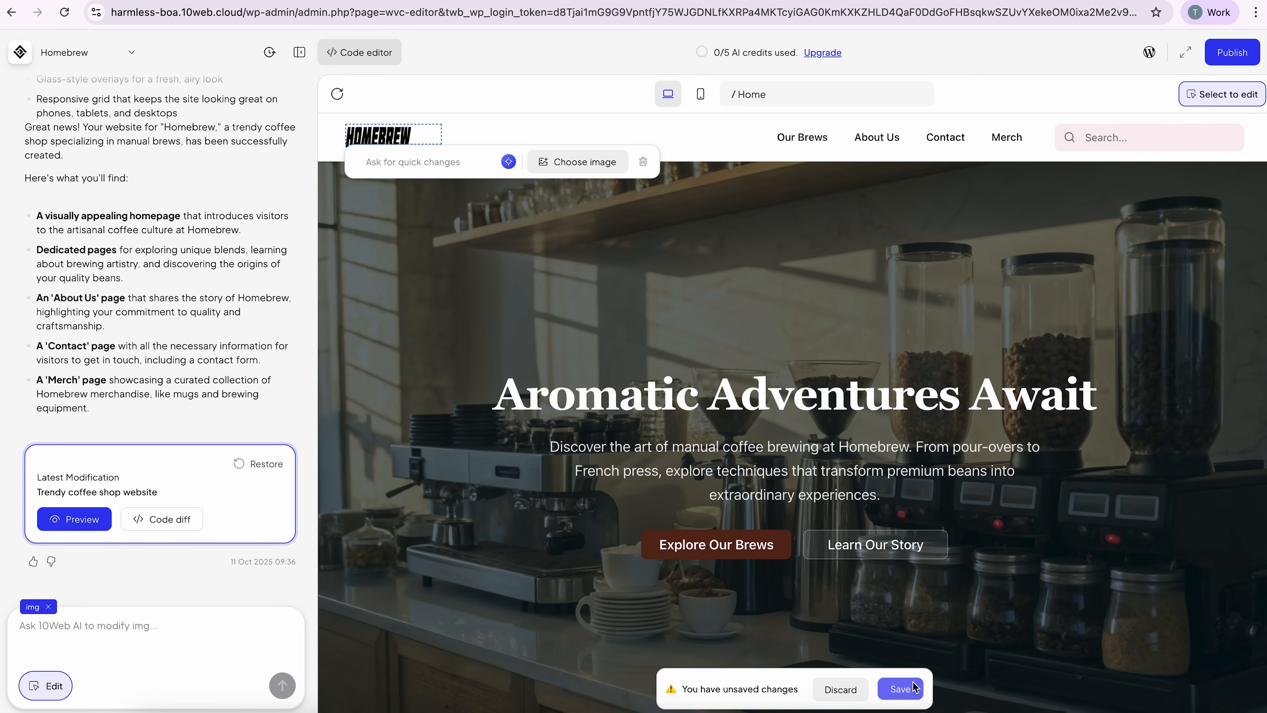
Save the logo change as an applied manual edit and stop editing the element
{"action": "left_click", "coordinate": [901, 689]}
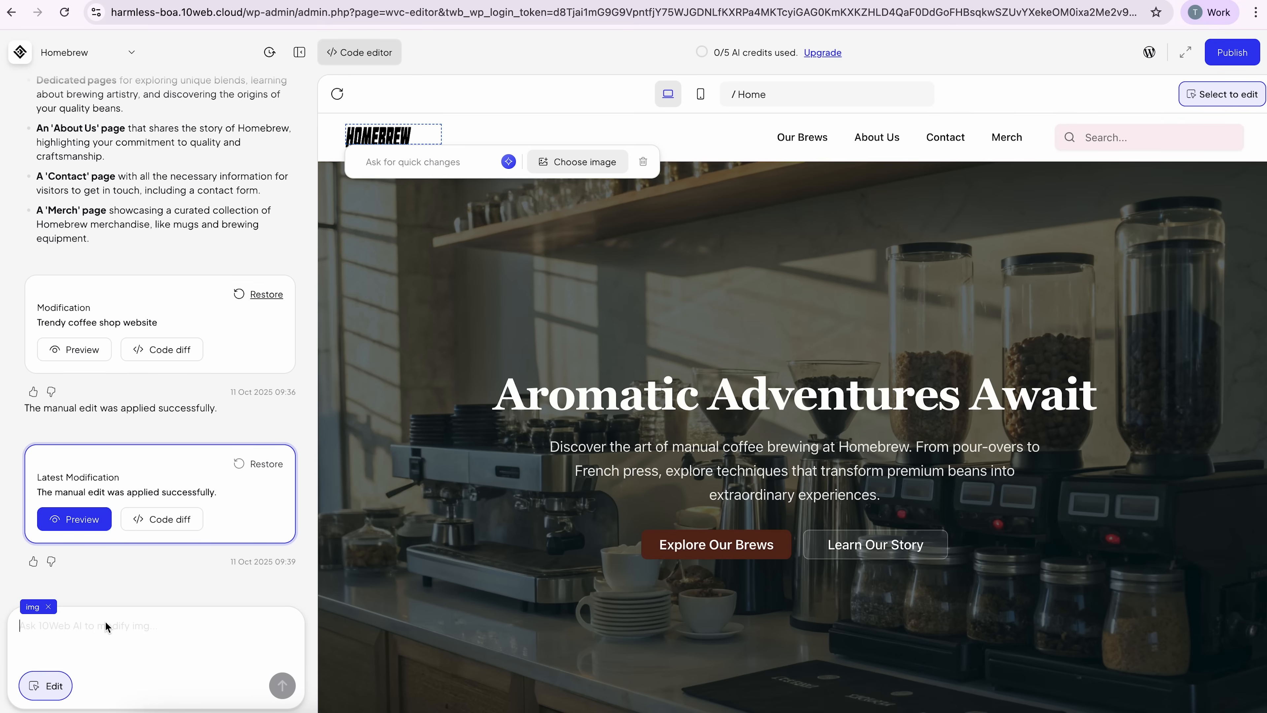
{"action": "left_click", "coordinate": [643, 162]}
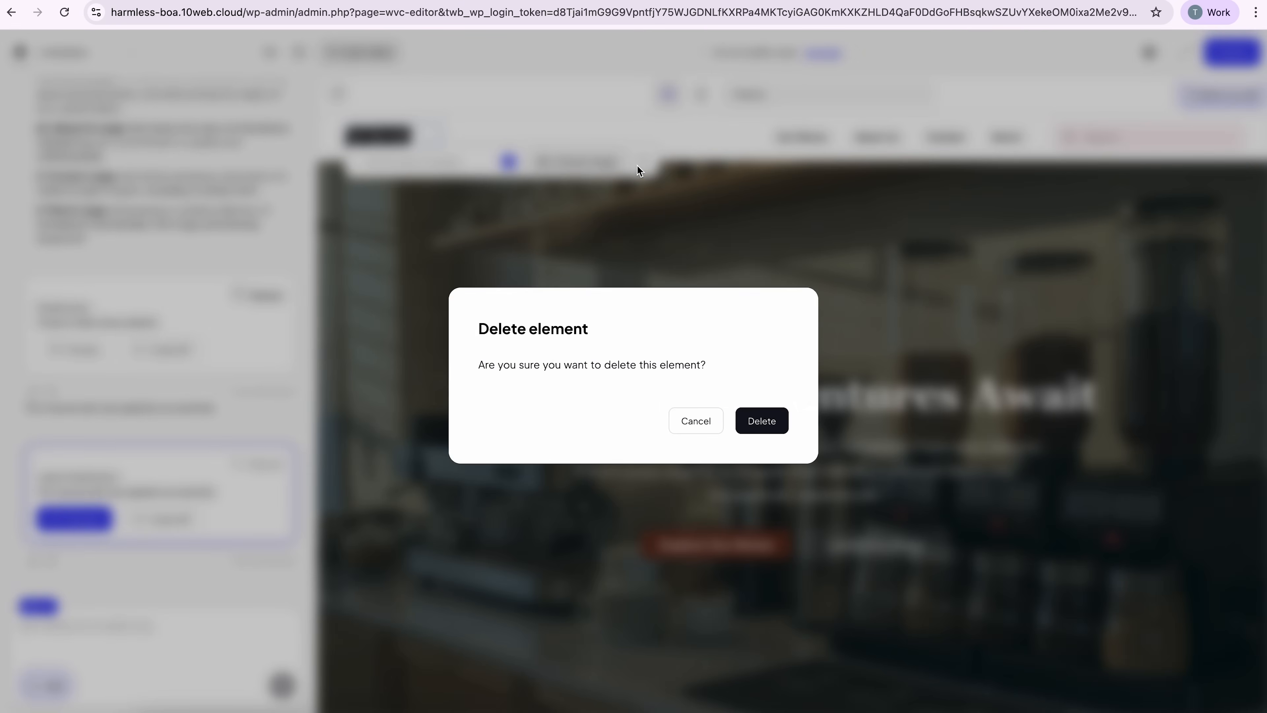
{"action": "mouse_move", "coordinate": [699, 431]}
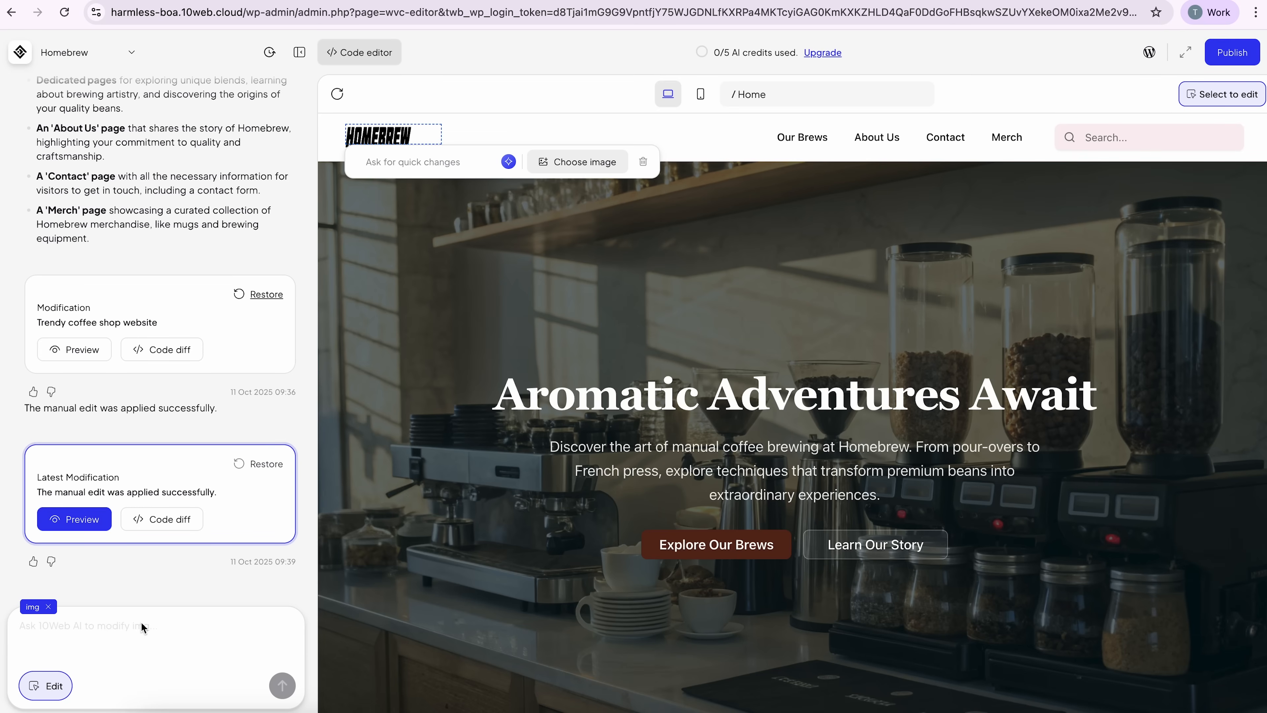
{"action": "left_click", "coordinate": [49, 607]}
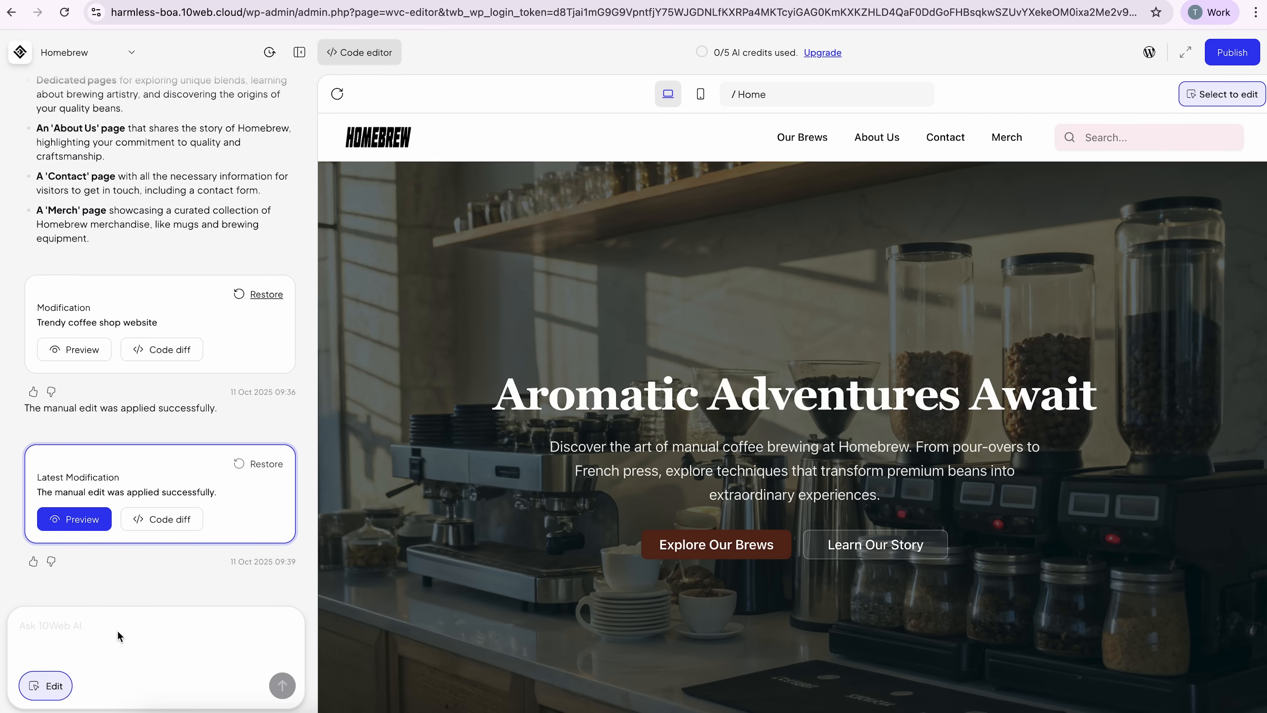
{"action": "mouse_move", "coordinate": [35, 691]}
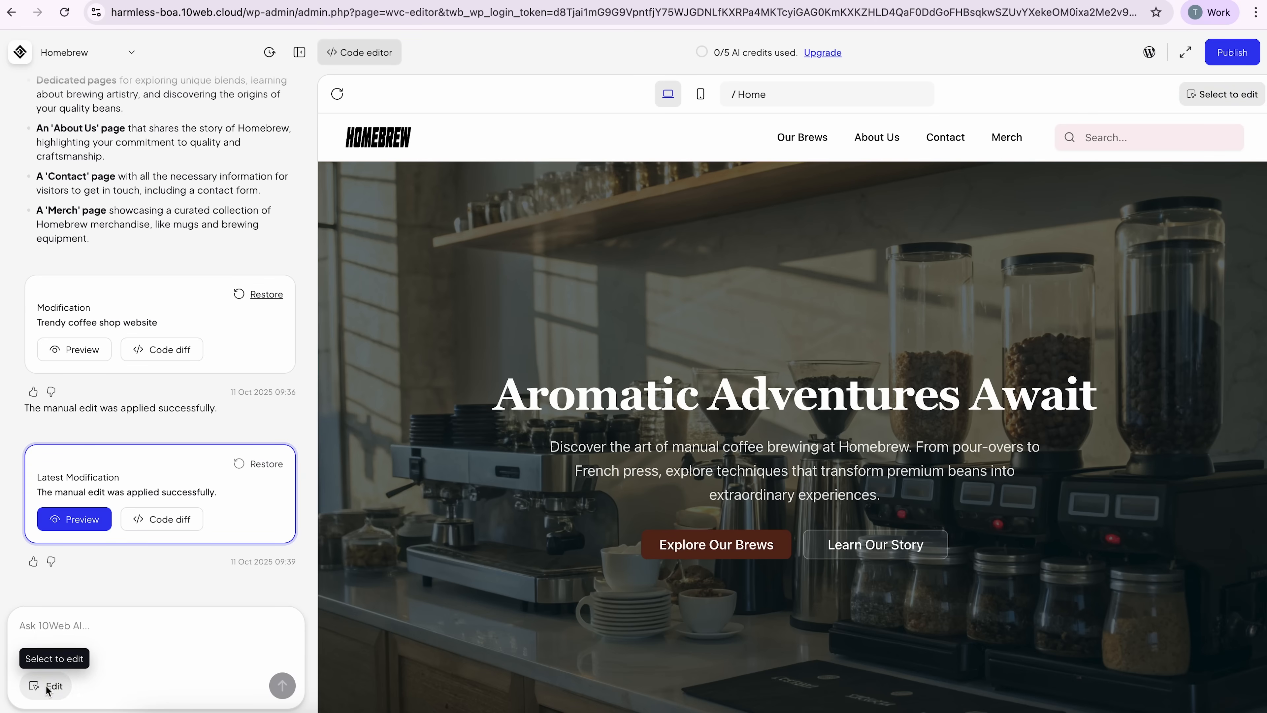
Ask 10Web AI to make the brewing card pictures a square ratio and send the request
{"action": "scroll", "scroll_direction": "down", "scroll_amount": 3}
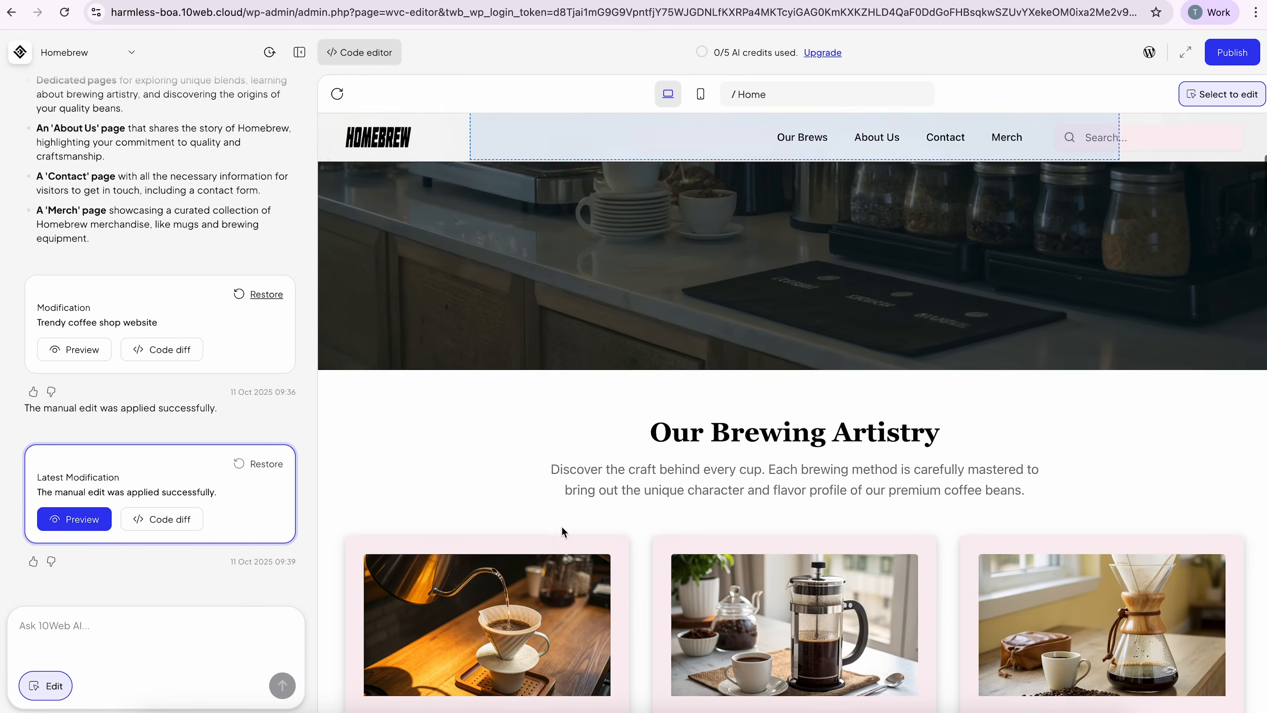
{"action": "scroll", "scroll_direction": "down", "scroll_amount": 3}
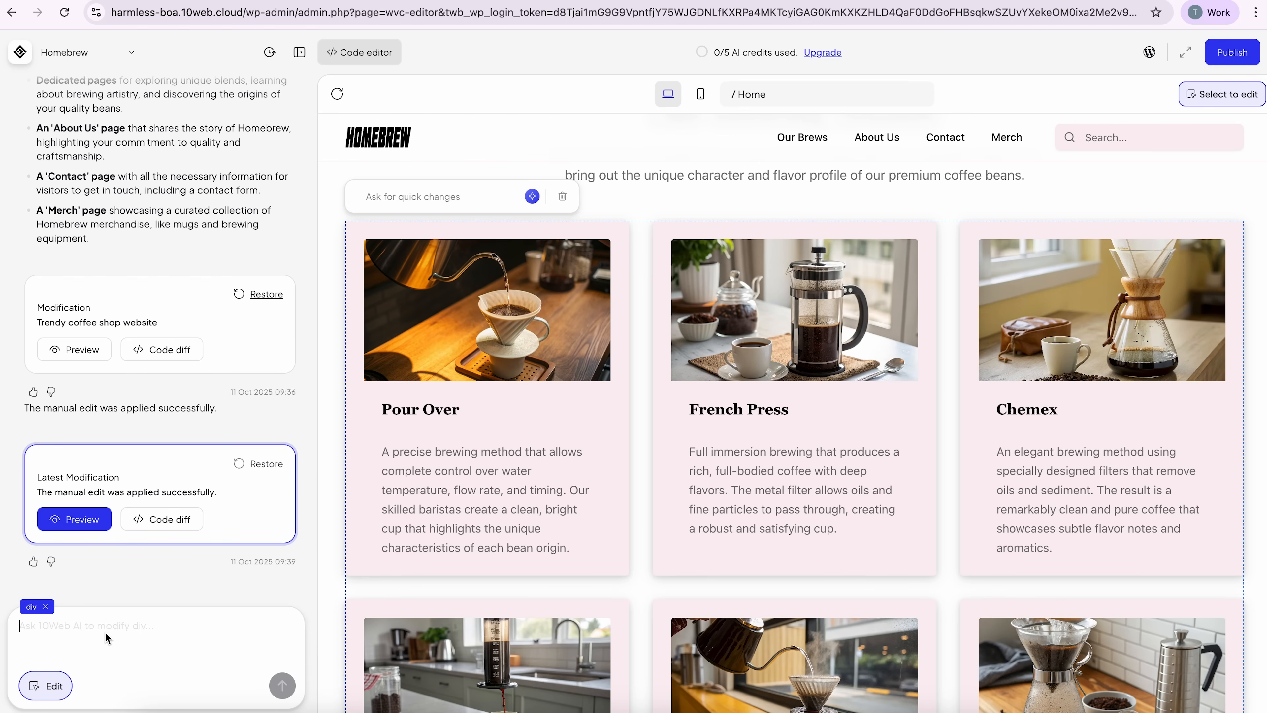
{"action": "type", "text": "Mak"}
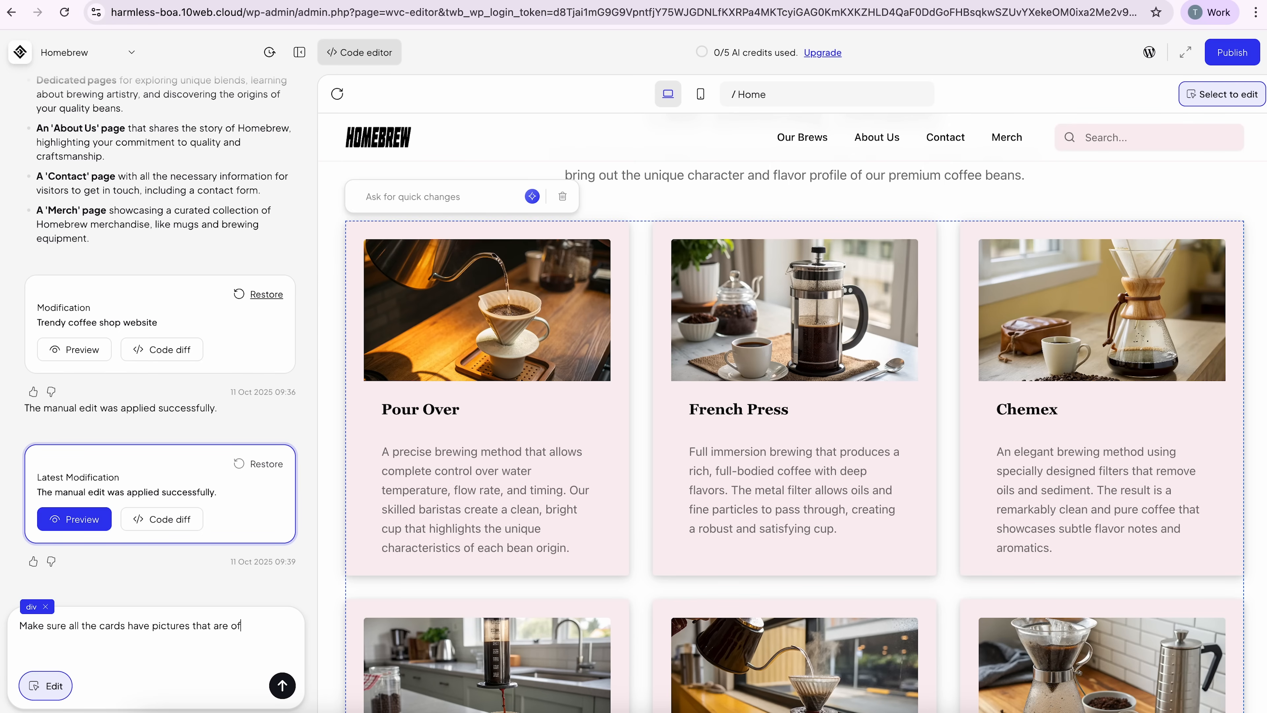
{"action": "type", "text": "a square ratio."}
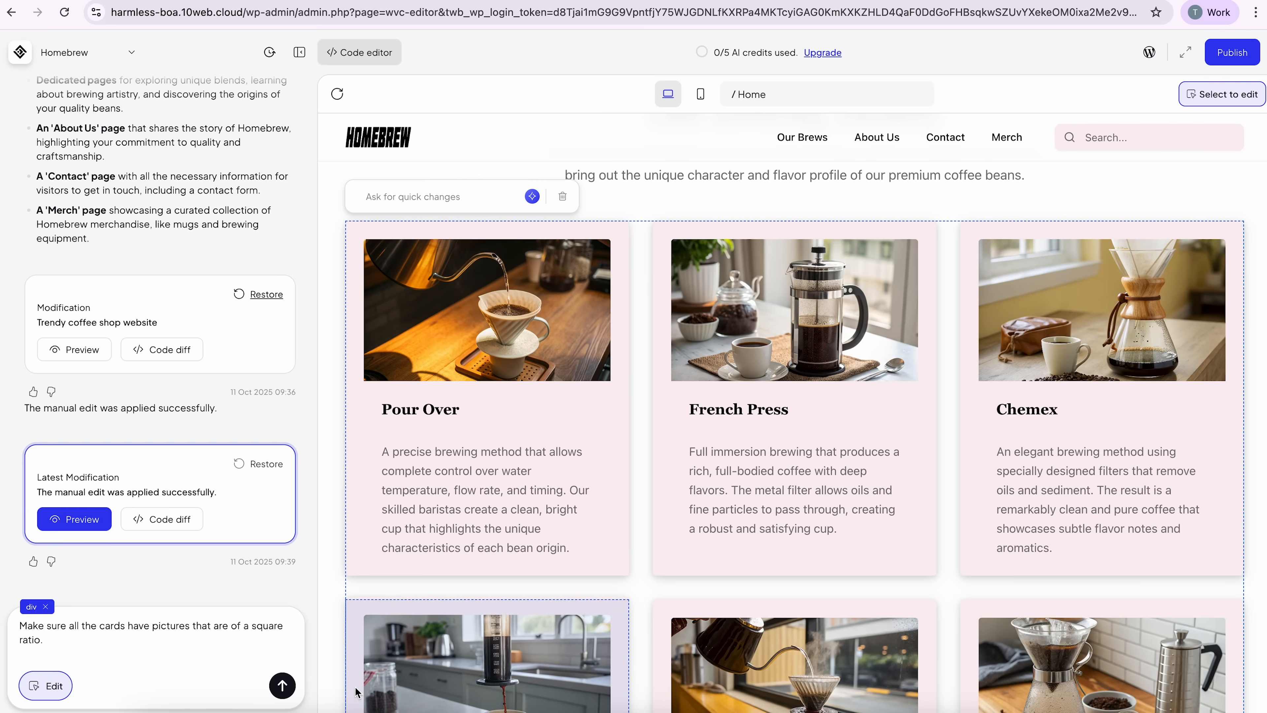
{"action": "left_click", "coordinate": [283, 686]}
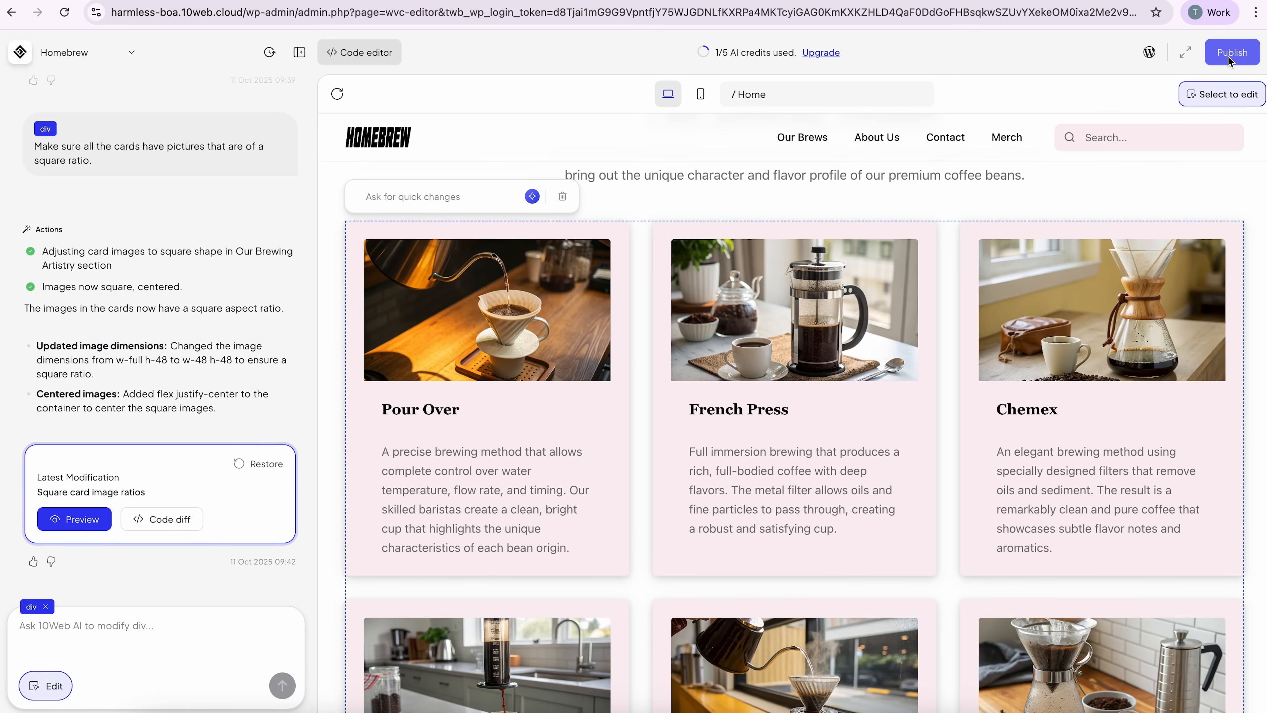
Publish the change, check the live Our Brewing Artistry cards, and return to the editor
{"action": "left_click", "coordinate": [1233, 52]}
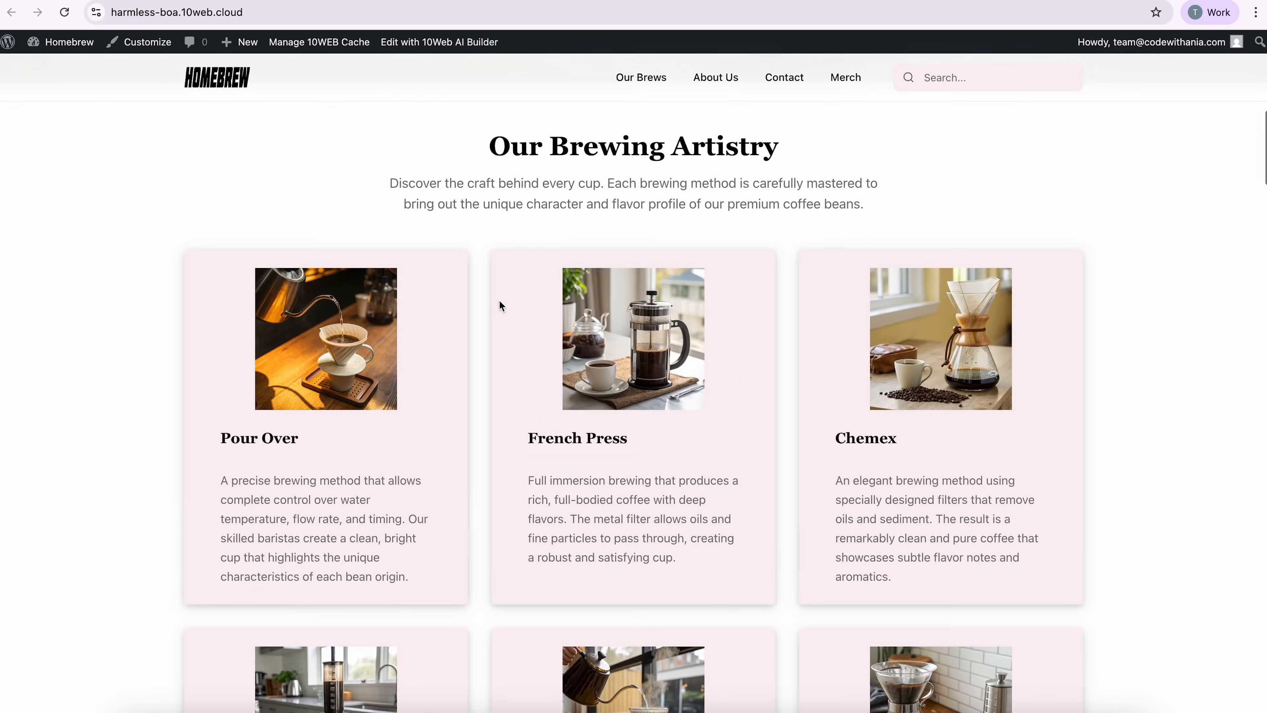
{"action": "scroll", "scroll_direction": "up", "scroll_amount": 3}
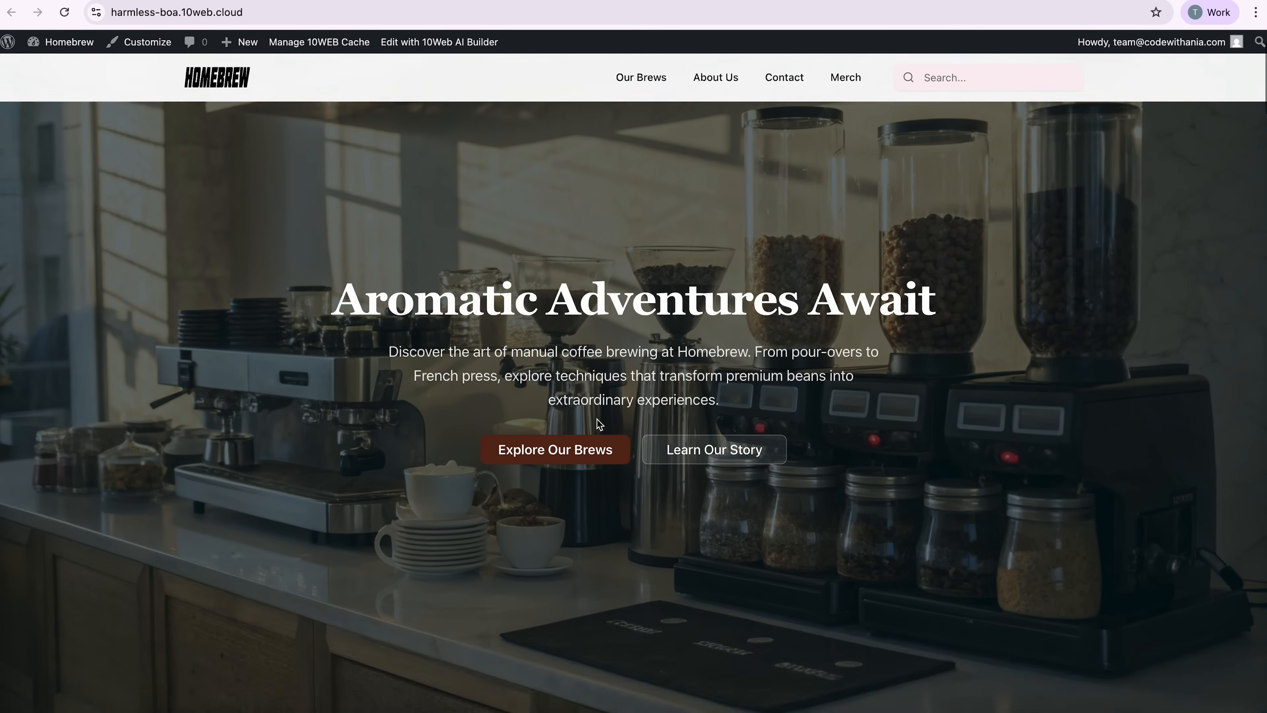
{"action": "scroll", "scroll_direction": "down", "scroll_amount": 3}
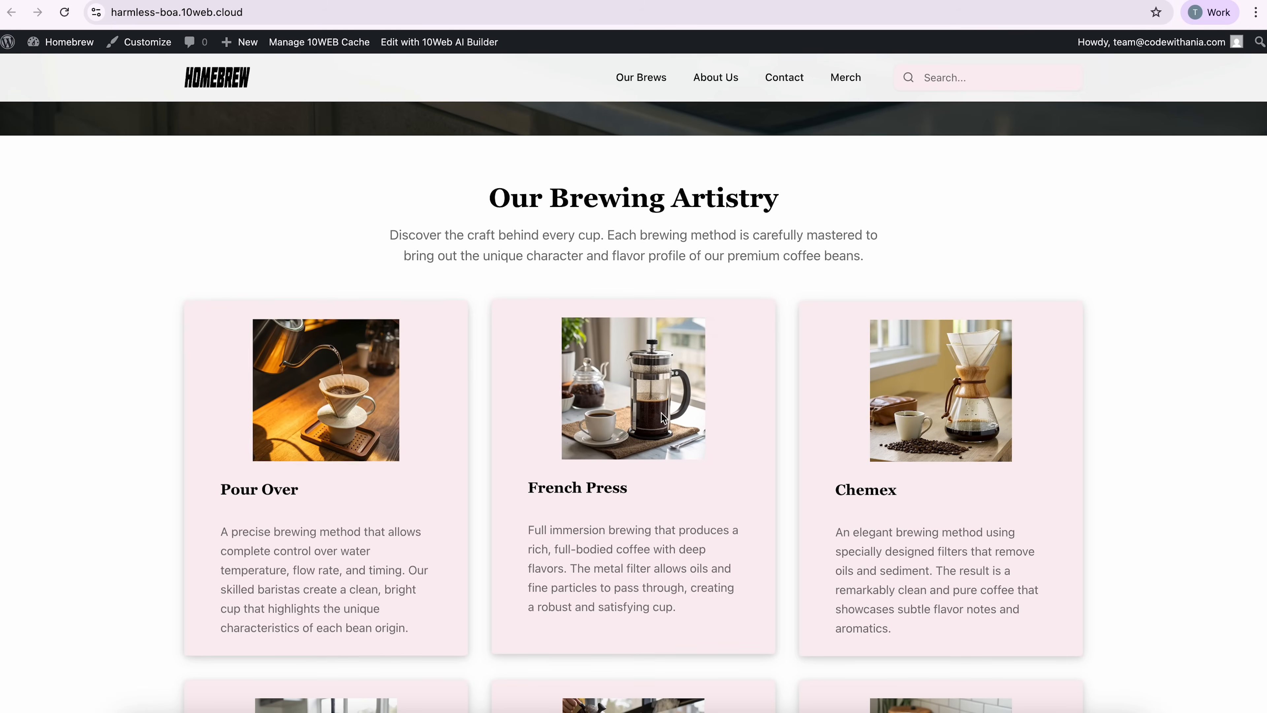
{"action": "mouse_move", "coordinate": [290, 445]}
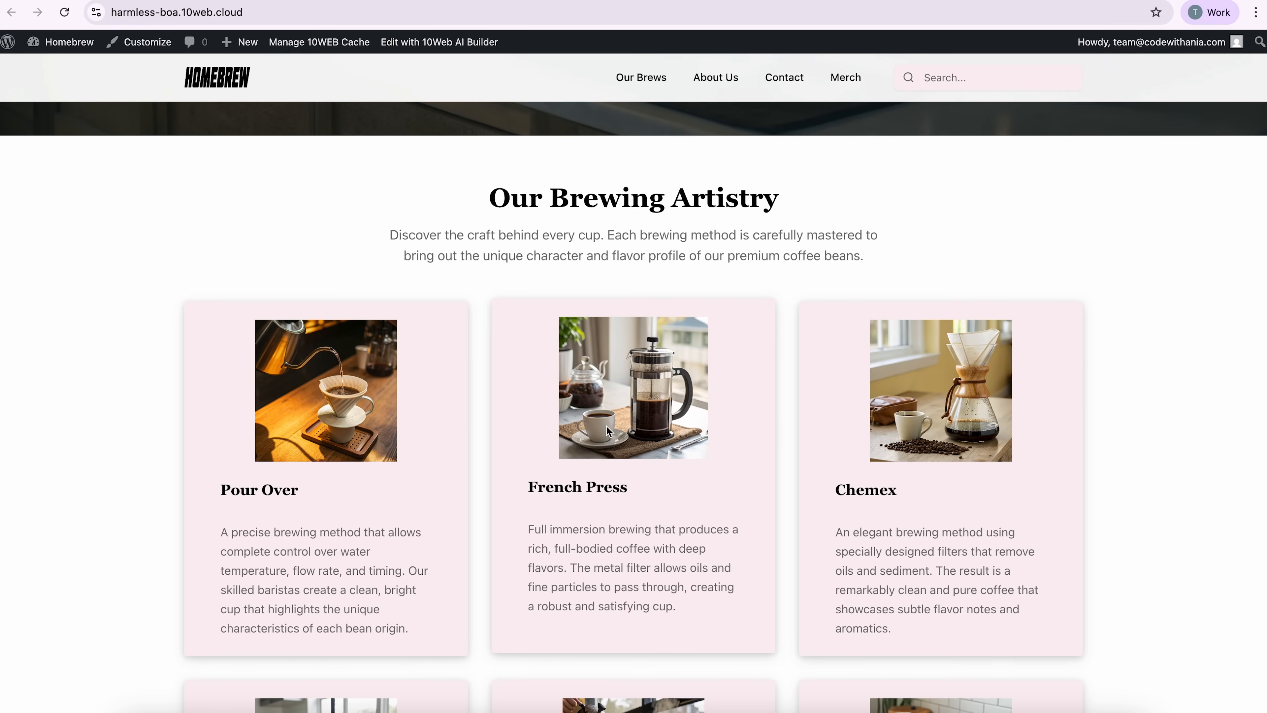
{"action": "left_click", "coordinate": [438, 41]}
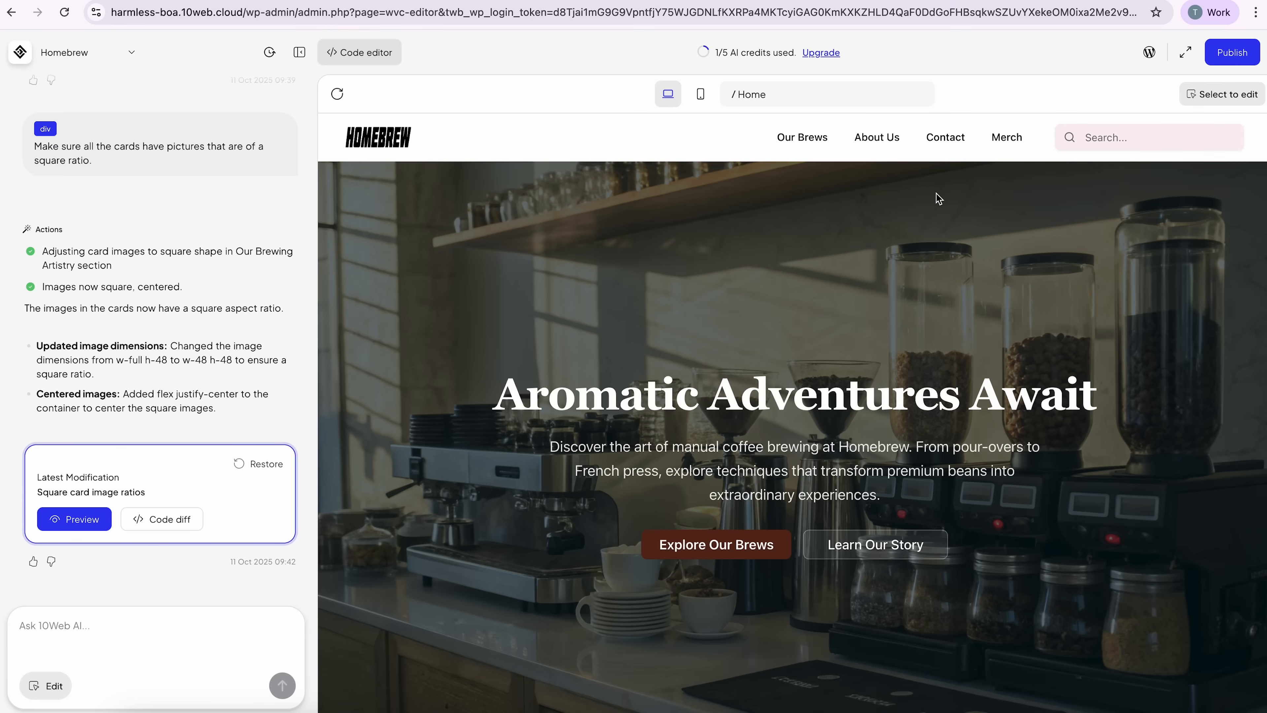
{"action": "mouse_move", "coordinate": [998, 157]}
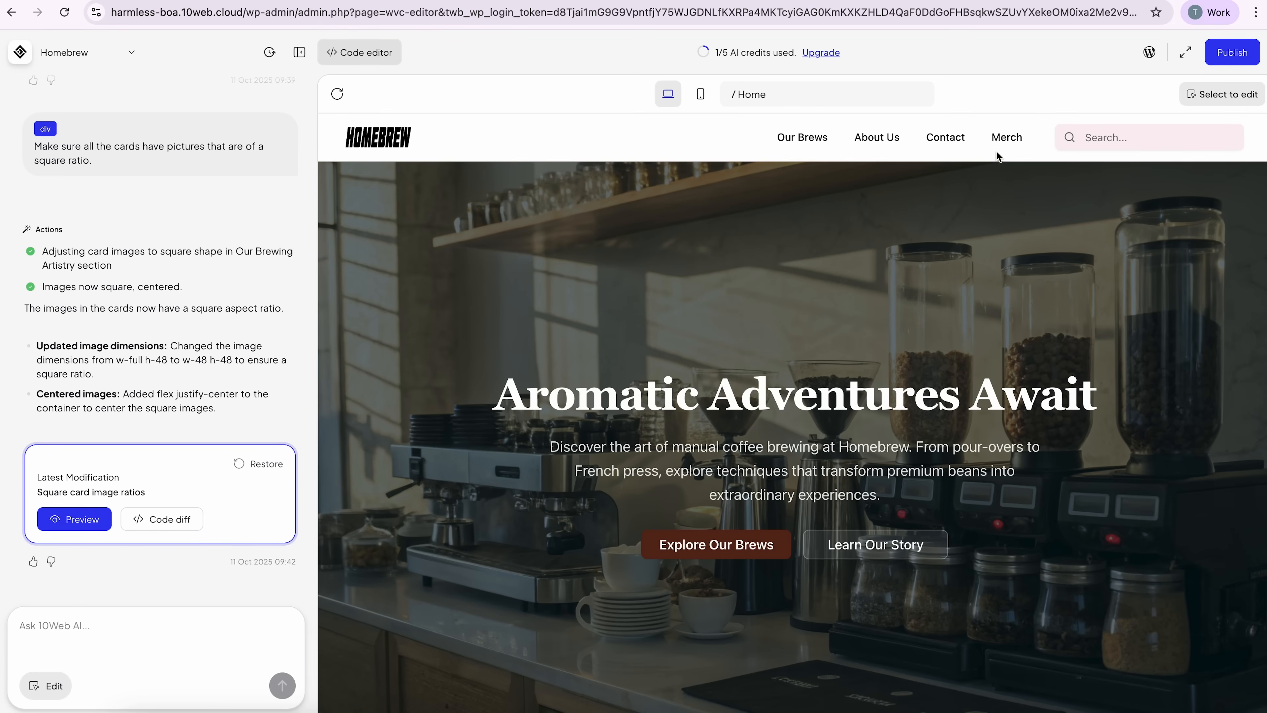
Open the Homebrew site's WordPress admin dashboard from the editor's top bar
{"action": "left_click", "coordinate": [1007, 137]}
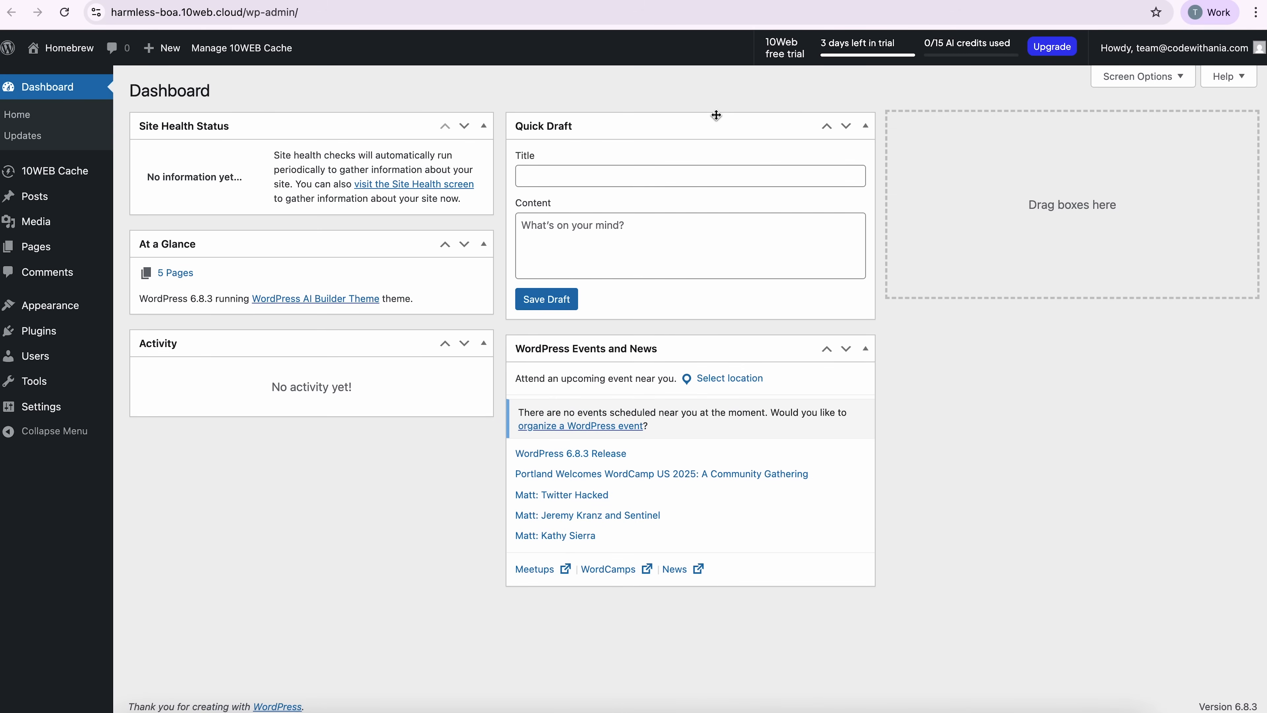
{"action": "mouse_move", "coordinate": [796, 194]}
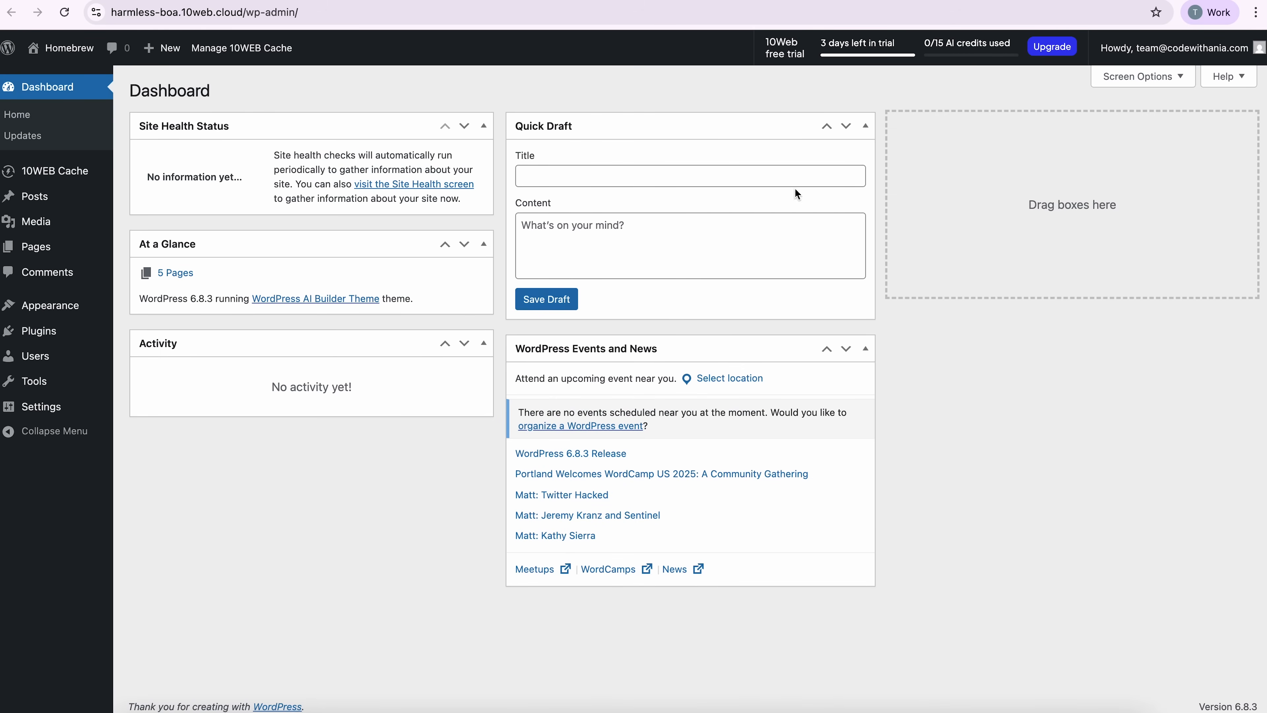
{"action": "mouse_move", "coordinate": [23, 207]}
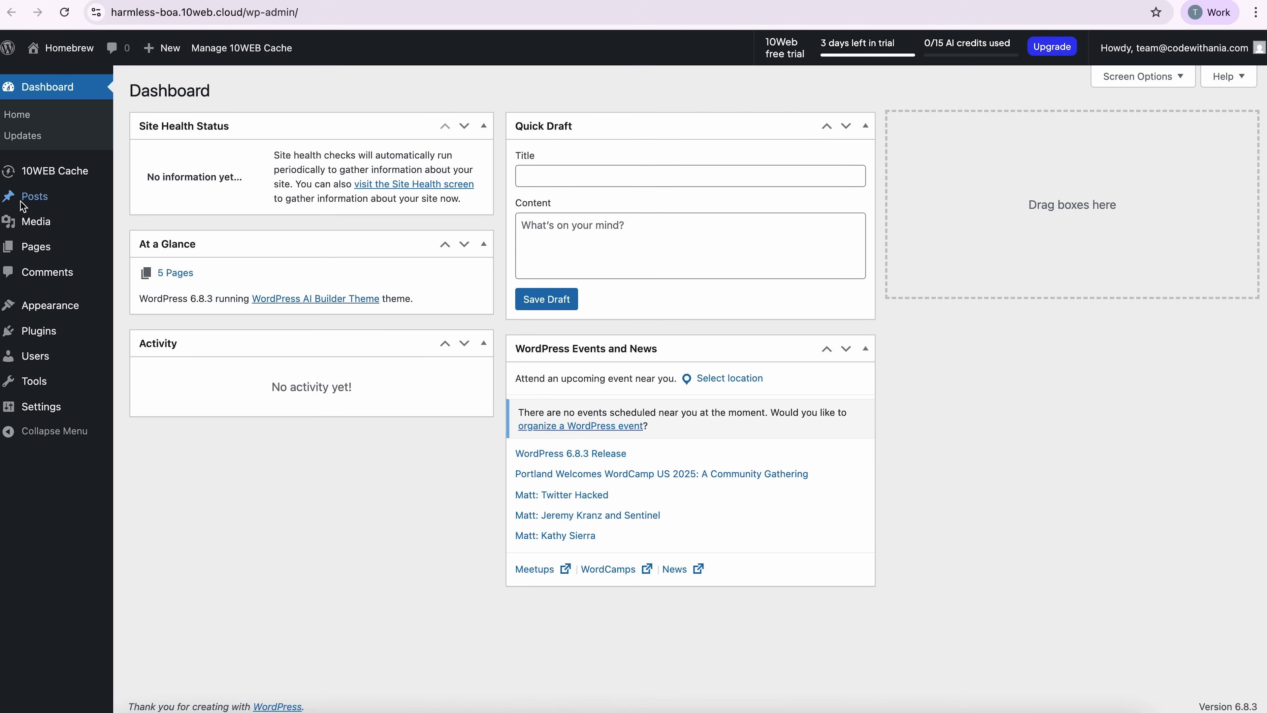
{"action": "mouse_move", "coordinate": [33, 211]}
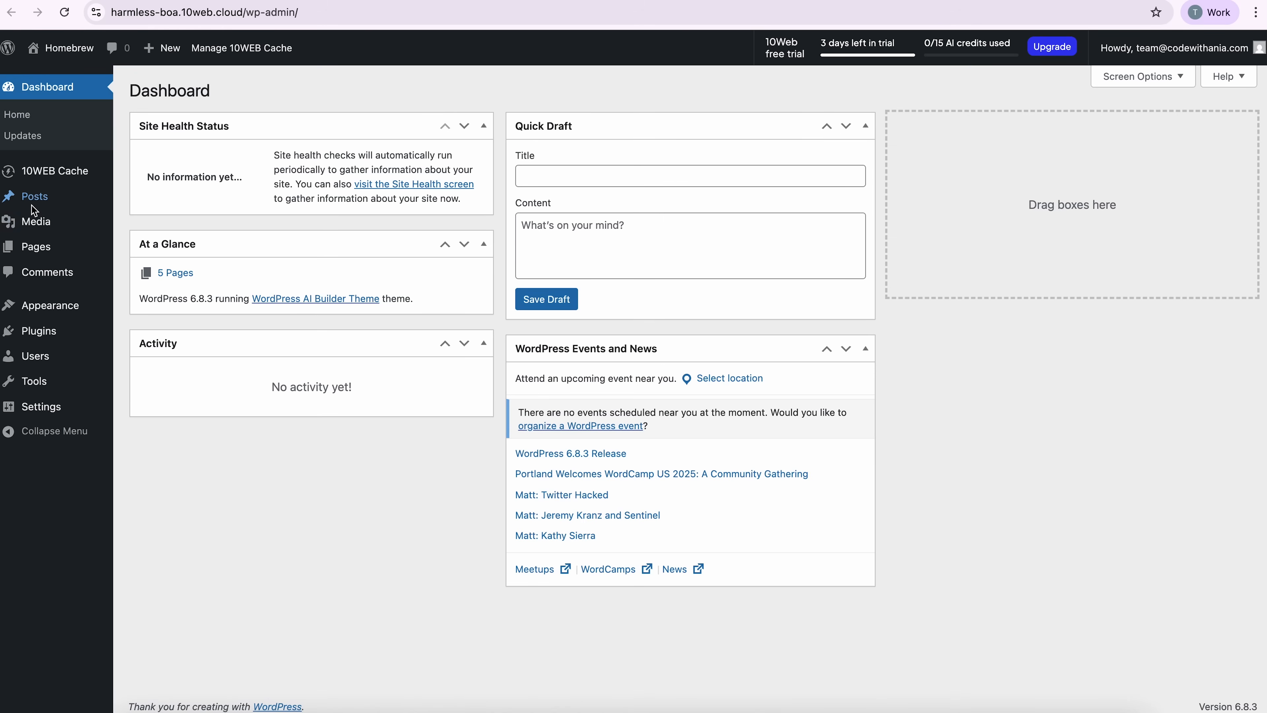
View the Media Library, then the Installed Plugins list showing Akismet and Hello Dolly
{"action": "left_click", "coordinate": [37, 222]}
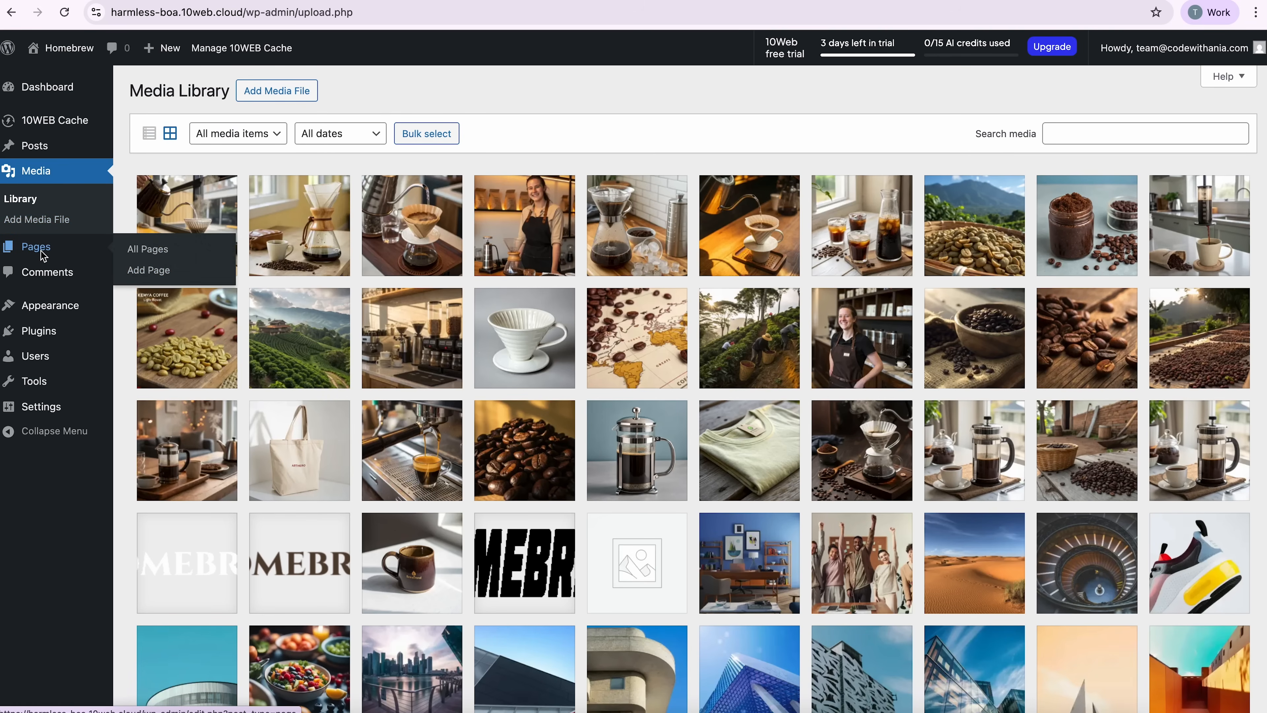
{"action": "mouse_move", "coordinate": [38, 305]}
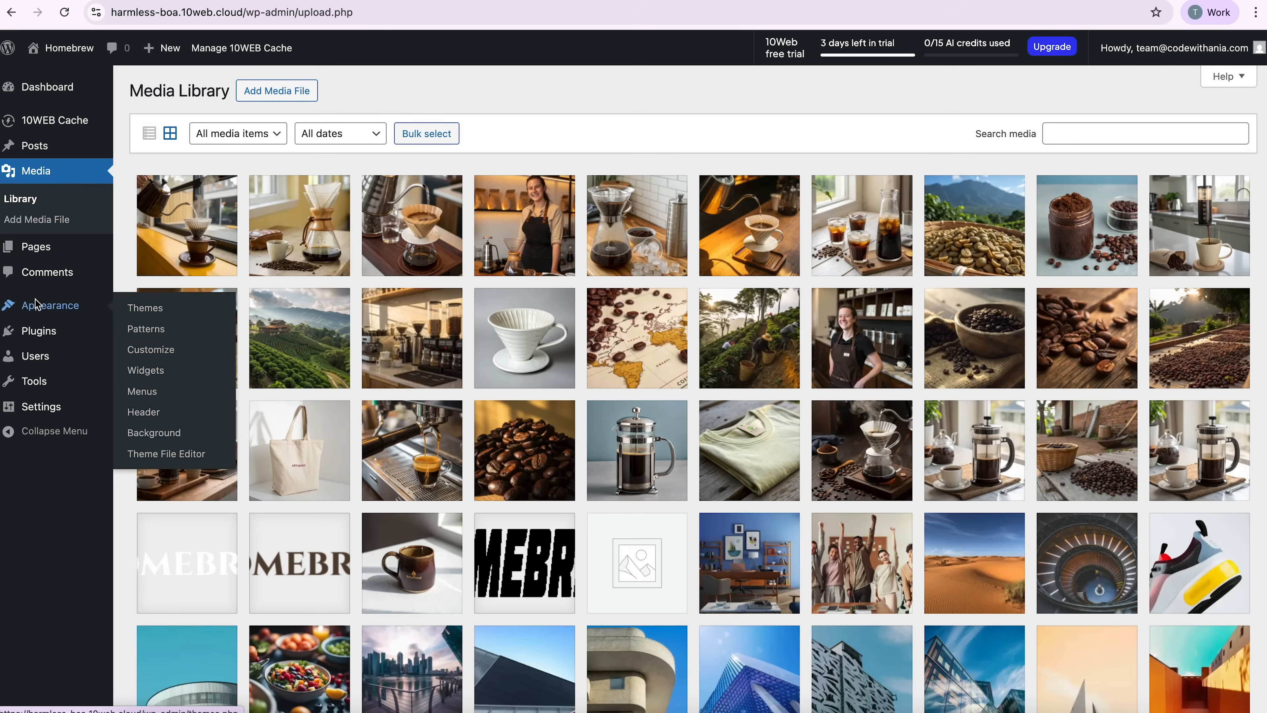
{"action": "mouse_move", "coordinate": [32, 341]}
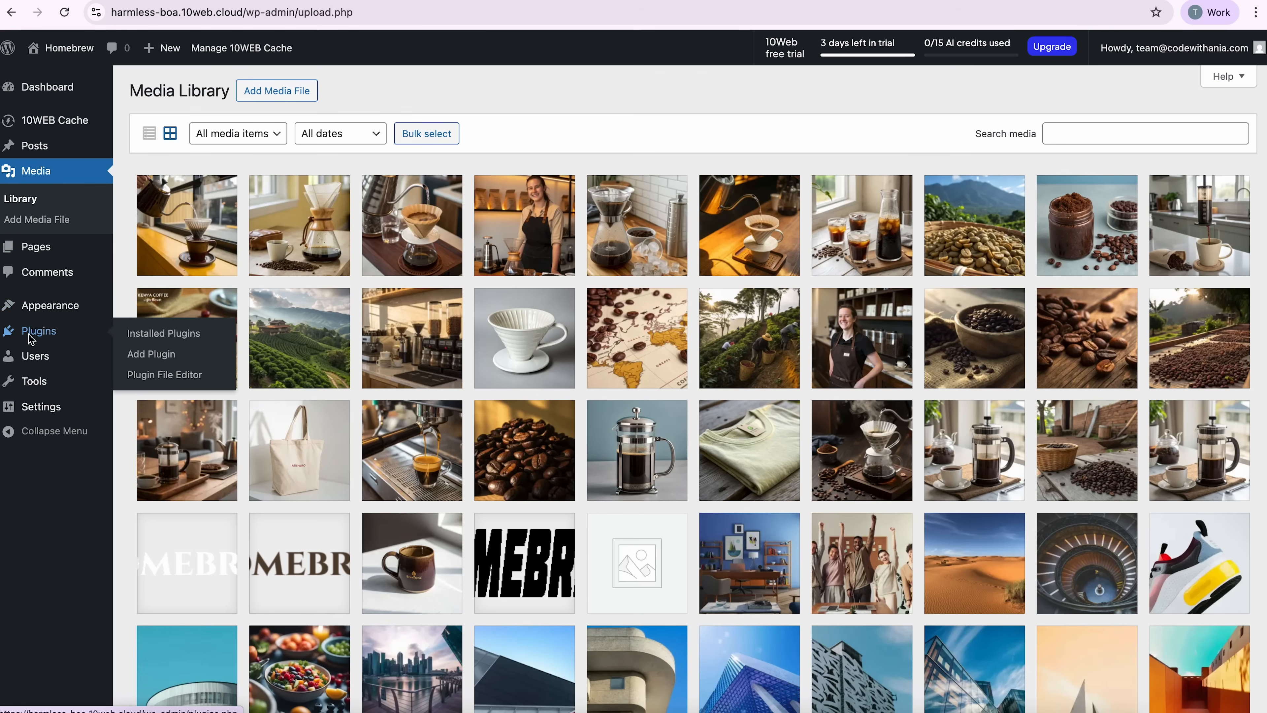
{"action": "left_click", "coordinate": [163, 334]}
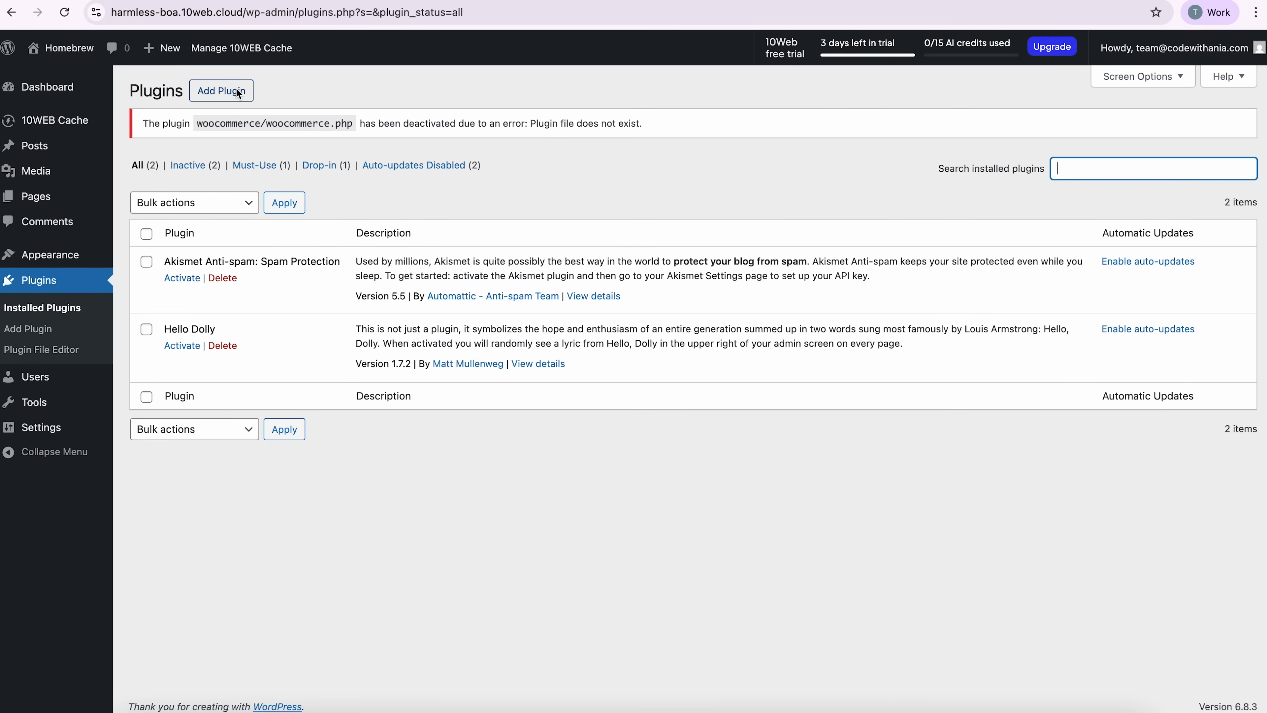
Search Add Plugin for 'ecommerce' and install WooCommerce from the results
{"action": "left_click", "coordinate": [221, 91]}
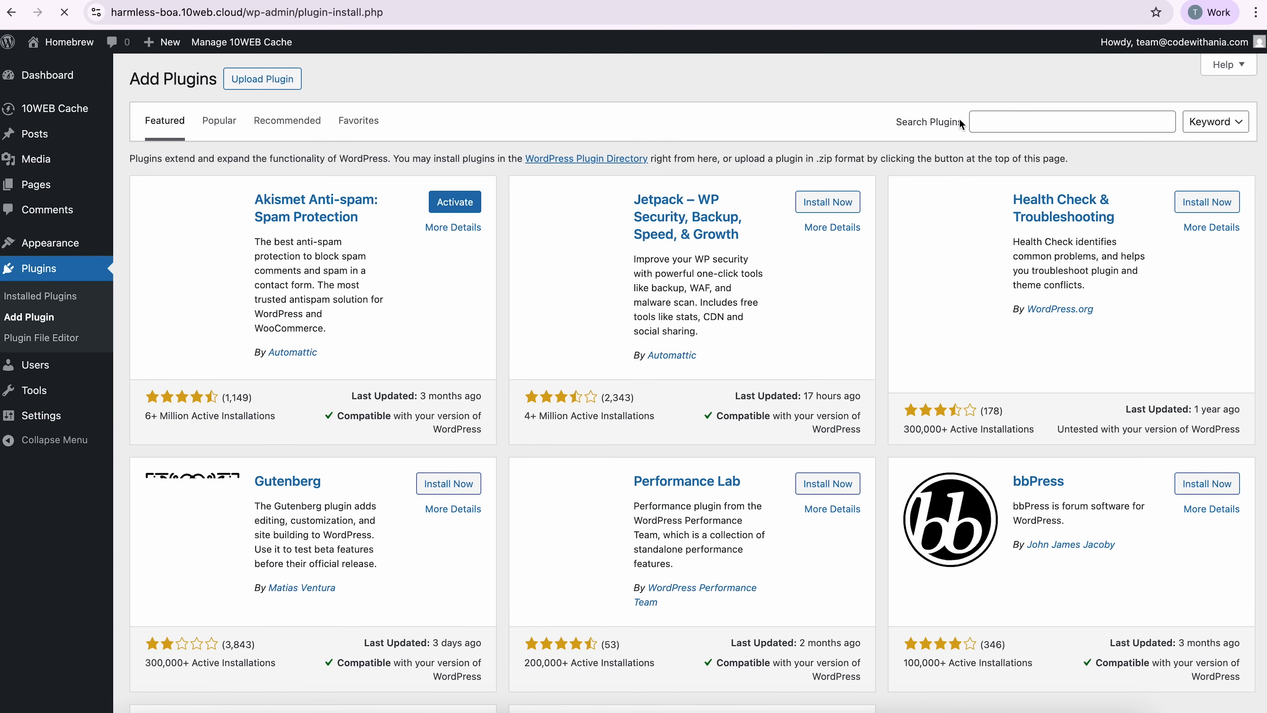
{"action": "type", "text": "ecomm"}
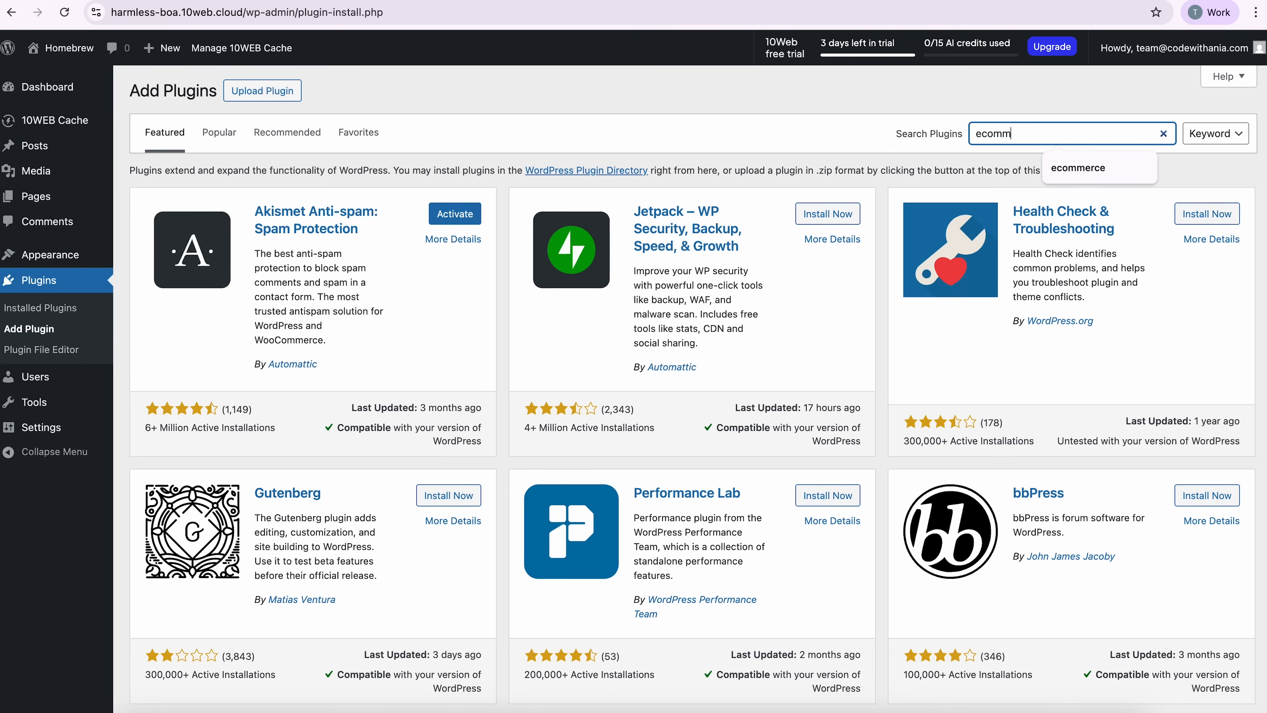
{"action": "left_click", "coordinate": [1077, 168]}
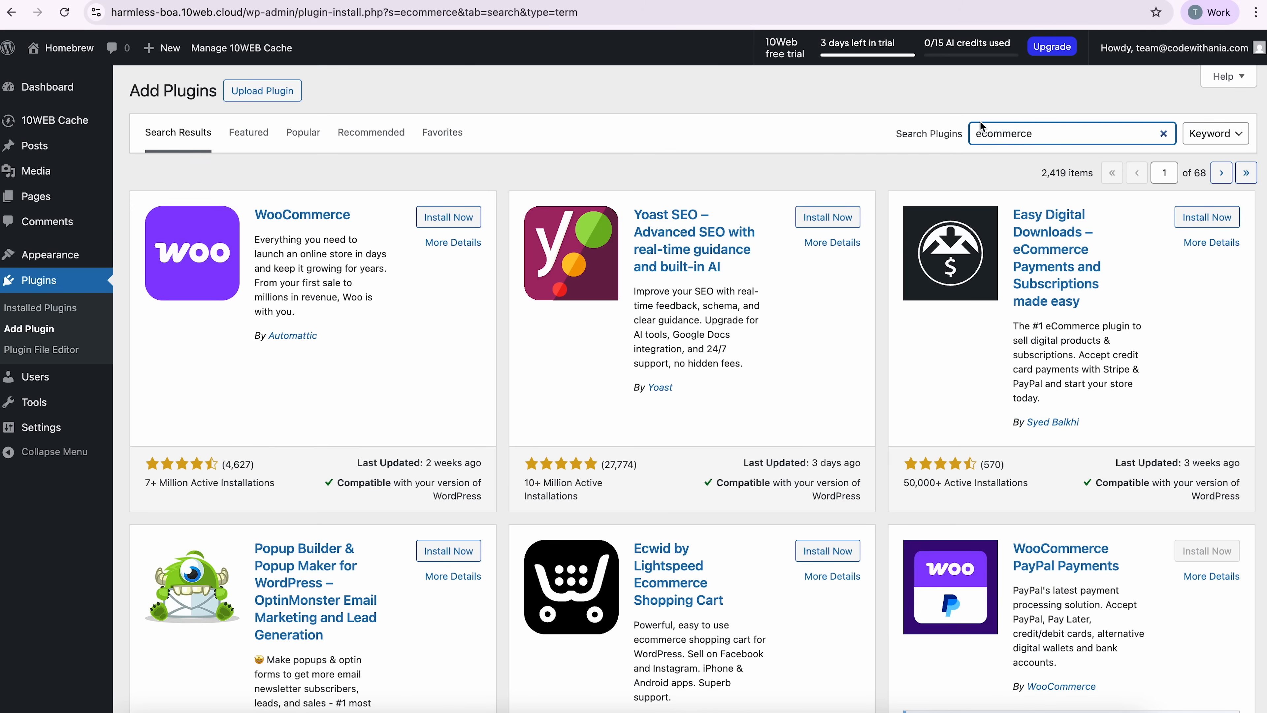
{"action": "mouse_move", "coordinate": [563, 197]}
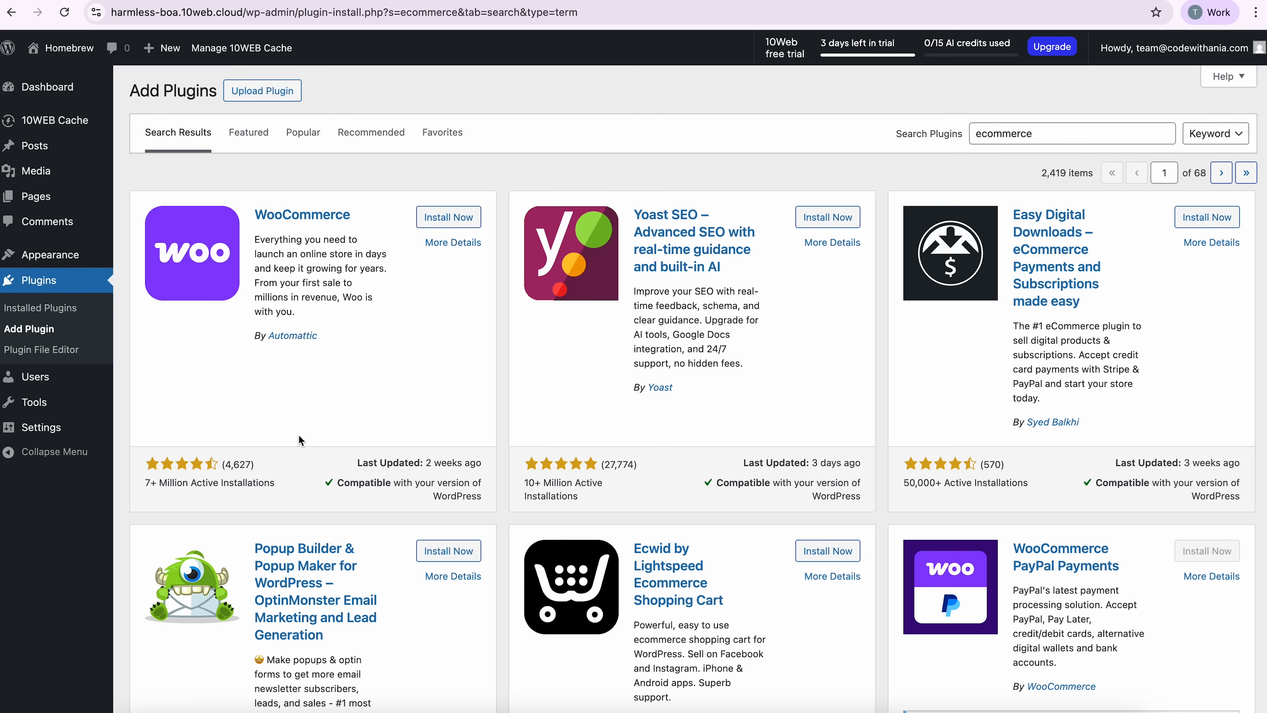
{"action": "left_click", "coordinate": [448, 218]}
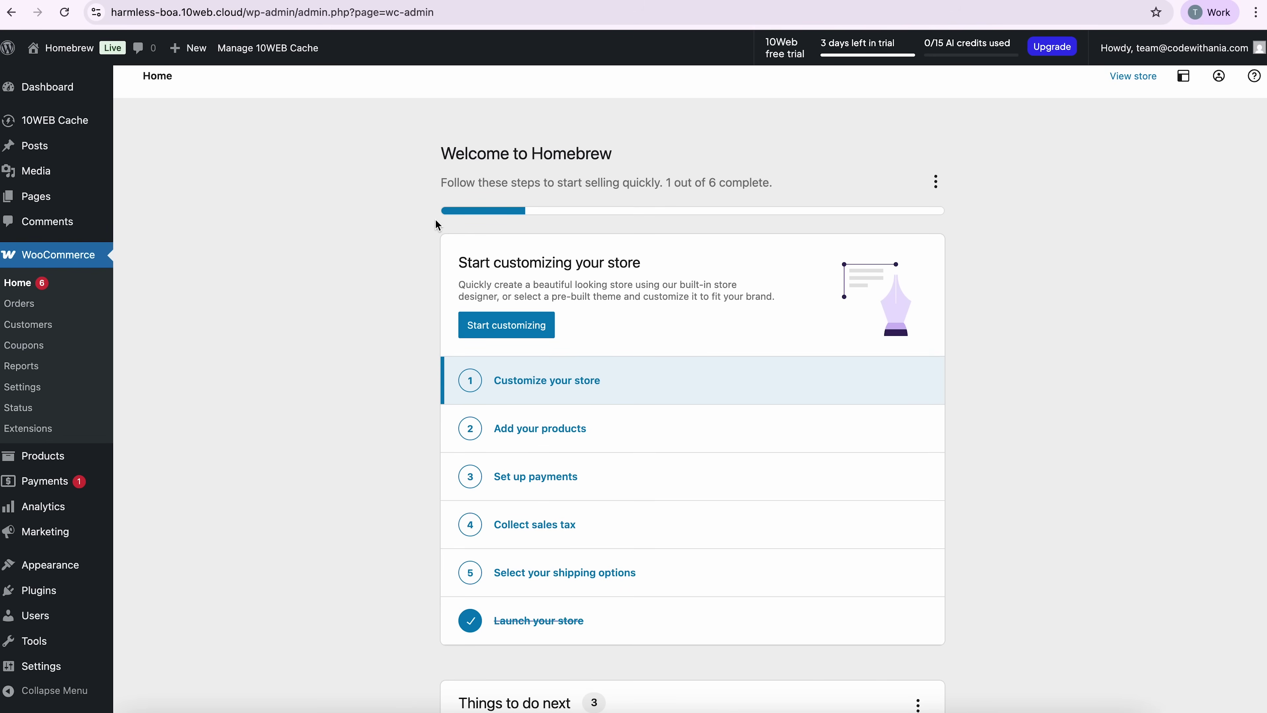
{"action": "mouse_move", "coordinate": [713, 427]}
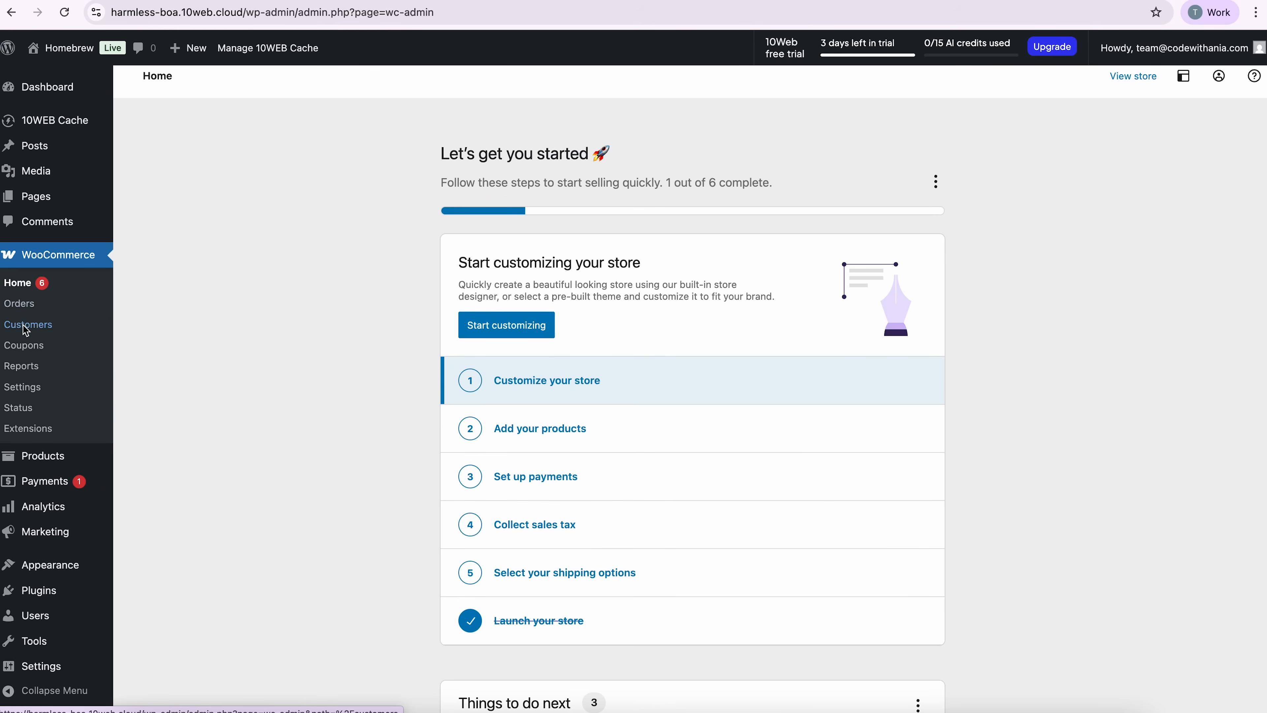
{"action": "mouse_move", "coordinate": [19, 408]}
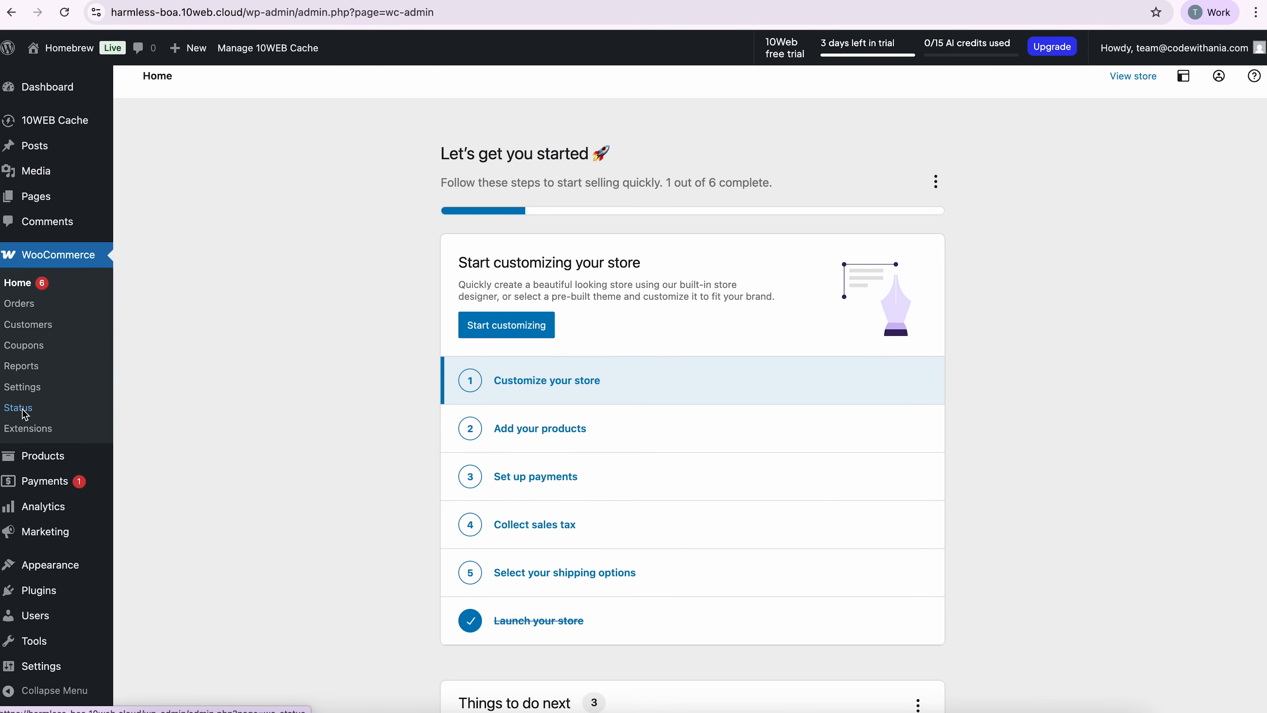
{"action": "mouse_move", "coordinate": [34, 409]}
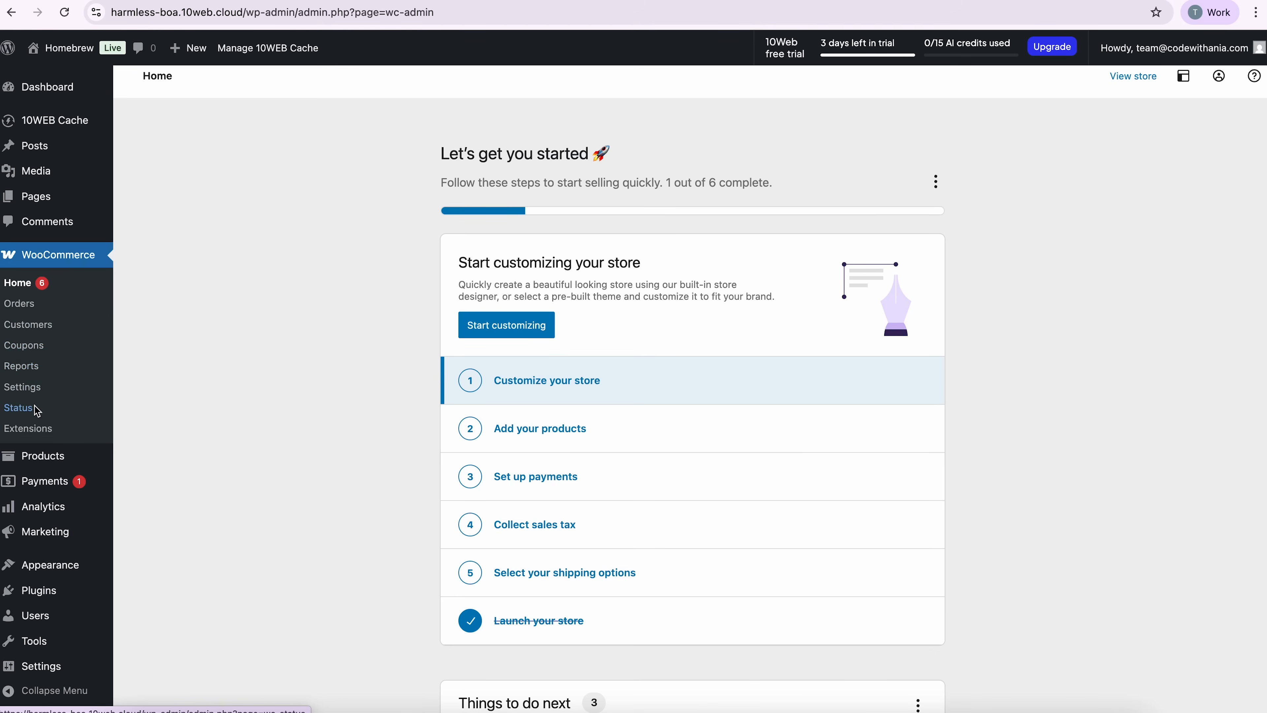
{"action": "mouse_move", "coordinate": [218, 244]}
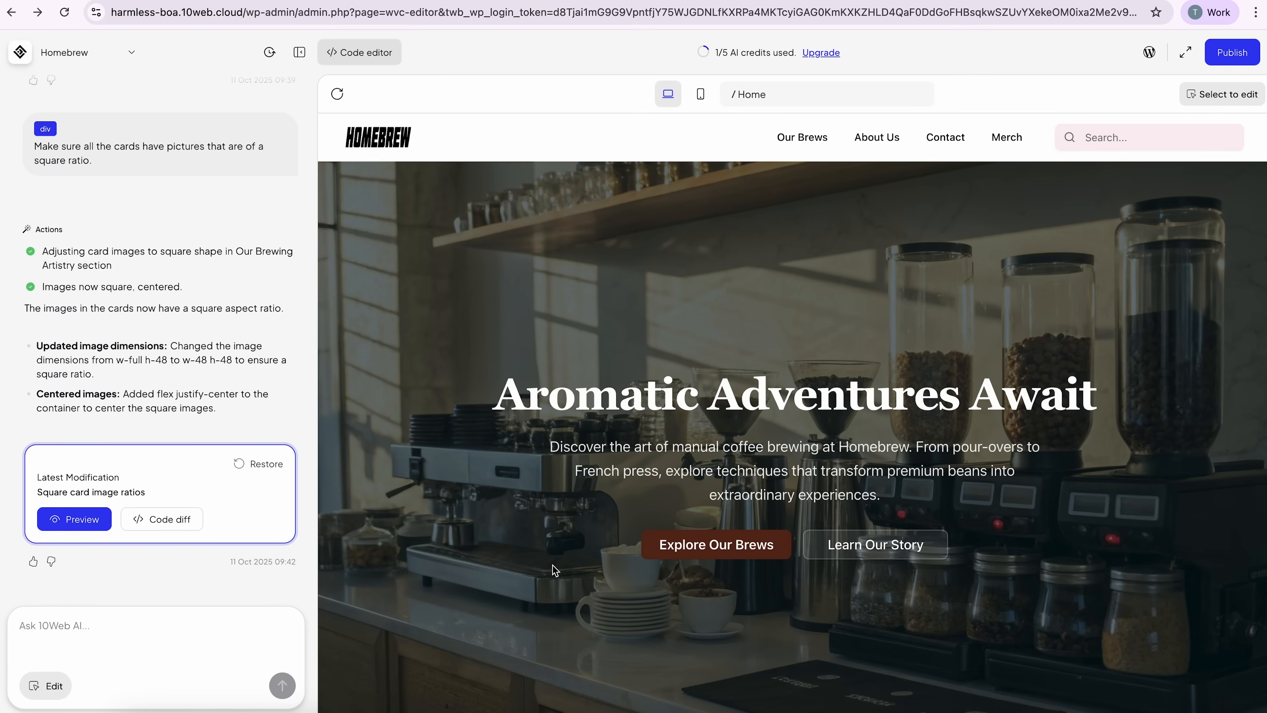
Review the square card images and edit the Ethiopian Highlands card text to drop 'and jasmine'
{"action": "scroll", "scroll_direction": "down", "scroll_amount": 3}
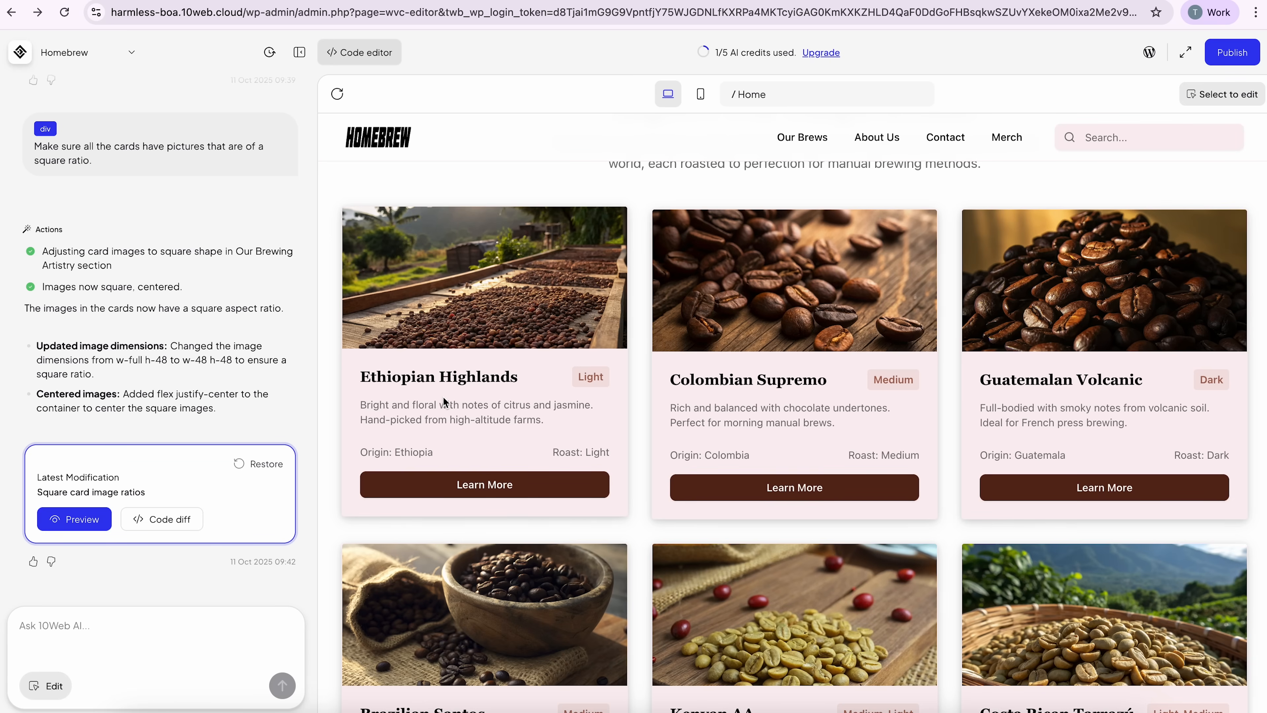
{"action": "mouse_move", "coordinate": [439, 391]}
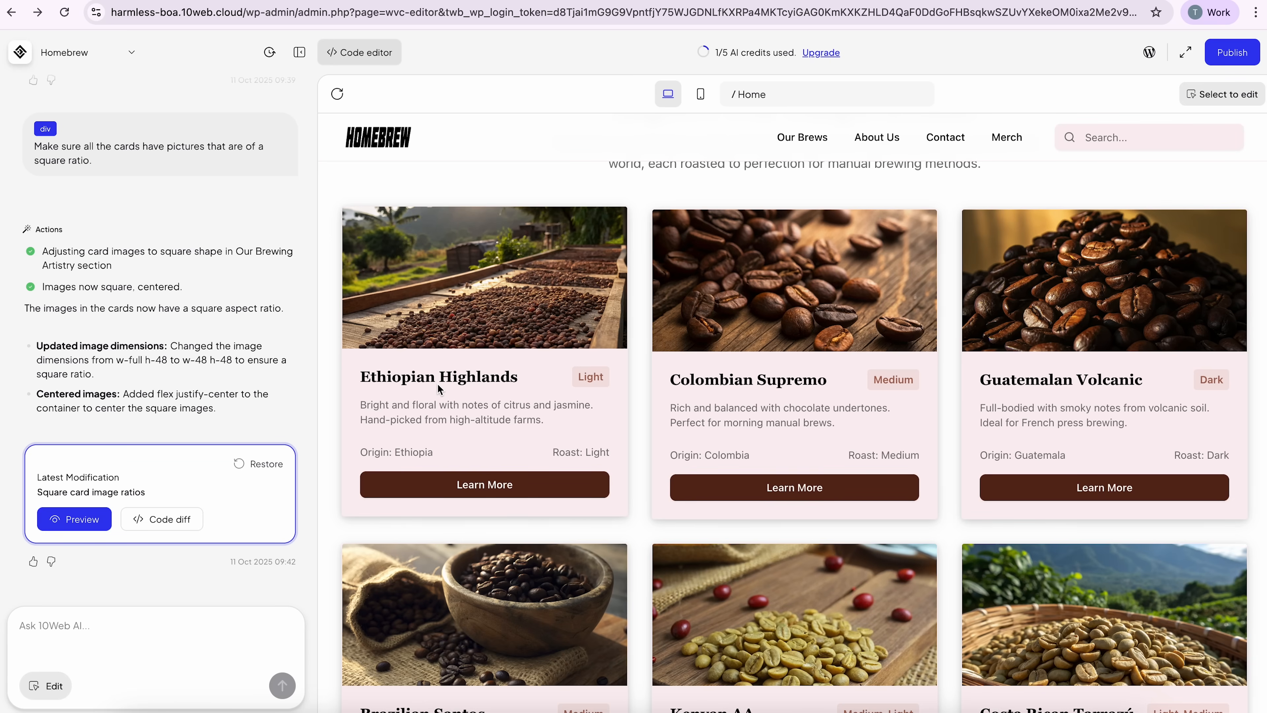
{"action": "double_click", "coordinate": [424, 407]}
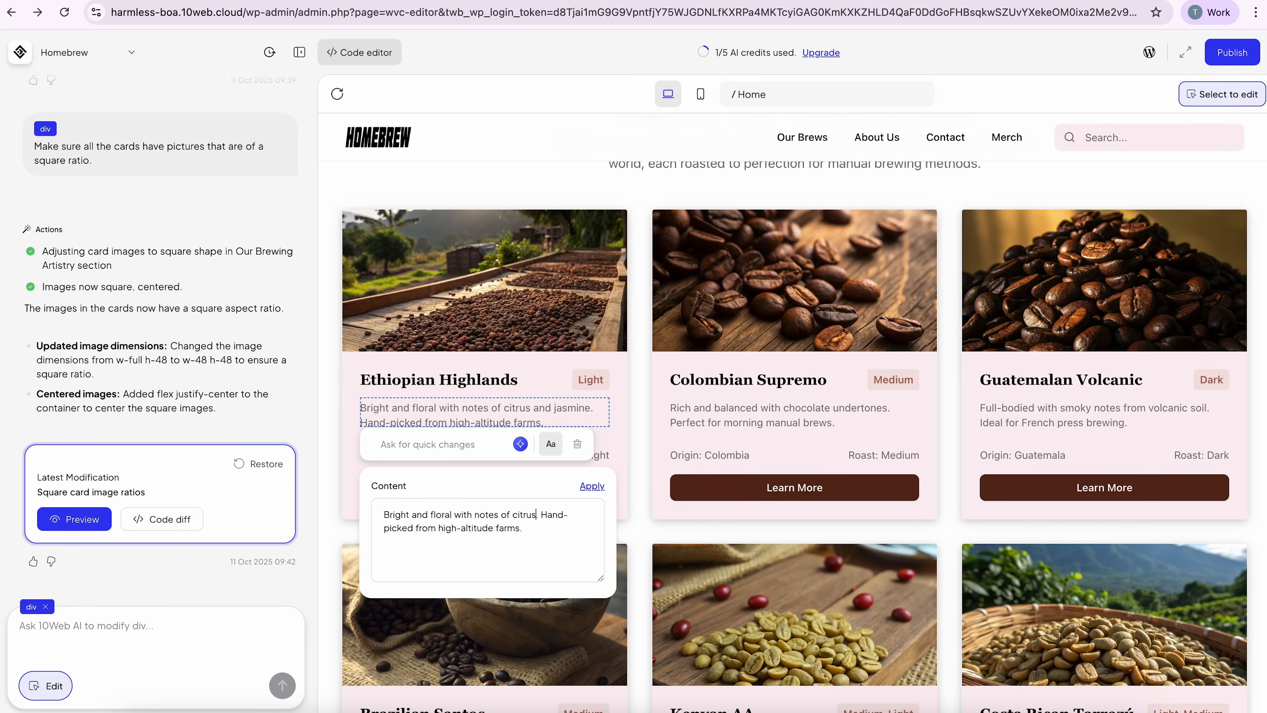
{"action": "left_click", "coordinate": [592, 486]}
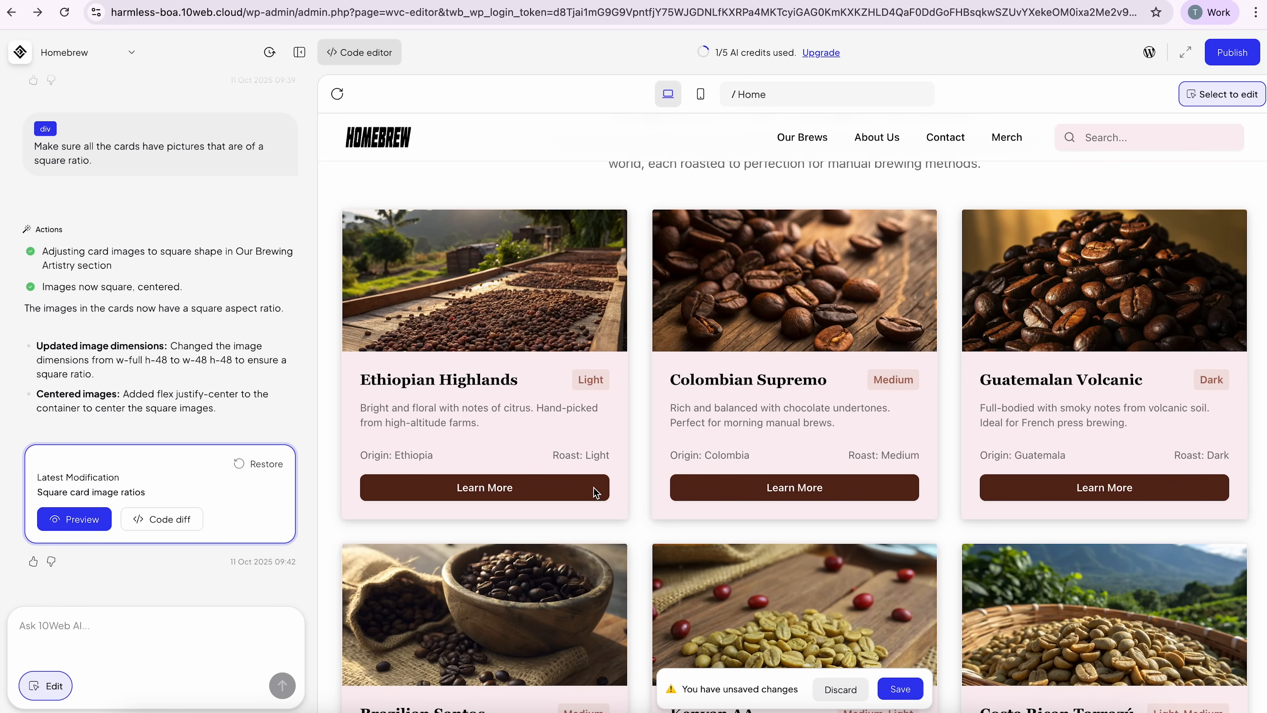
{"action": "mouse_move", "coordinate": [595, 492]}
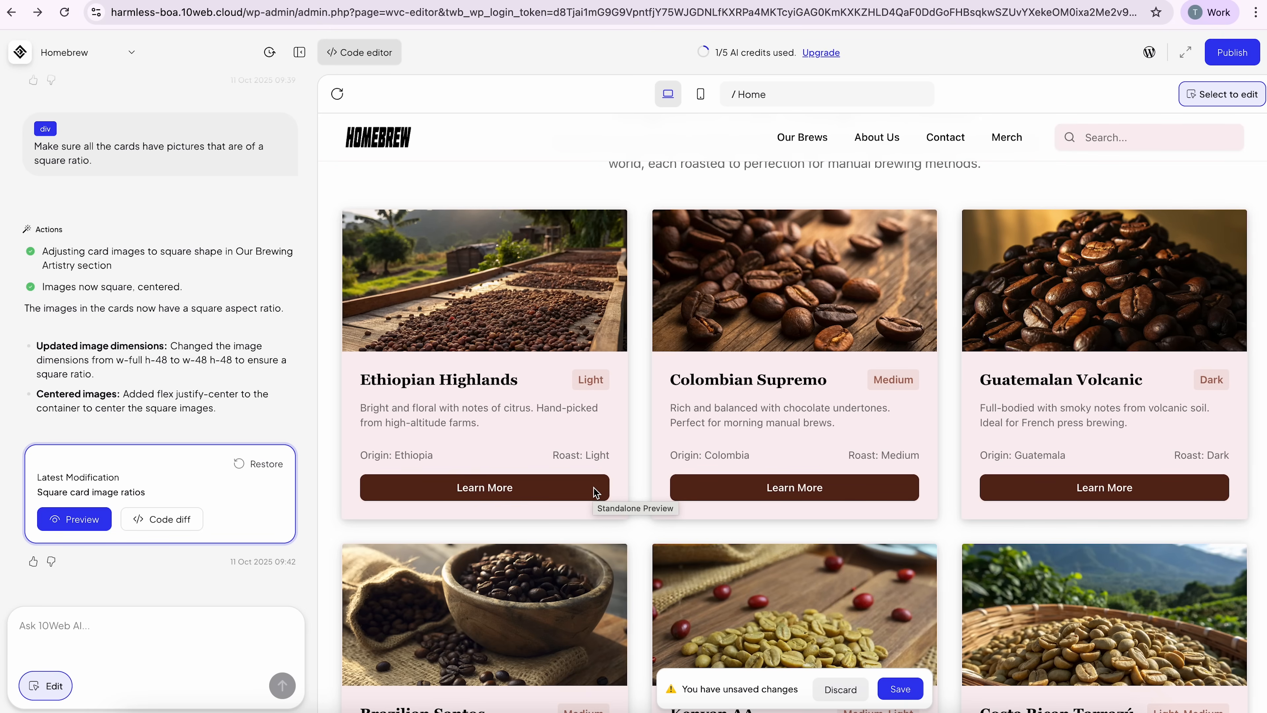
{"action": "mouse_move", "coordinate": [171, 634]}
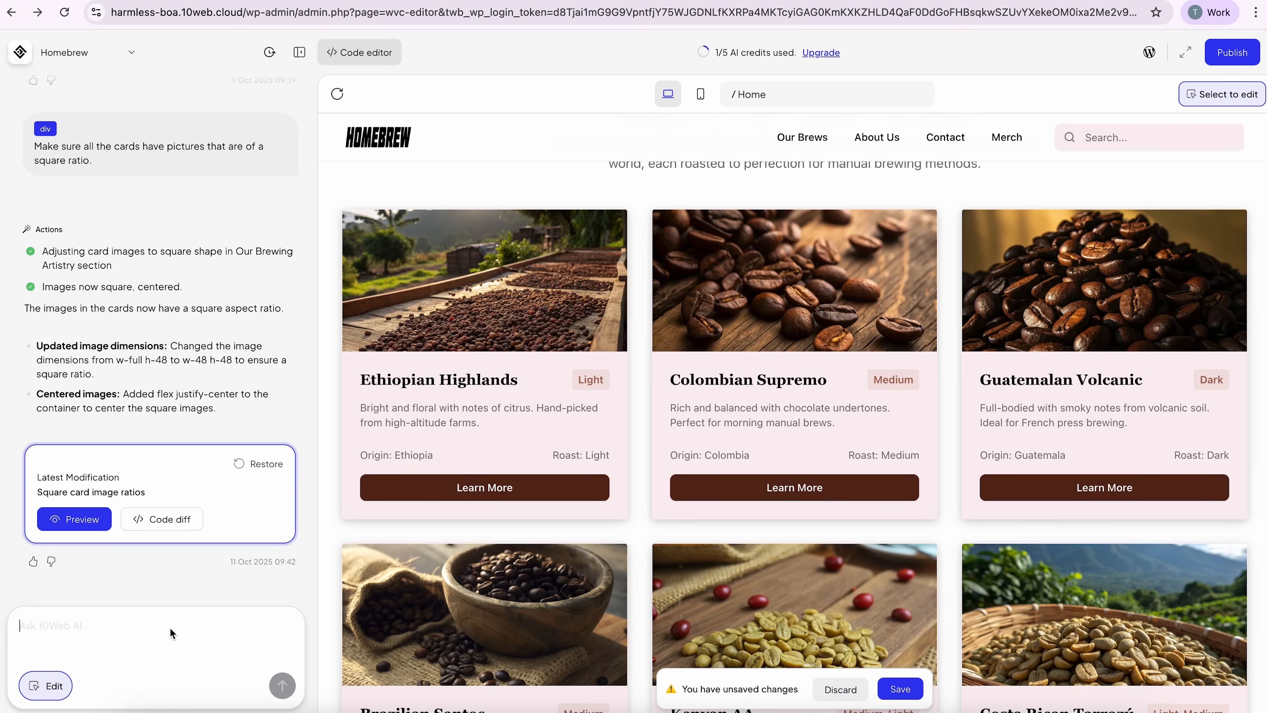
Ask 10Web AI to 'Change the theme to use burnt red, not brown', send it and save
{"action": "type", "text": "CHange the theme to use"}
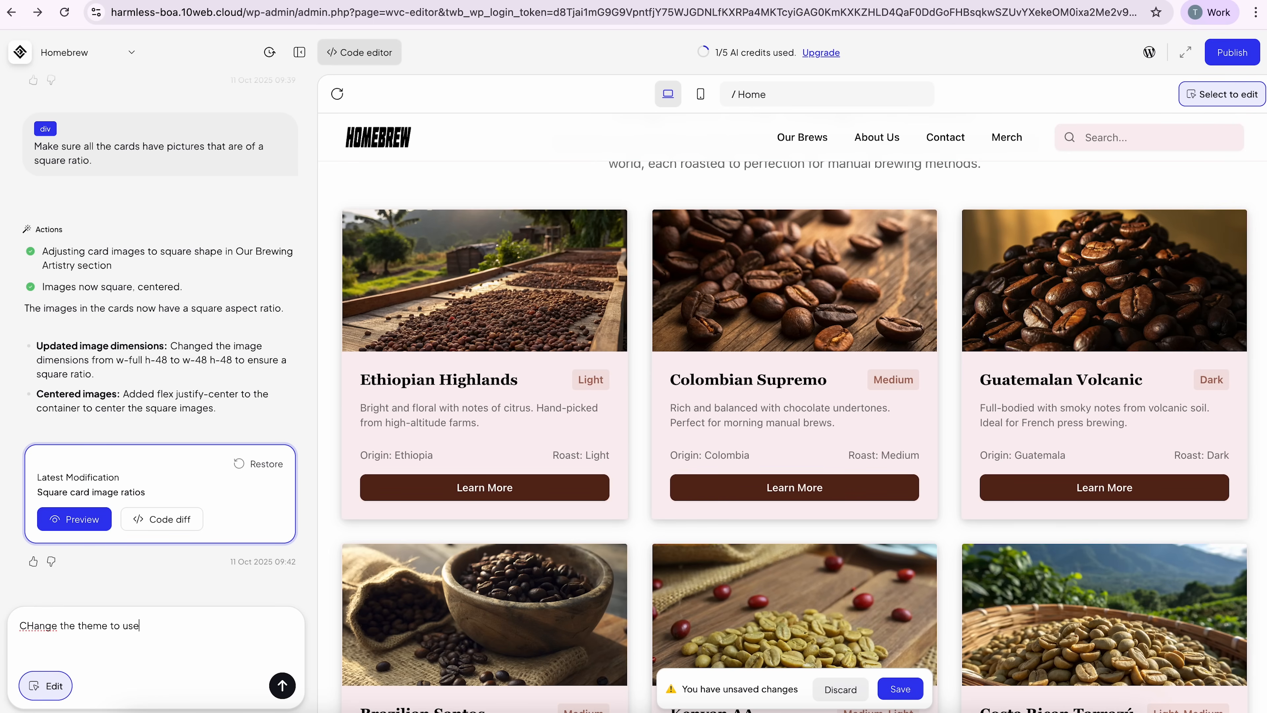
{"action": "type", "text": "burnt red"}
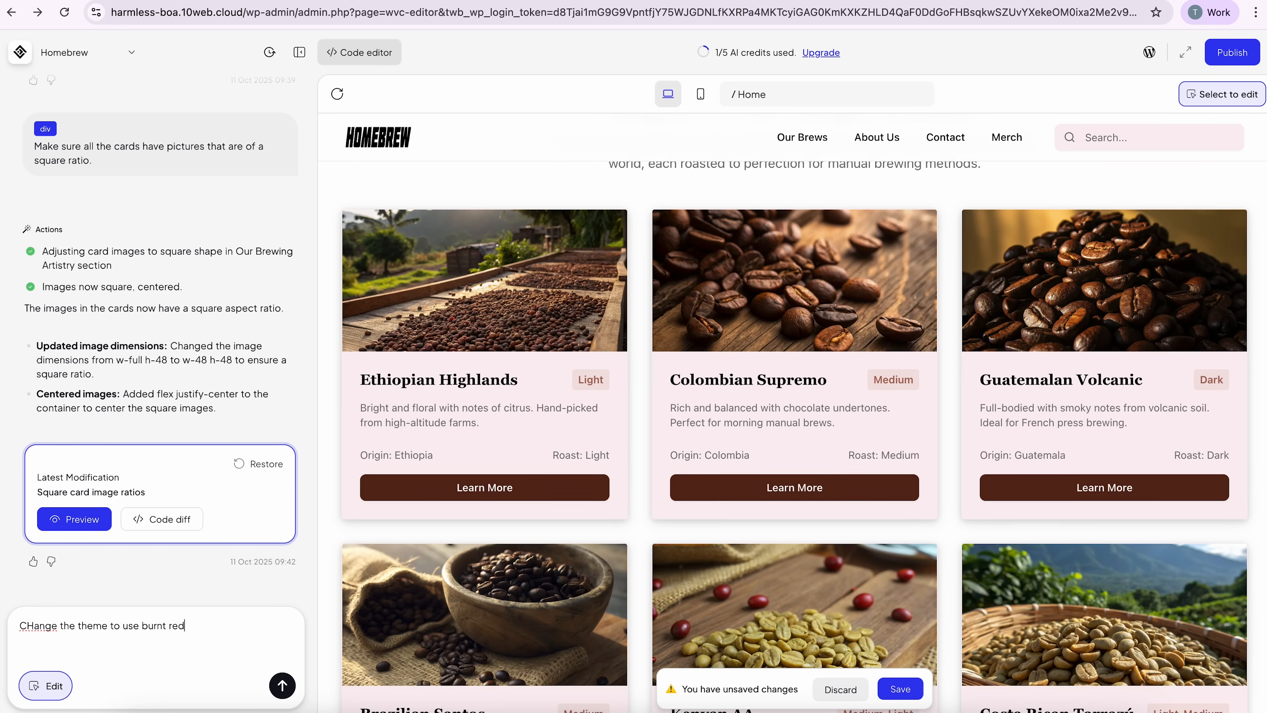
{"action": "type", "text": ", not brown."}
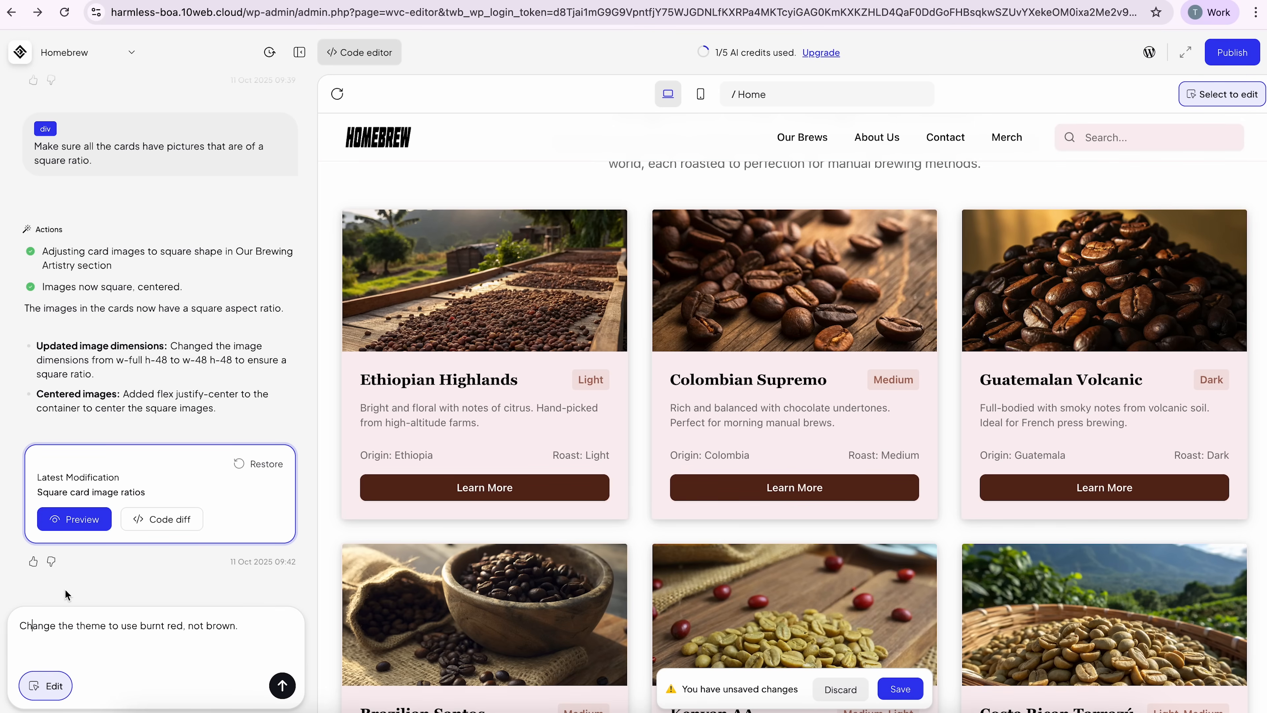
{"action": "left_click", "coordinate": [283, 686]}
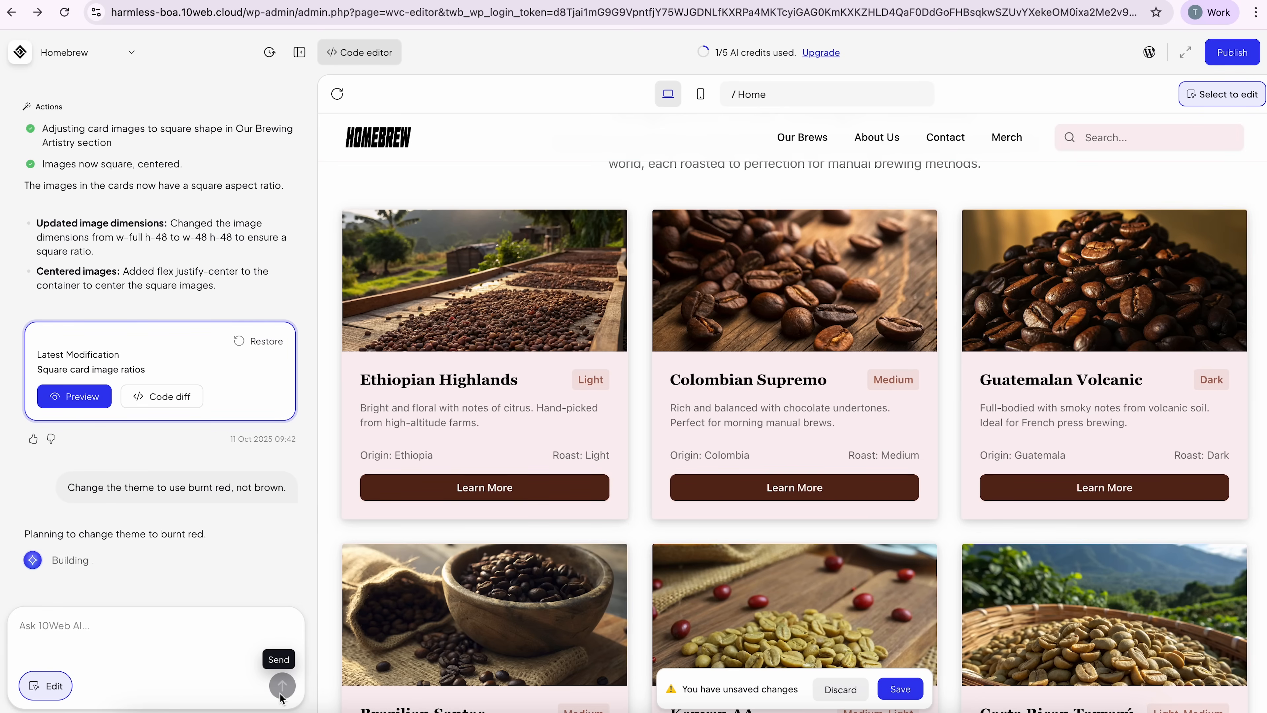
{"action": "left_click", "coordinate": [283, 686]}
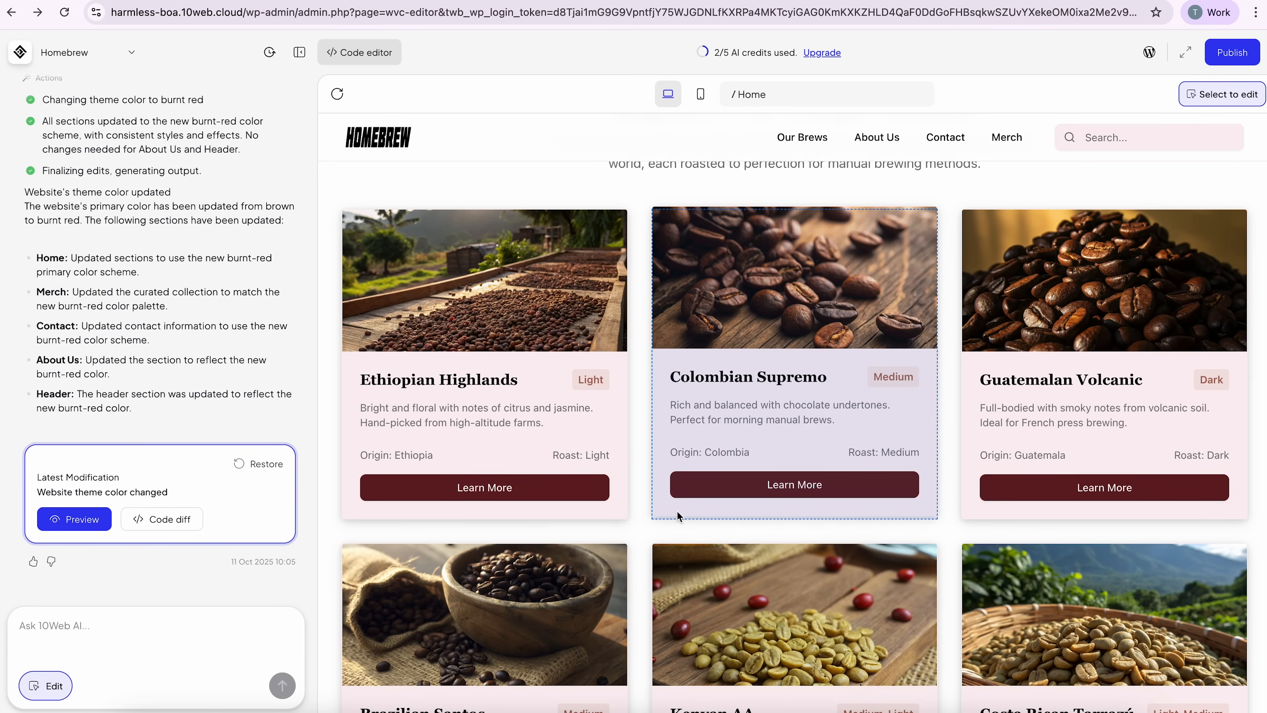
{"action": "left_click", "coordinate": [65, 12]}
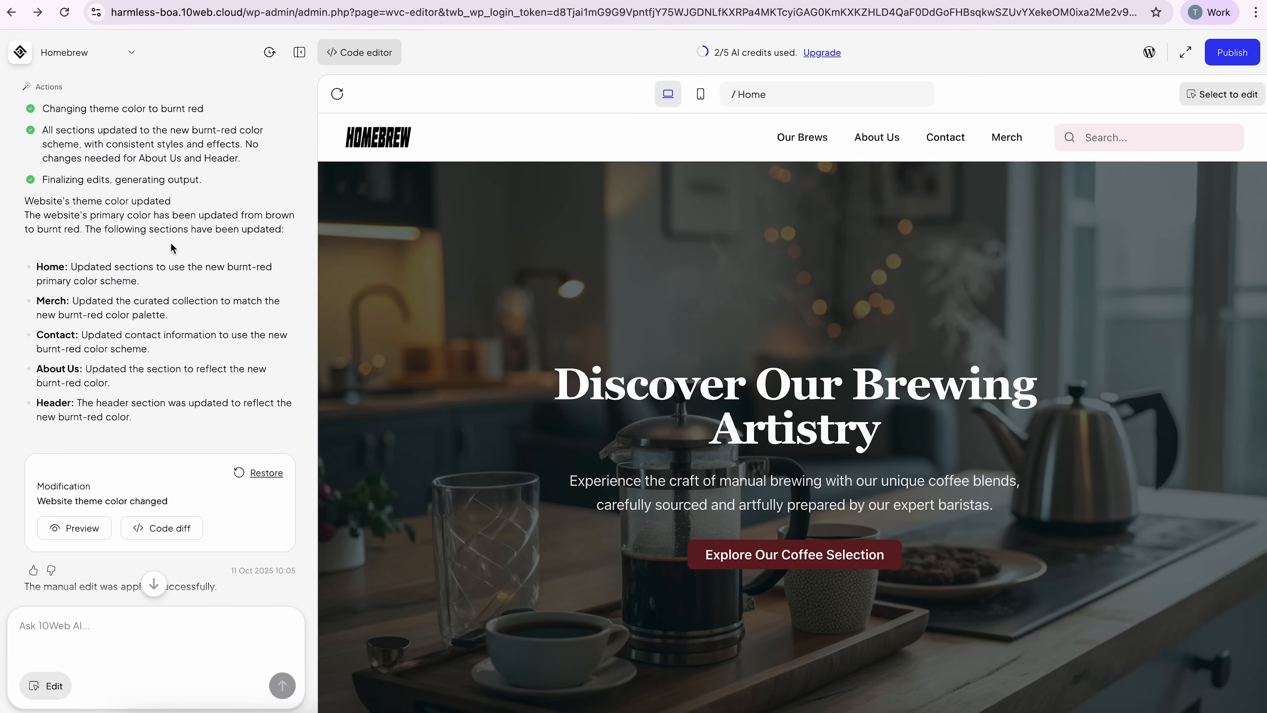
{"action": "mouse_move", "coordinate": [269, 52]}
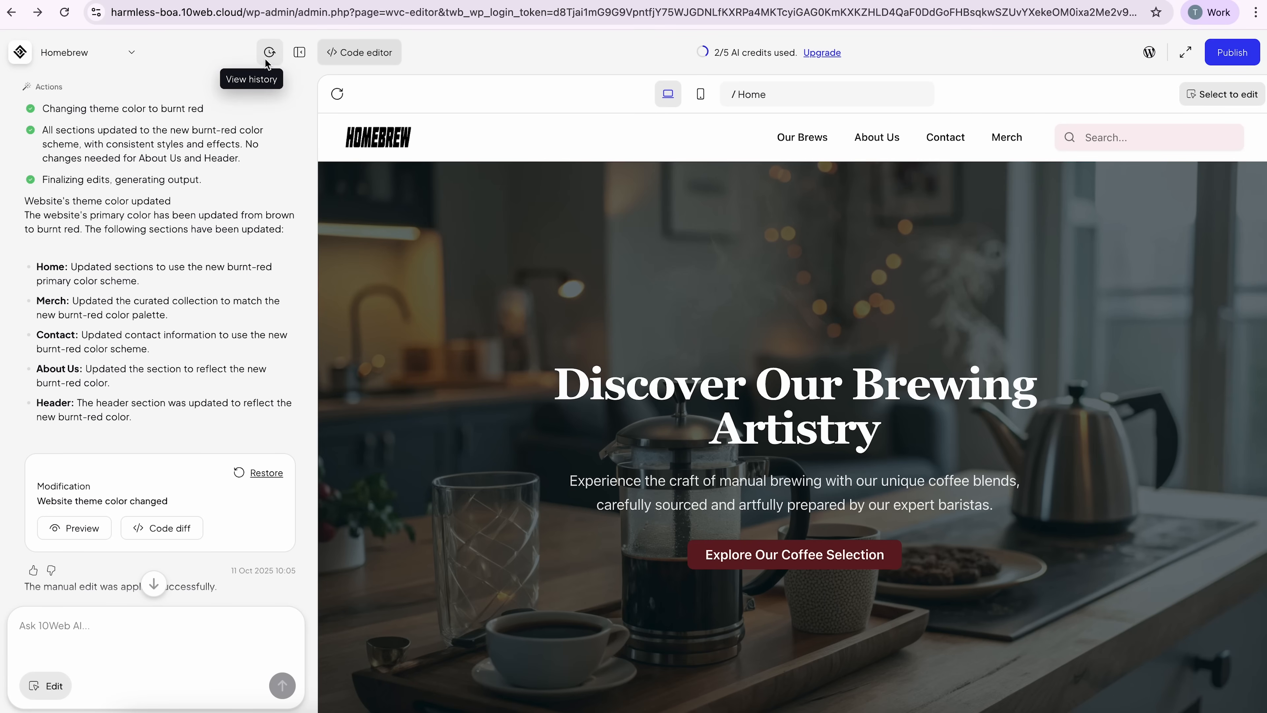
From View history, preview and restore the 'Trendy coffee shop website' version, then review the preview
{"action": "left_click", "coordinate": [269, 51]}
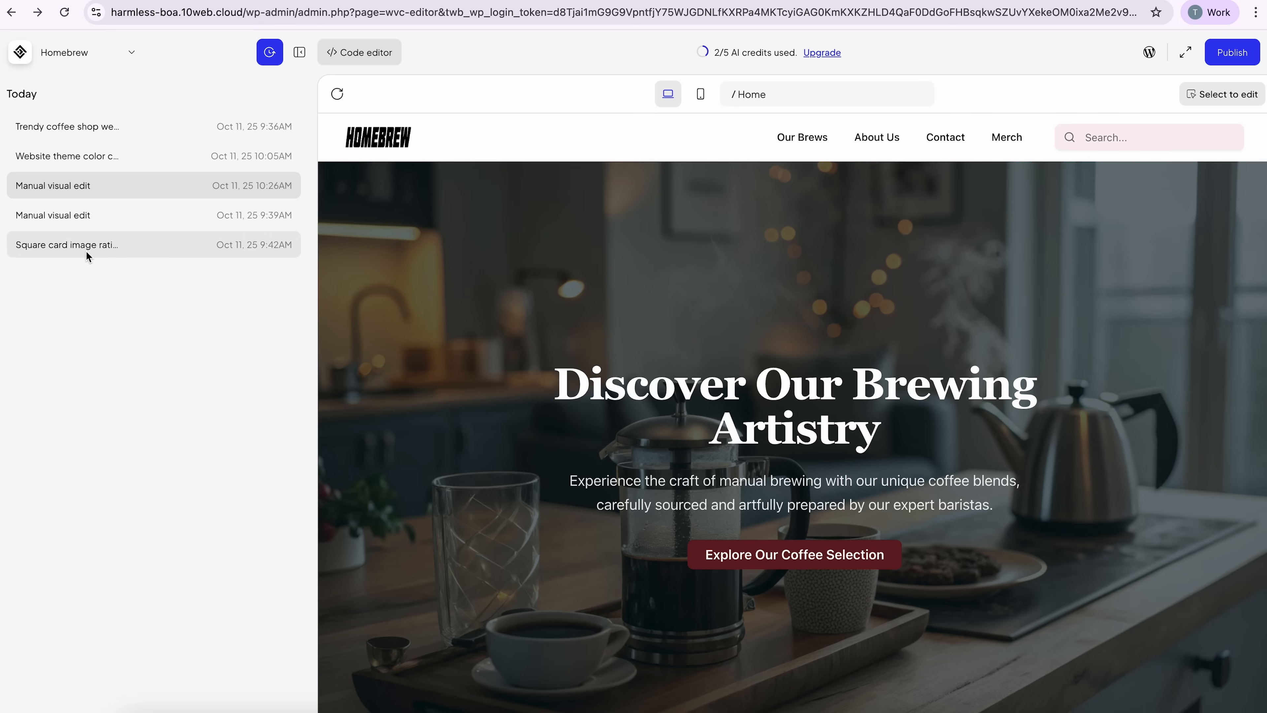
{"action": "left_click", "coordinate": [69, 156]}
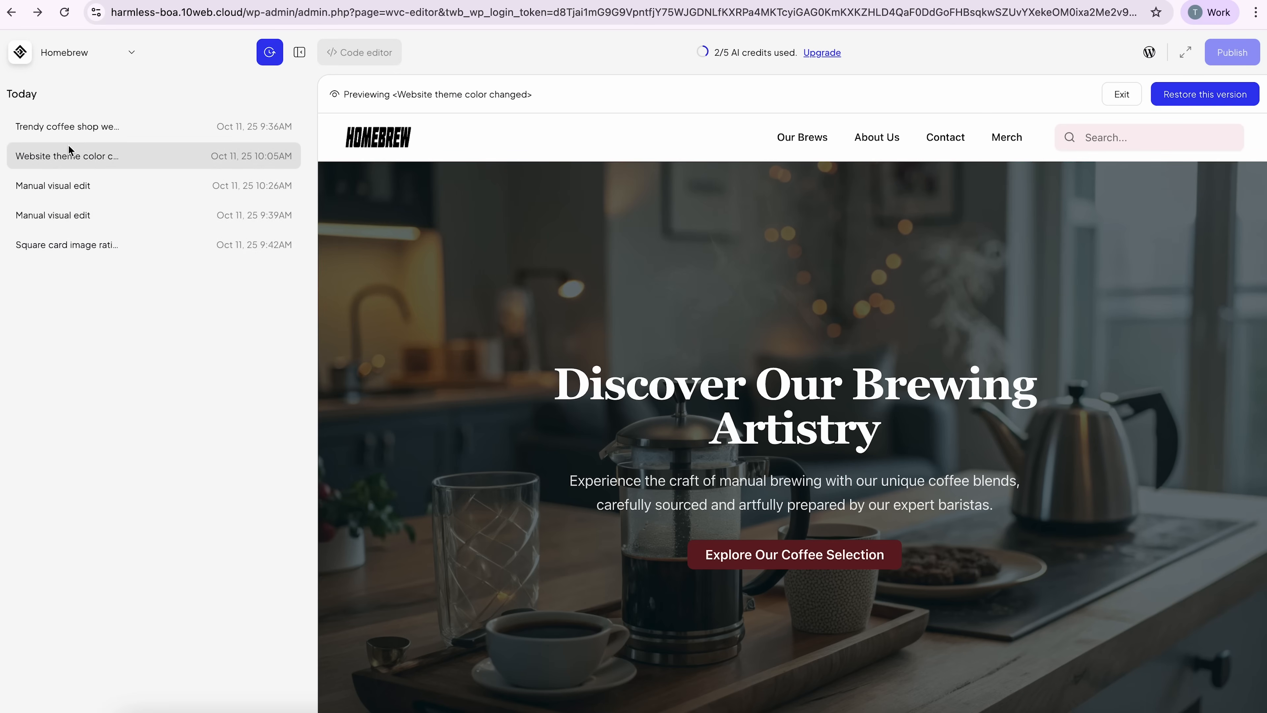
{"action": "left_click", "coordinate": [67, 127]}
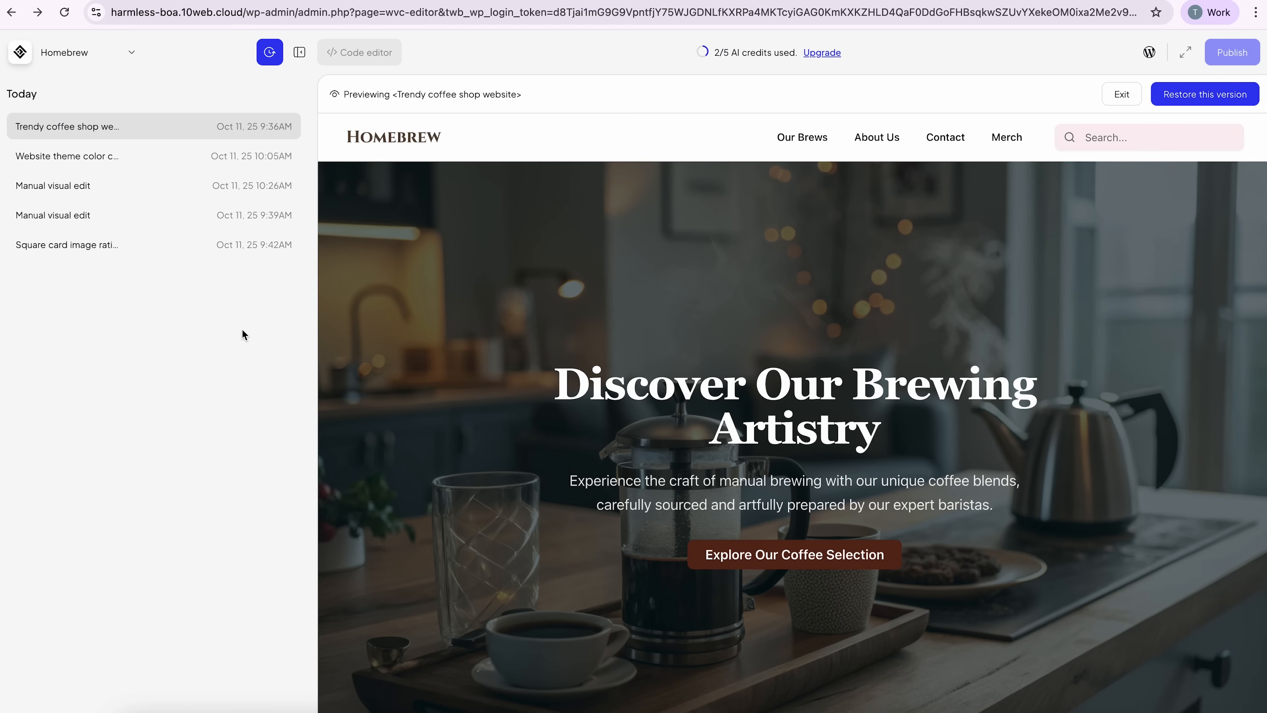
{"action": "mouse_move", "coordinate": [232, 115]}
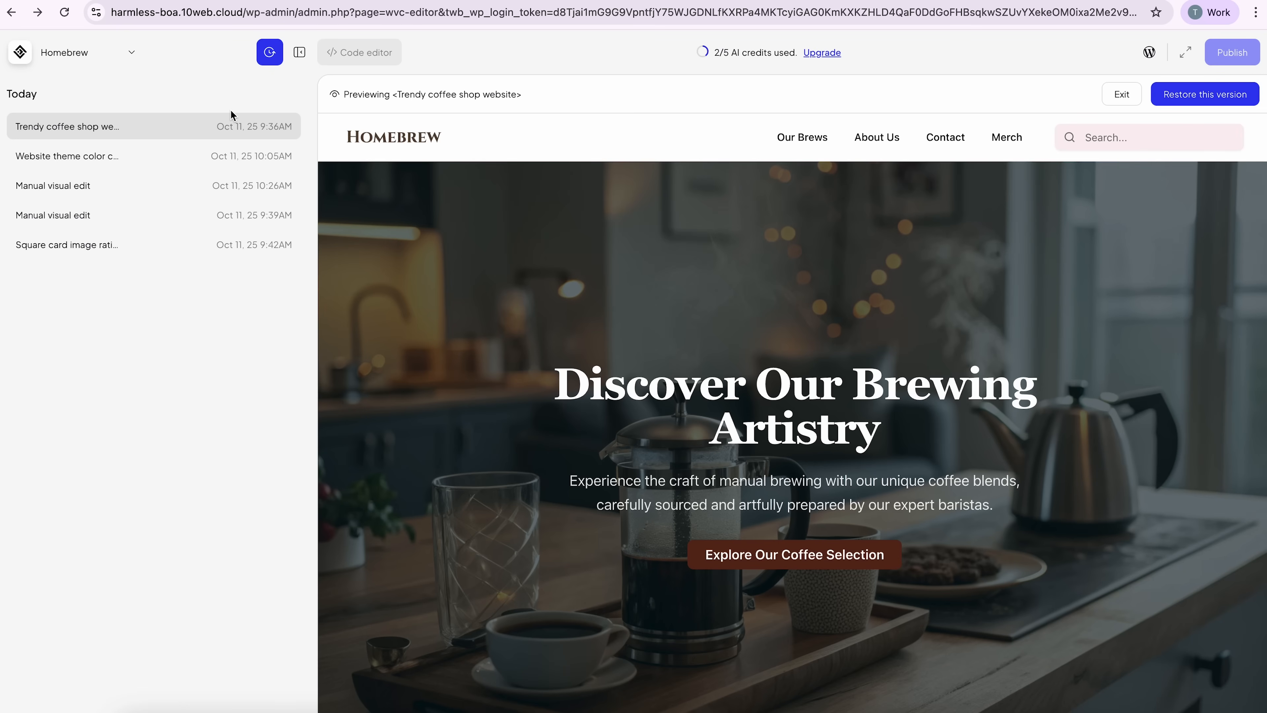
{"action": "left_click", "coordinate": [1205, 94]}
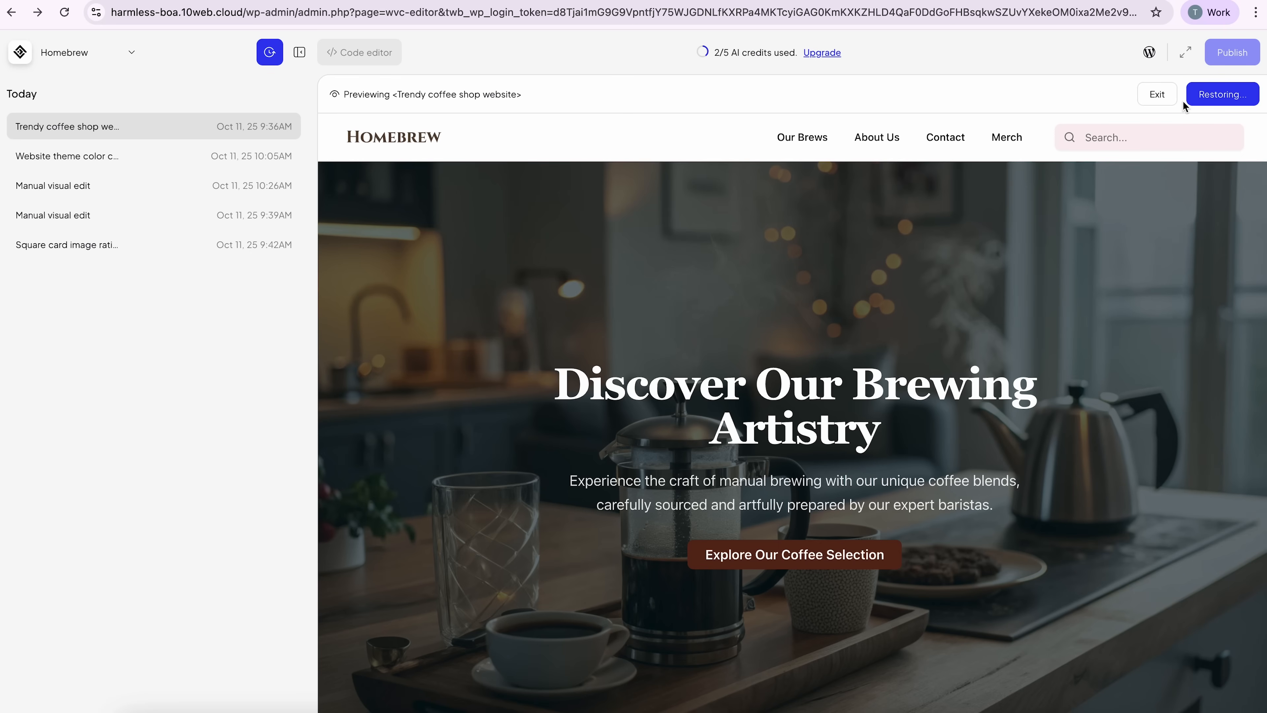
{"action": "left_click", "coordinate": [1222, 94]}
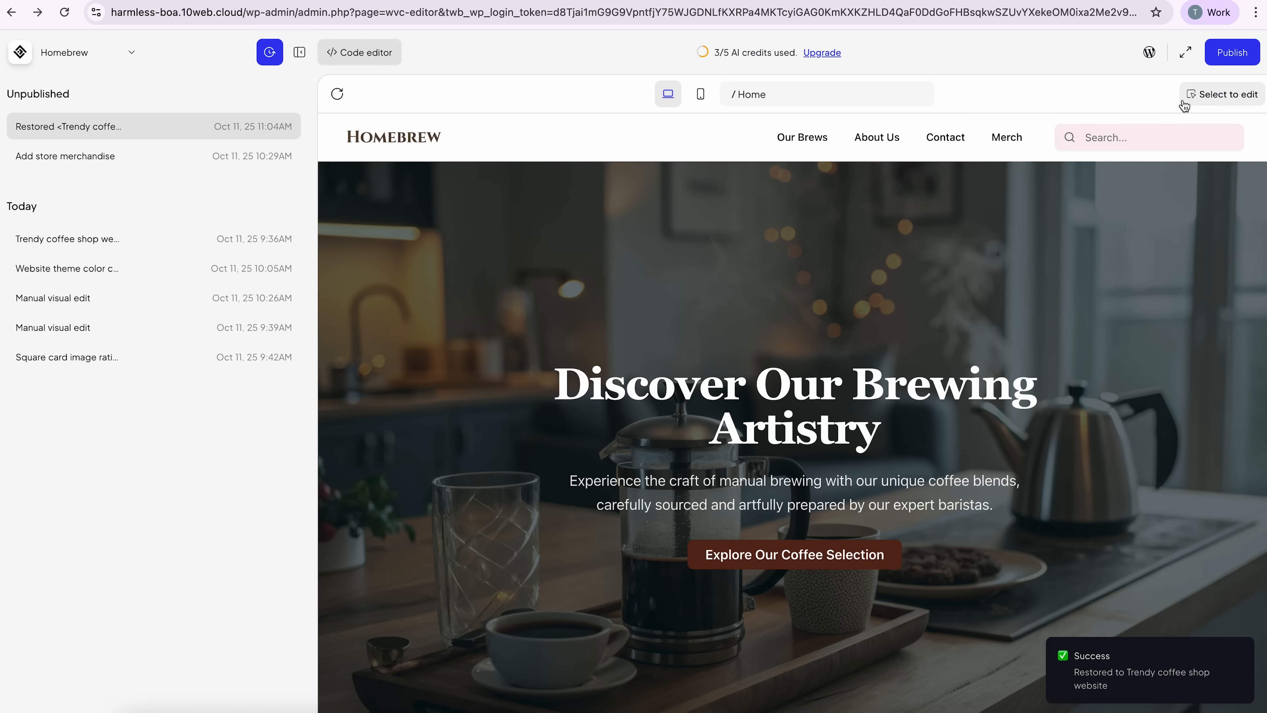
{"action": "scroll", "scroll_direction": "down", "scroll_amount": 3}
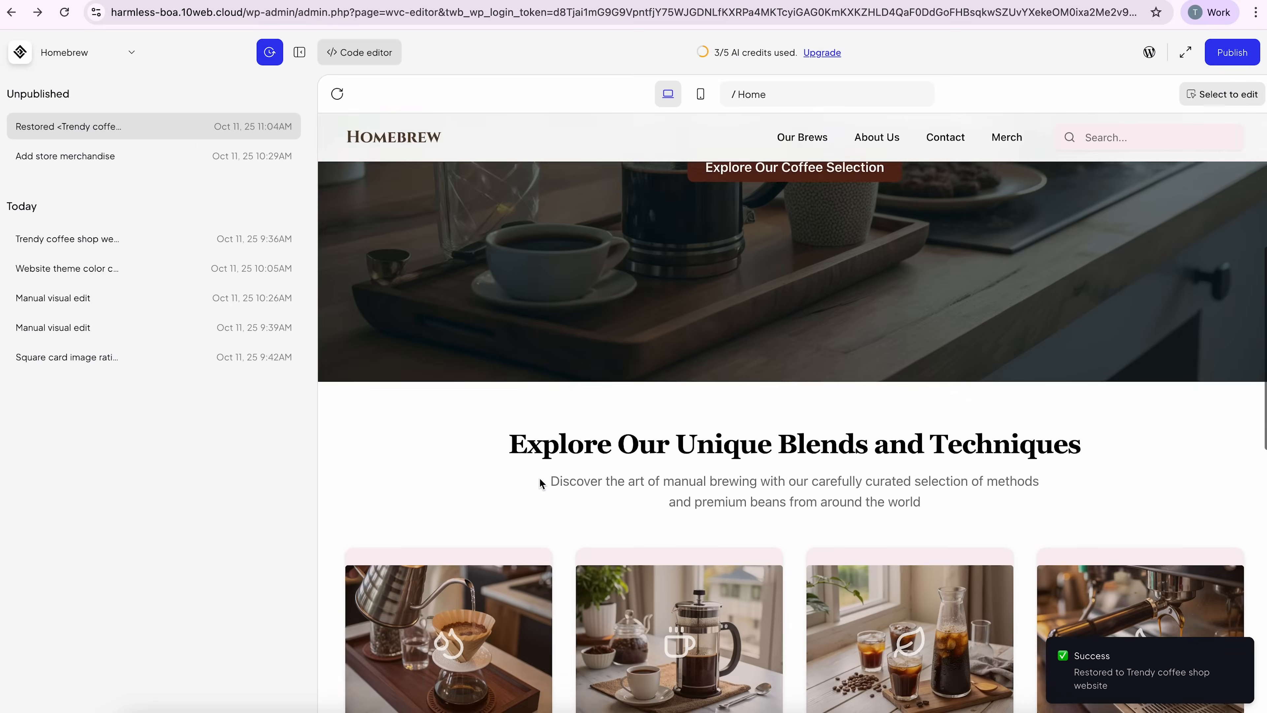
{"action": "scroll", "scroll_direction": "down", "scroll_amount": 3}
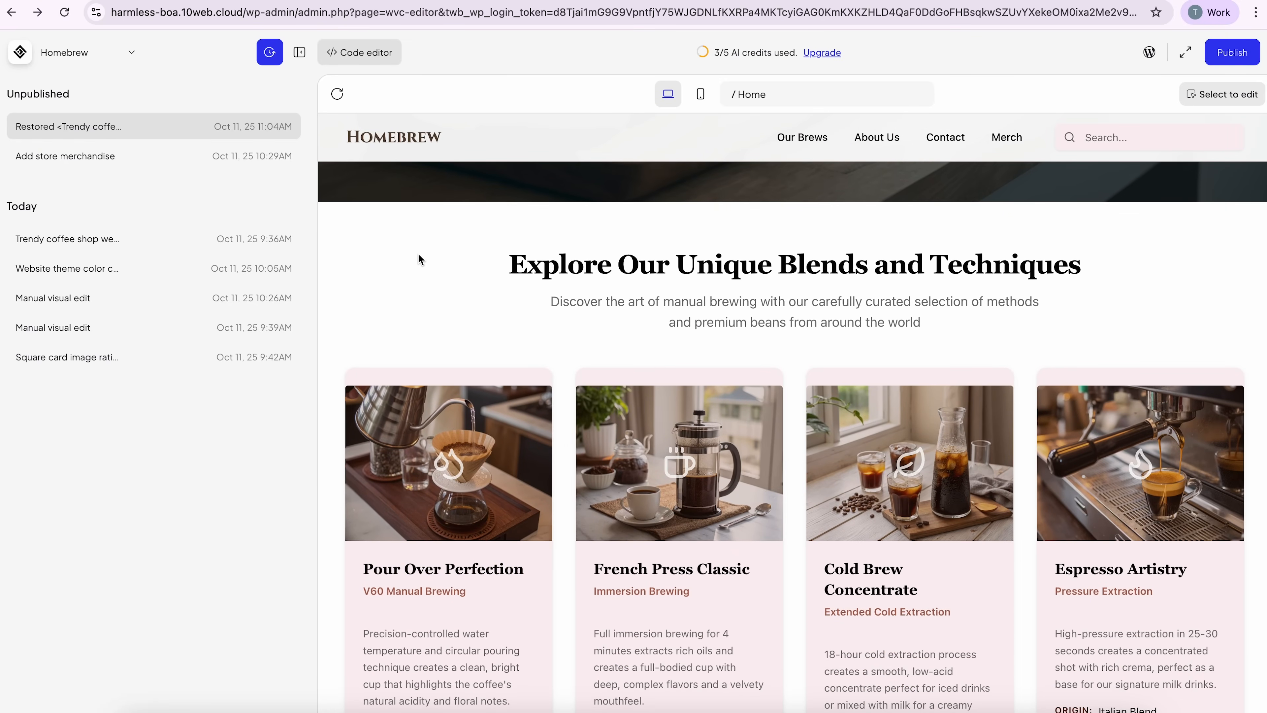
{"action": "mouse_move", "coordinate": [341, 212]}
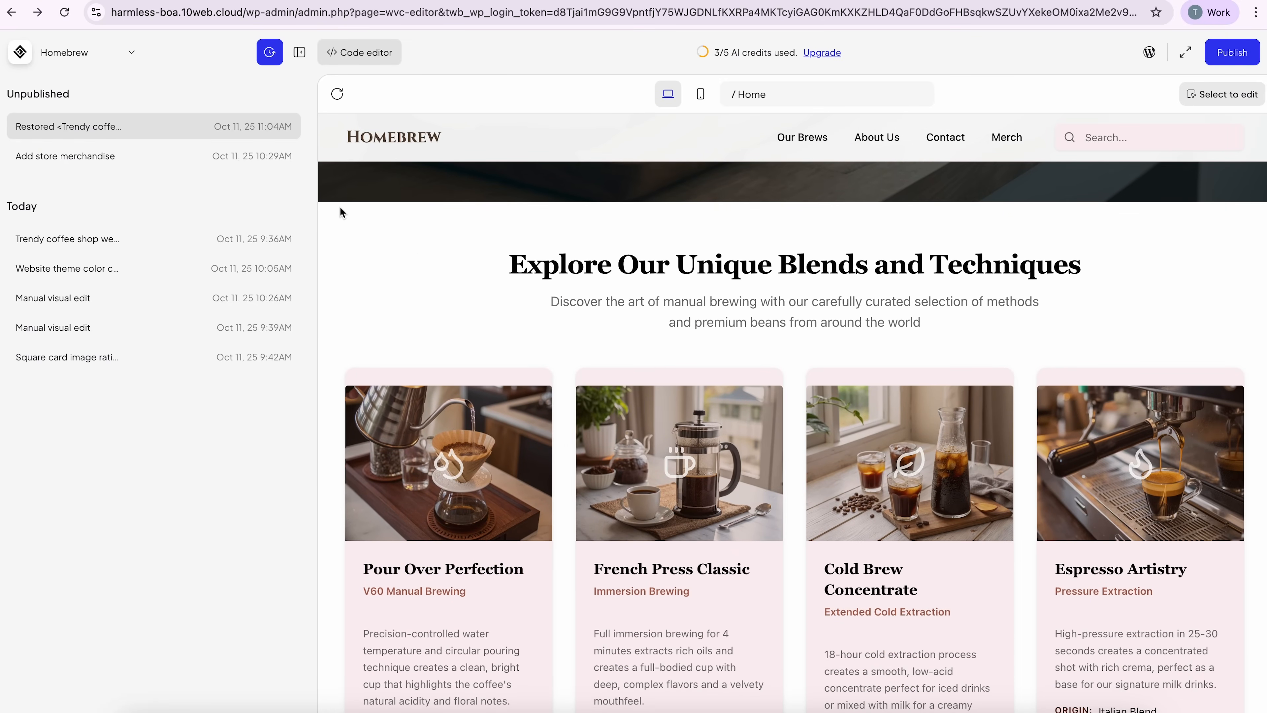
{"action": "mouse_move", "coordinate": [443, 358]}
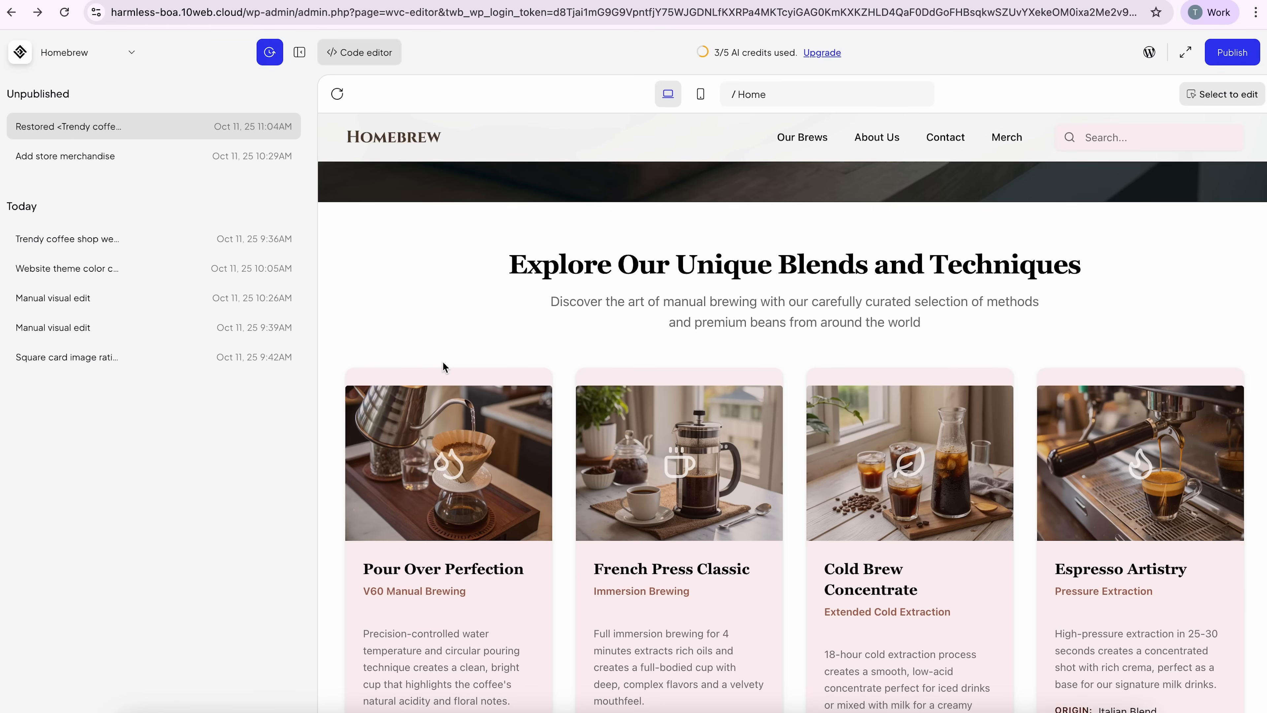
{"action": "mouse_move", "coordinate": [1174, 156]}
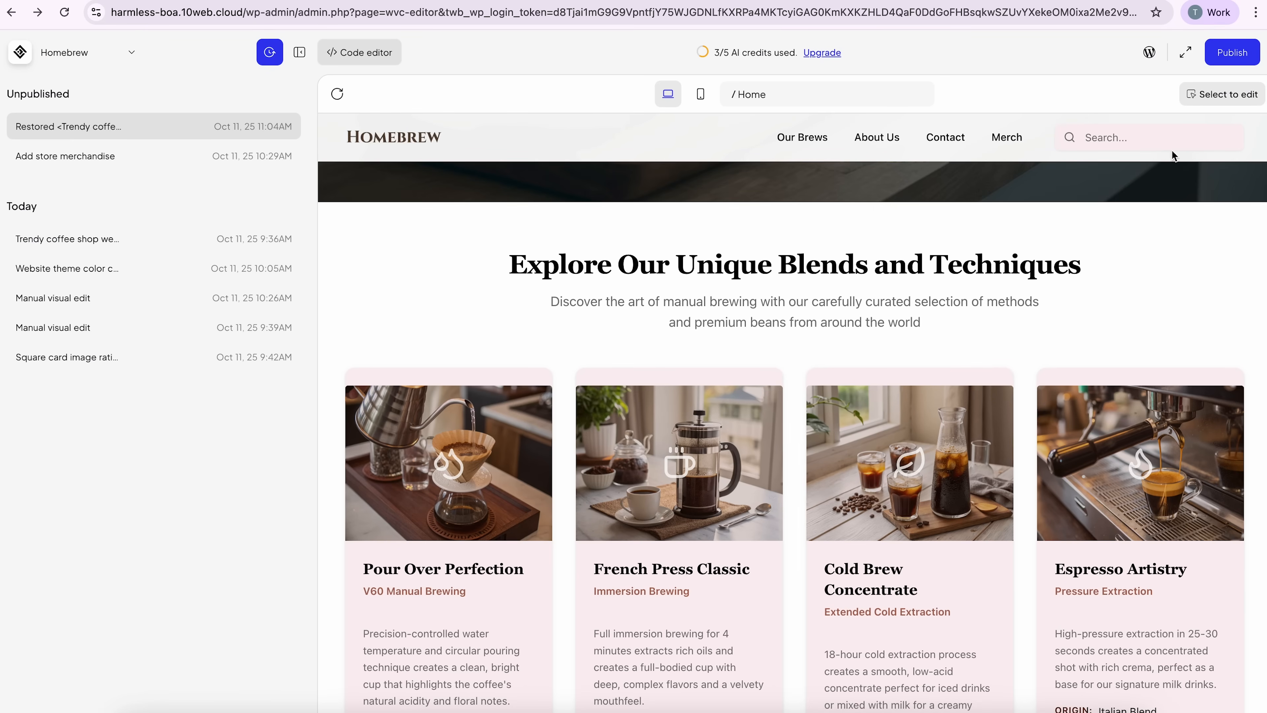
Search the Domains page for 'homebrew-speciality', finding homebrew-speciality.com available free
{"action": "left_click", "coordinate": [1233, 52]}
{"action": "type", "text": "homebrew-speciality"}
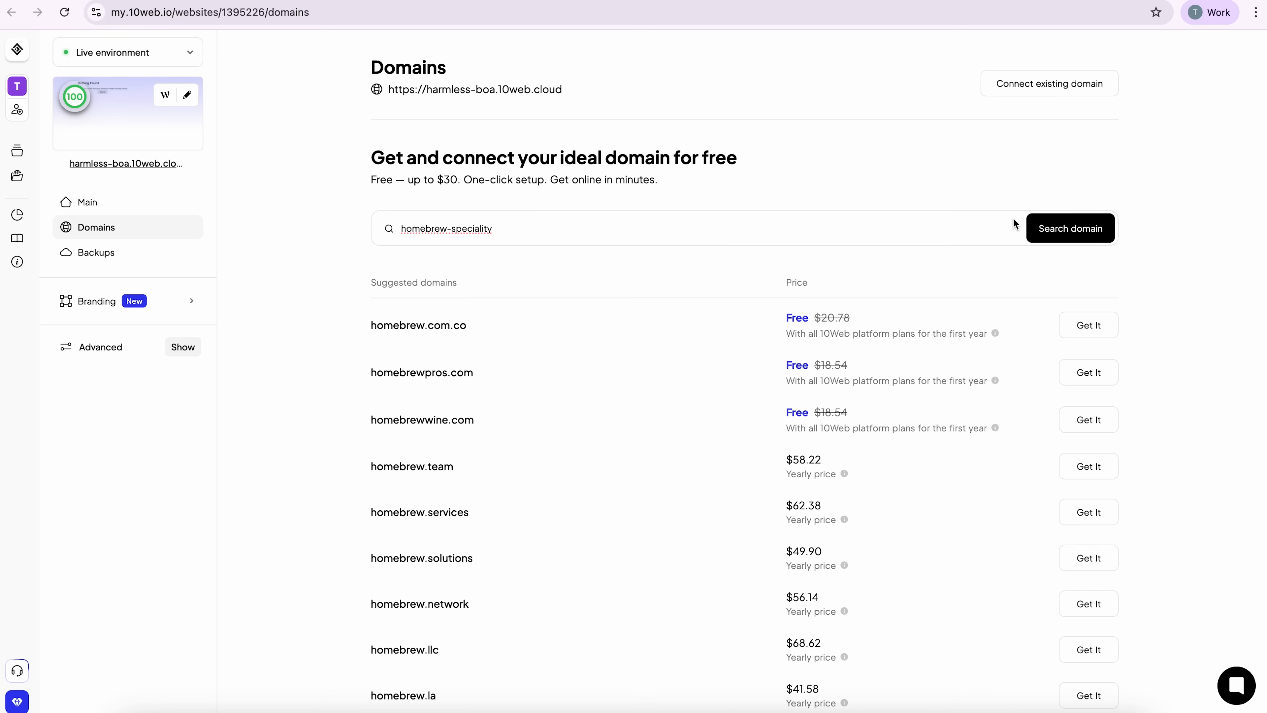
{"action": "left_click", "coordinate": [1071, 229]}
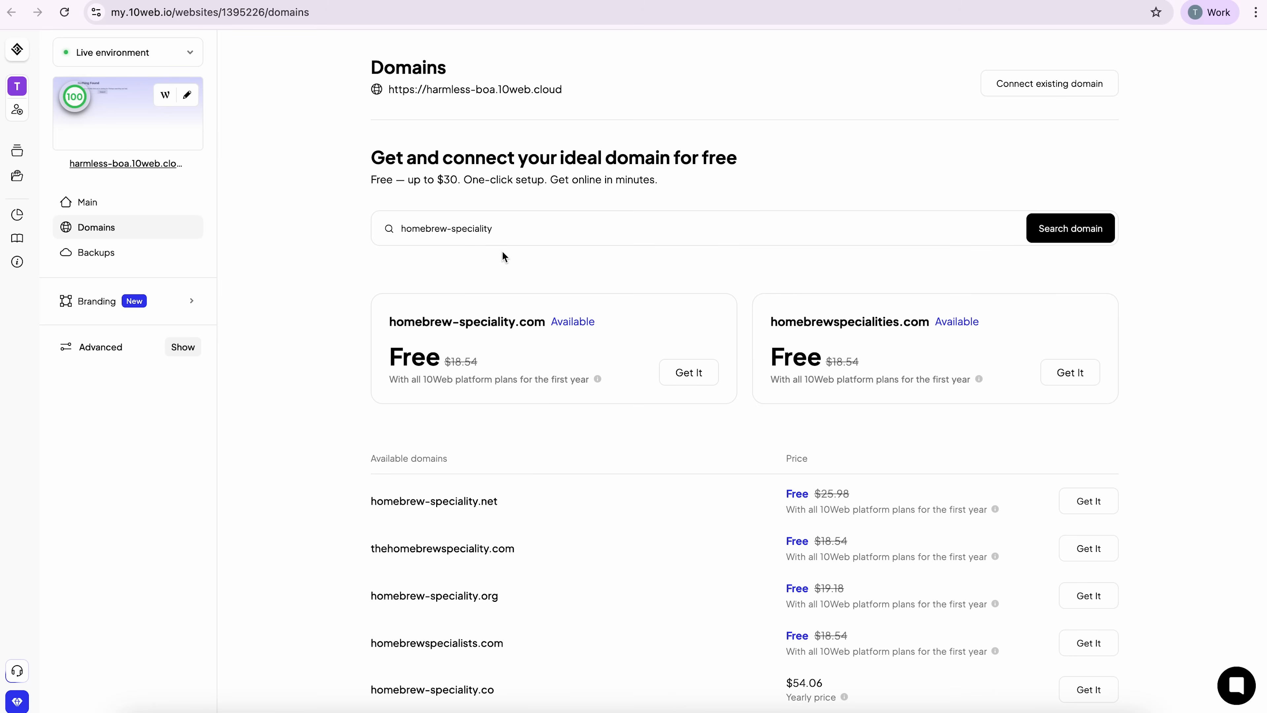
{"action": "mouse_move", "coordinate": [388, 329]}
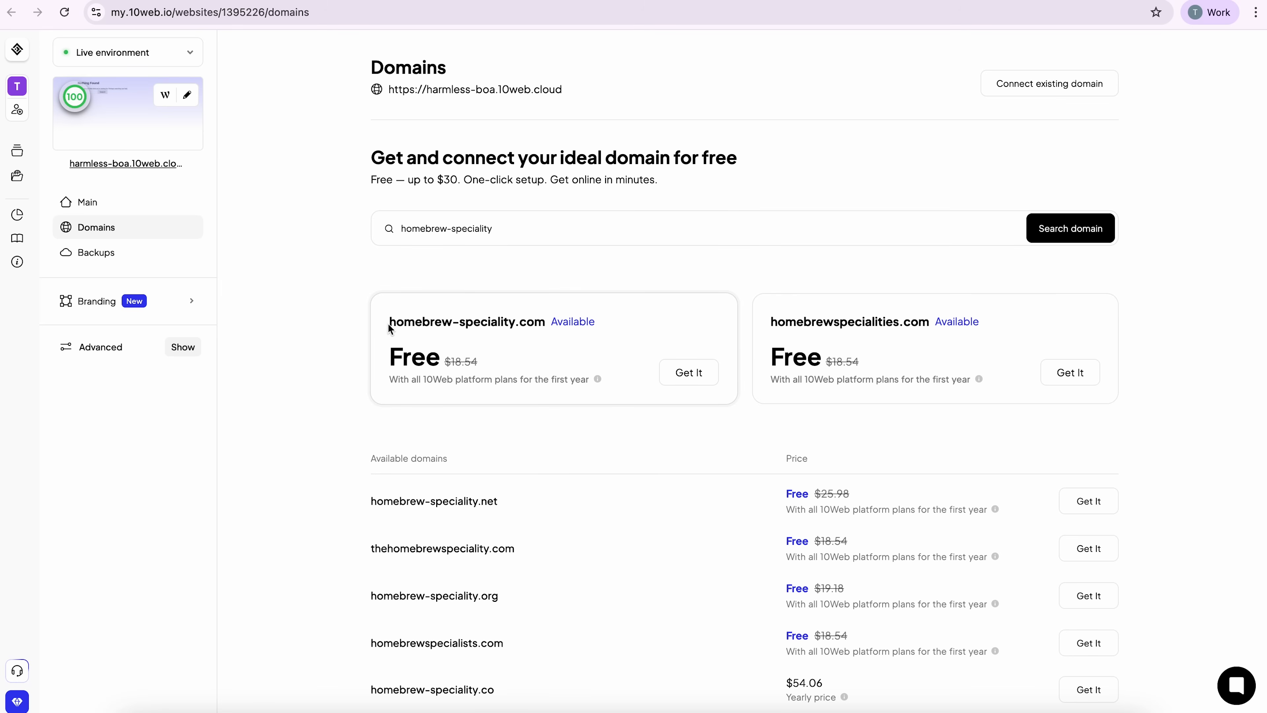
{"action": "mouse_move", "coordinate": [548, 325]}
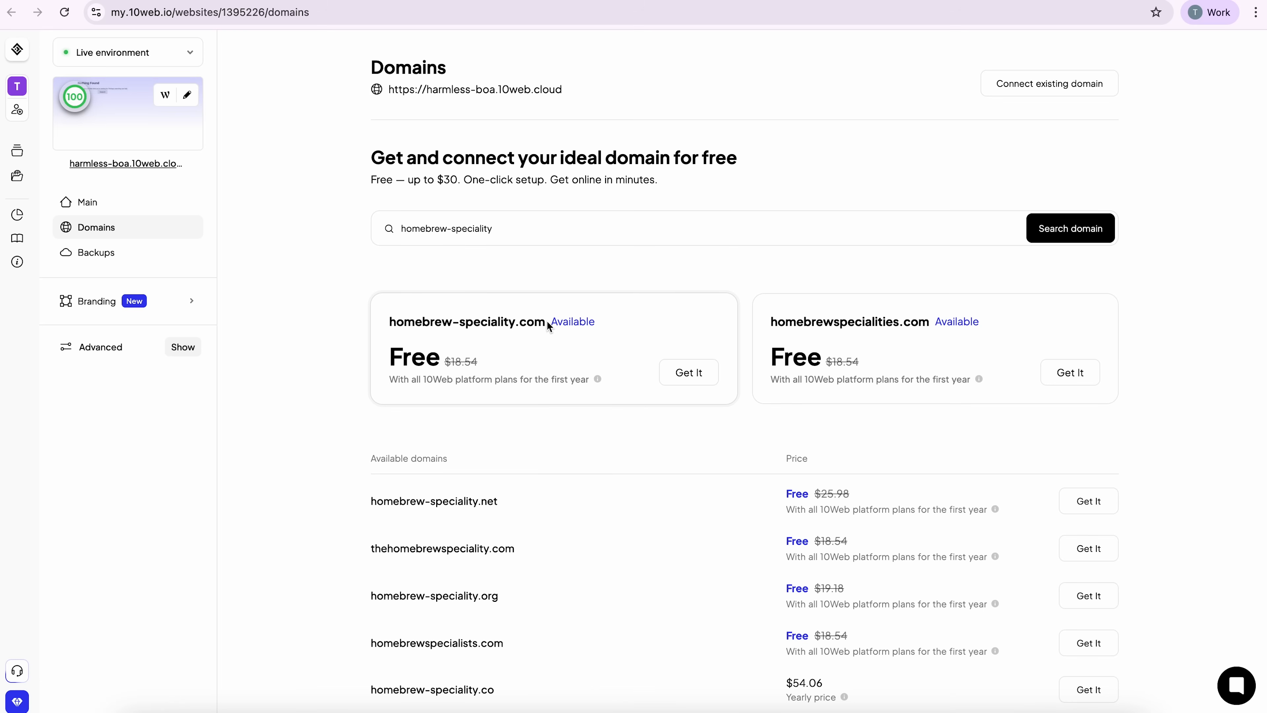
{"action": "mouse_move", "coordinate": [689, 388]}
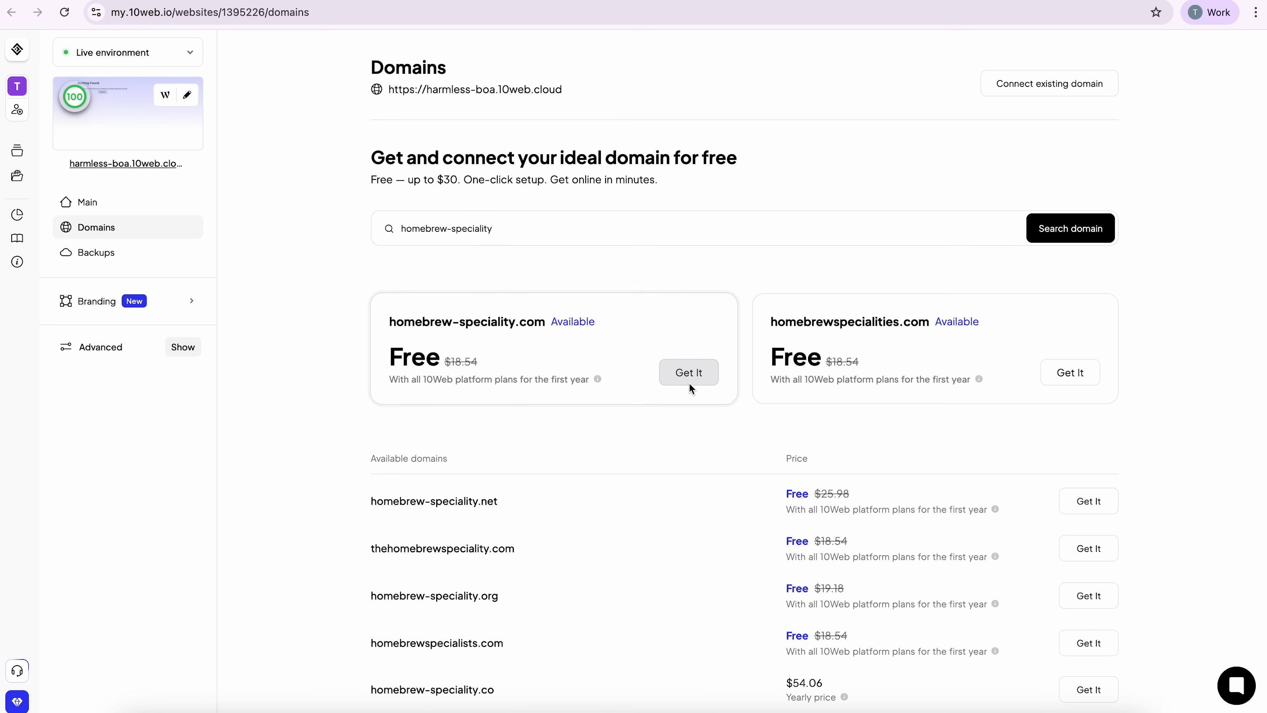
{"action": "mouse_move", "coordinate": [732, 353]}
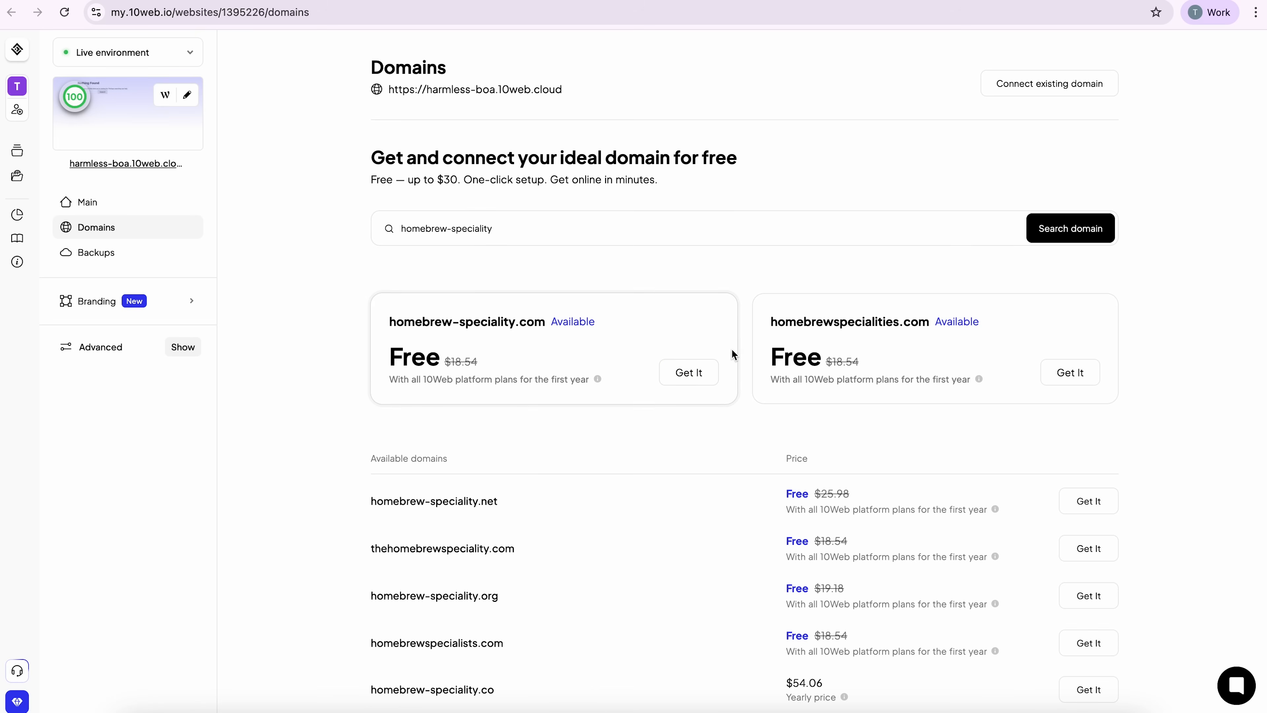
{"action": "mouse_move", "coordinate": [615, 688]}
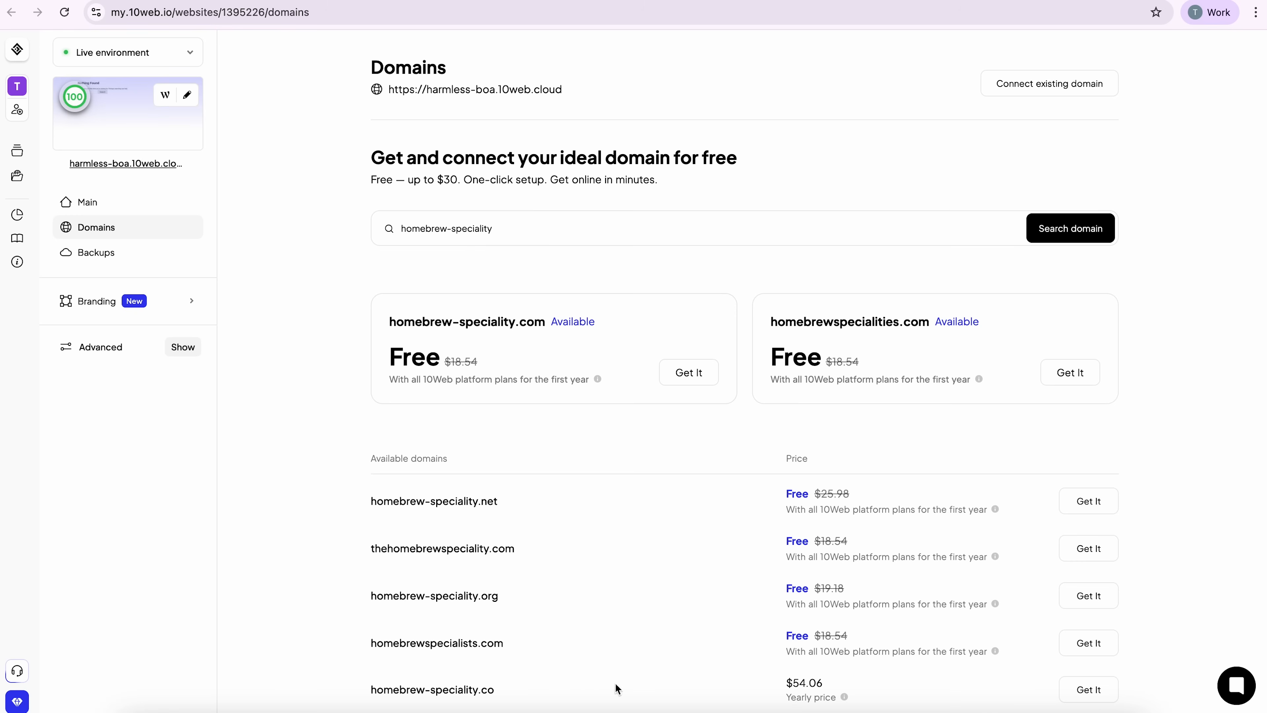
{"action": "mouse_move", "coordinate": [613, 201]}
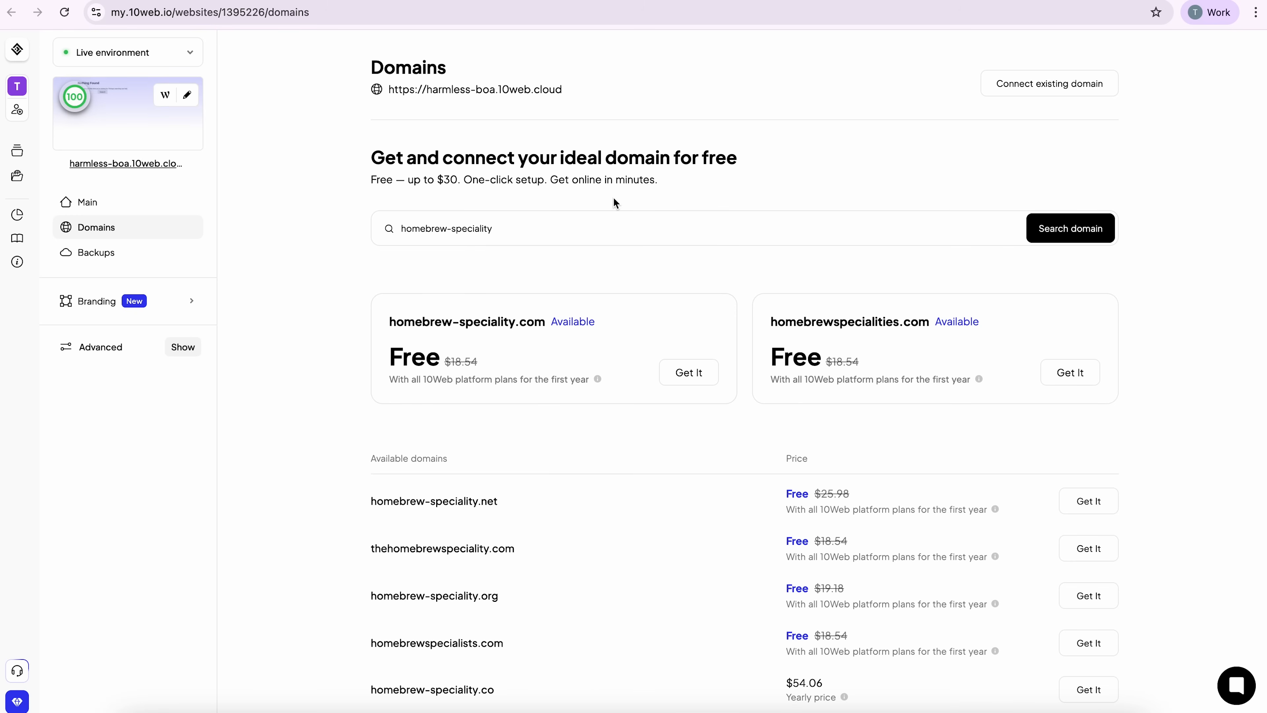